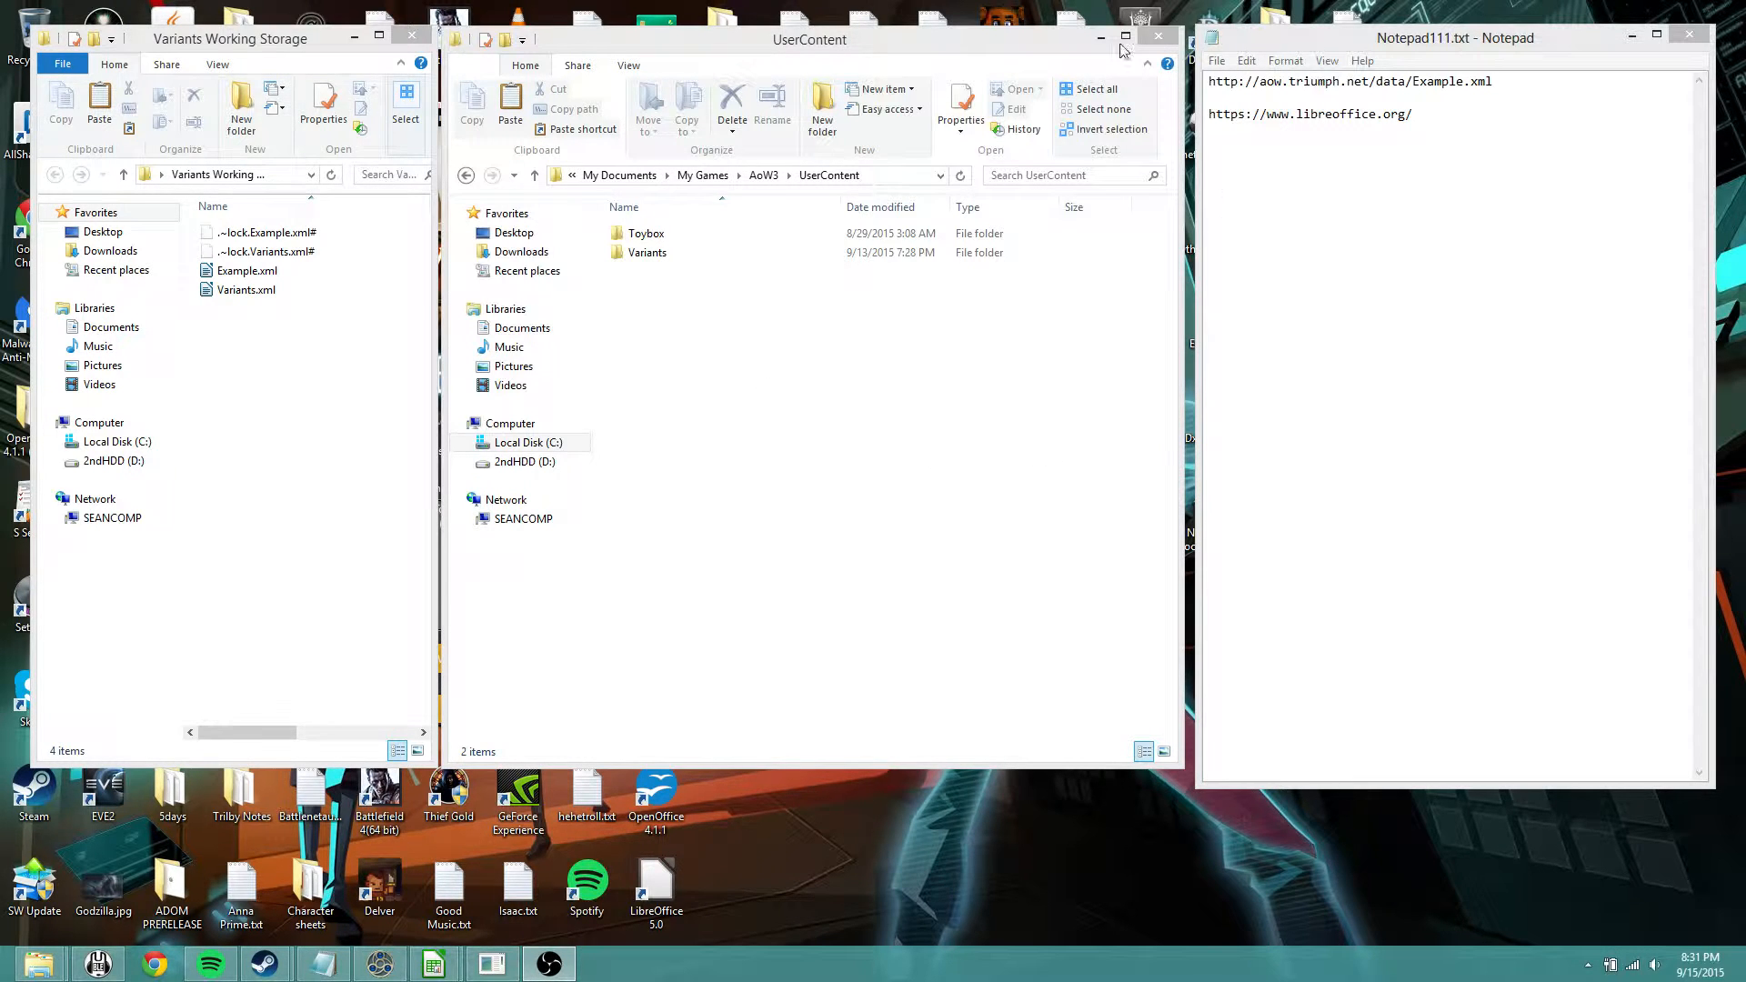
Step: Highlight the Example.xml web address in the notes and bring the Example.xml sheet forward
{"action": "left_click", "coordinate": [1360, 215]}
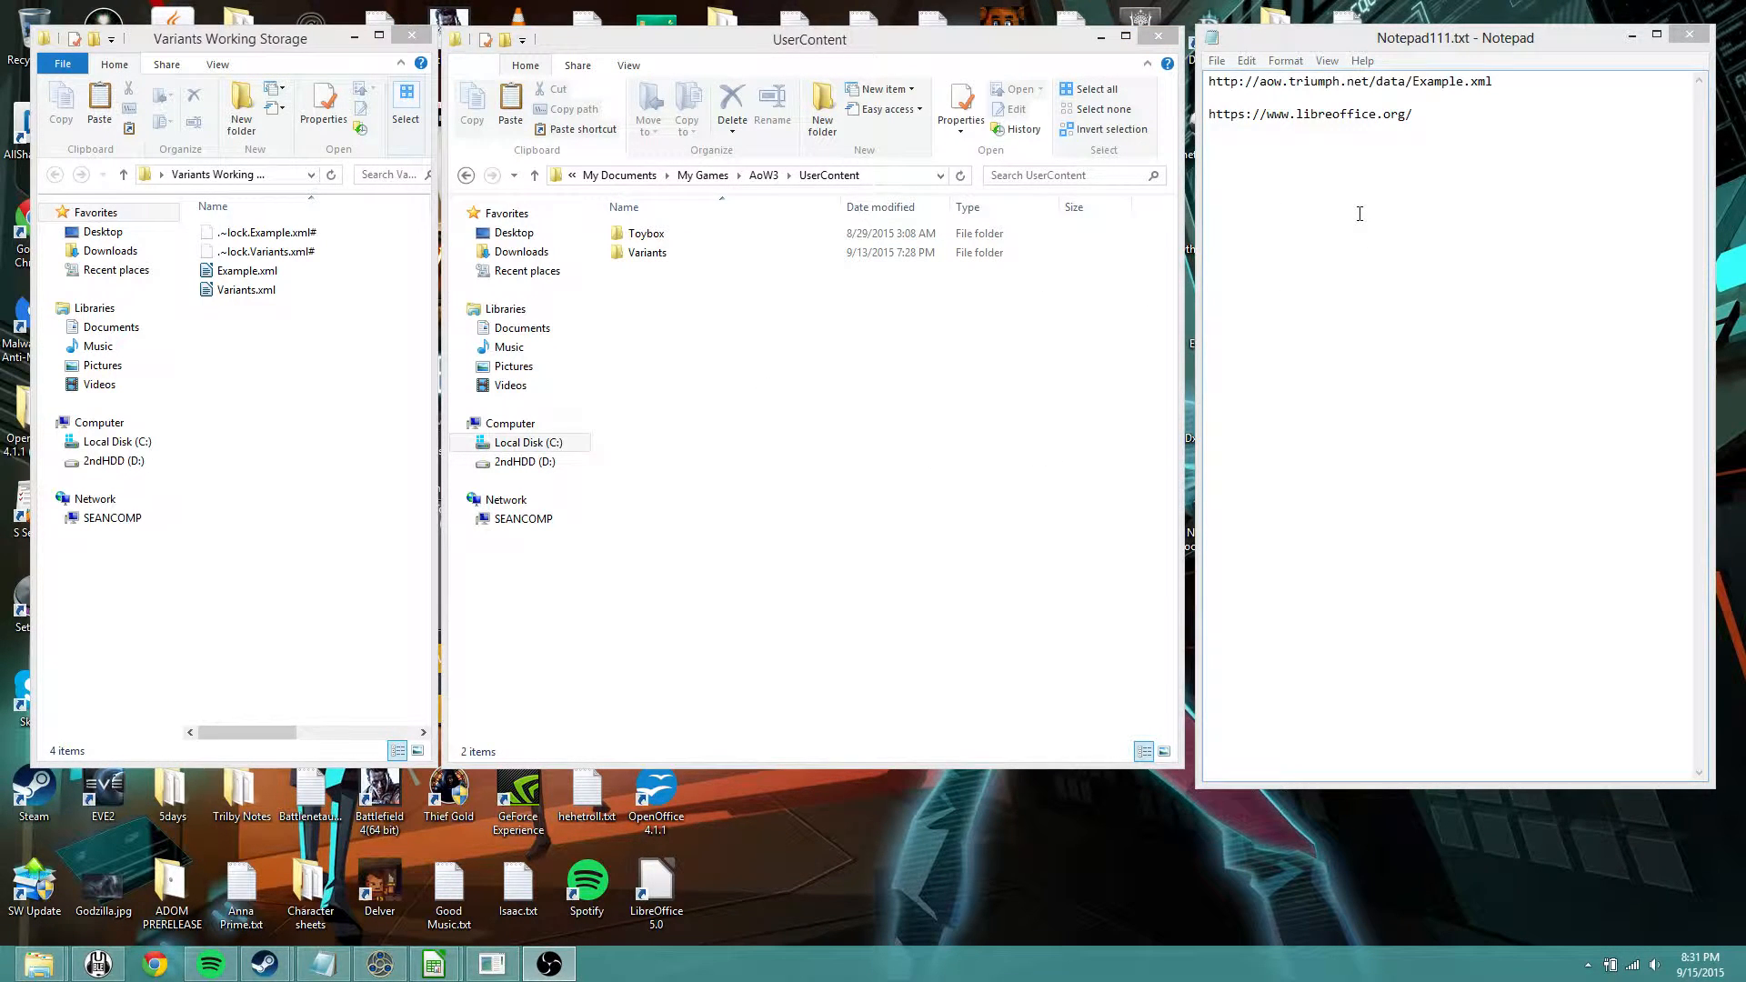
{"action": "mouse_move", "coordinate": [1347, 193]}
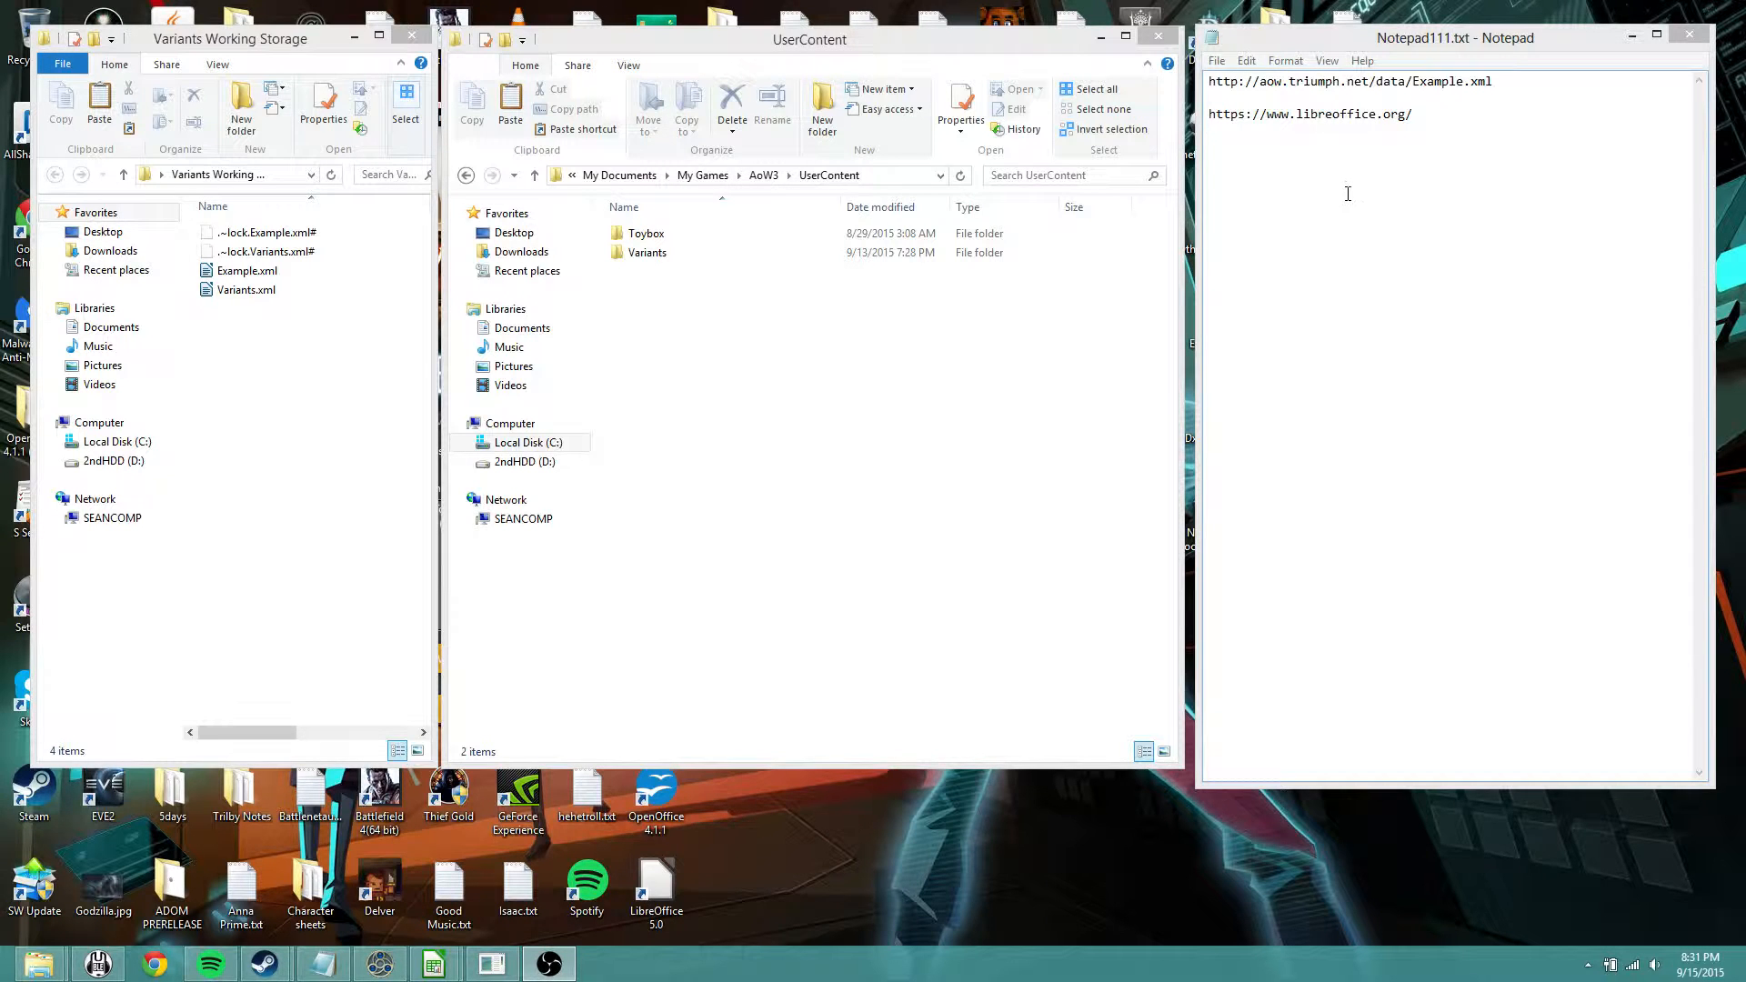
{"action": "mouse_move", "coordinate": [1328, 44]}
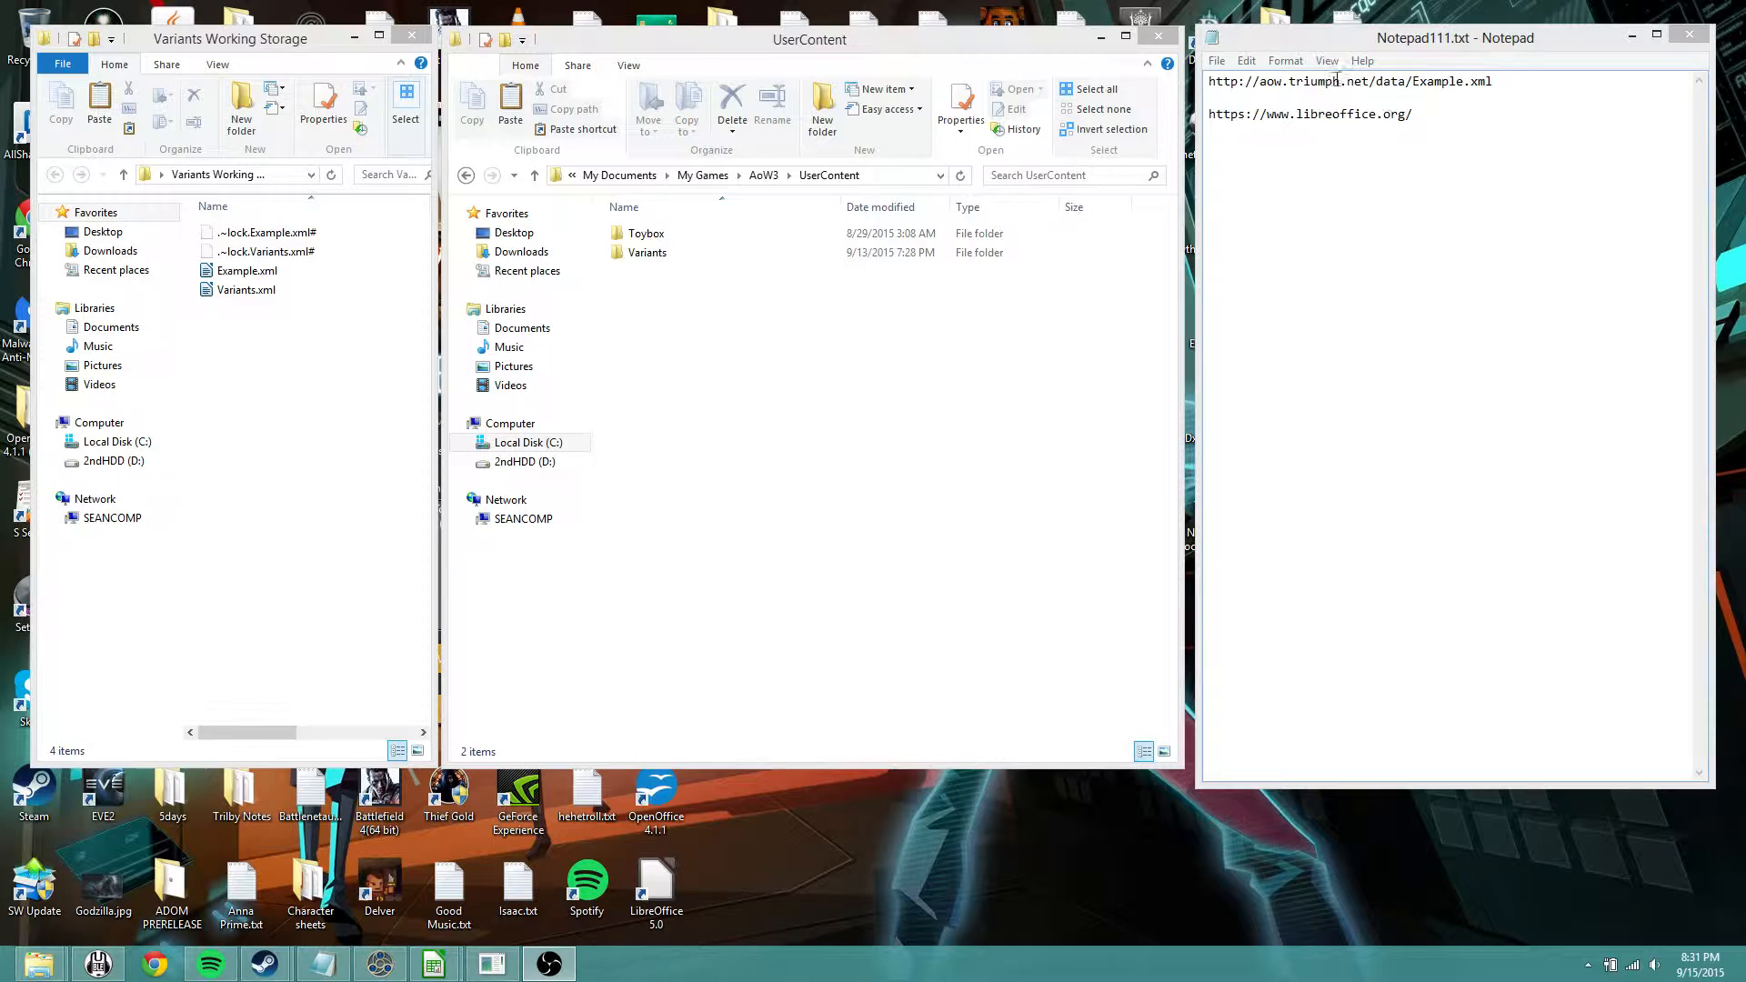
{"action": "triple_click", "coordinate": [1349, 82]}
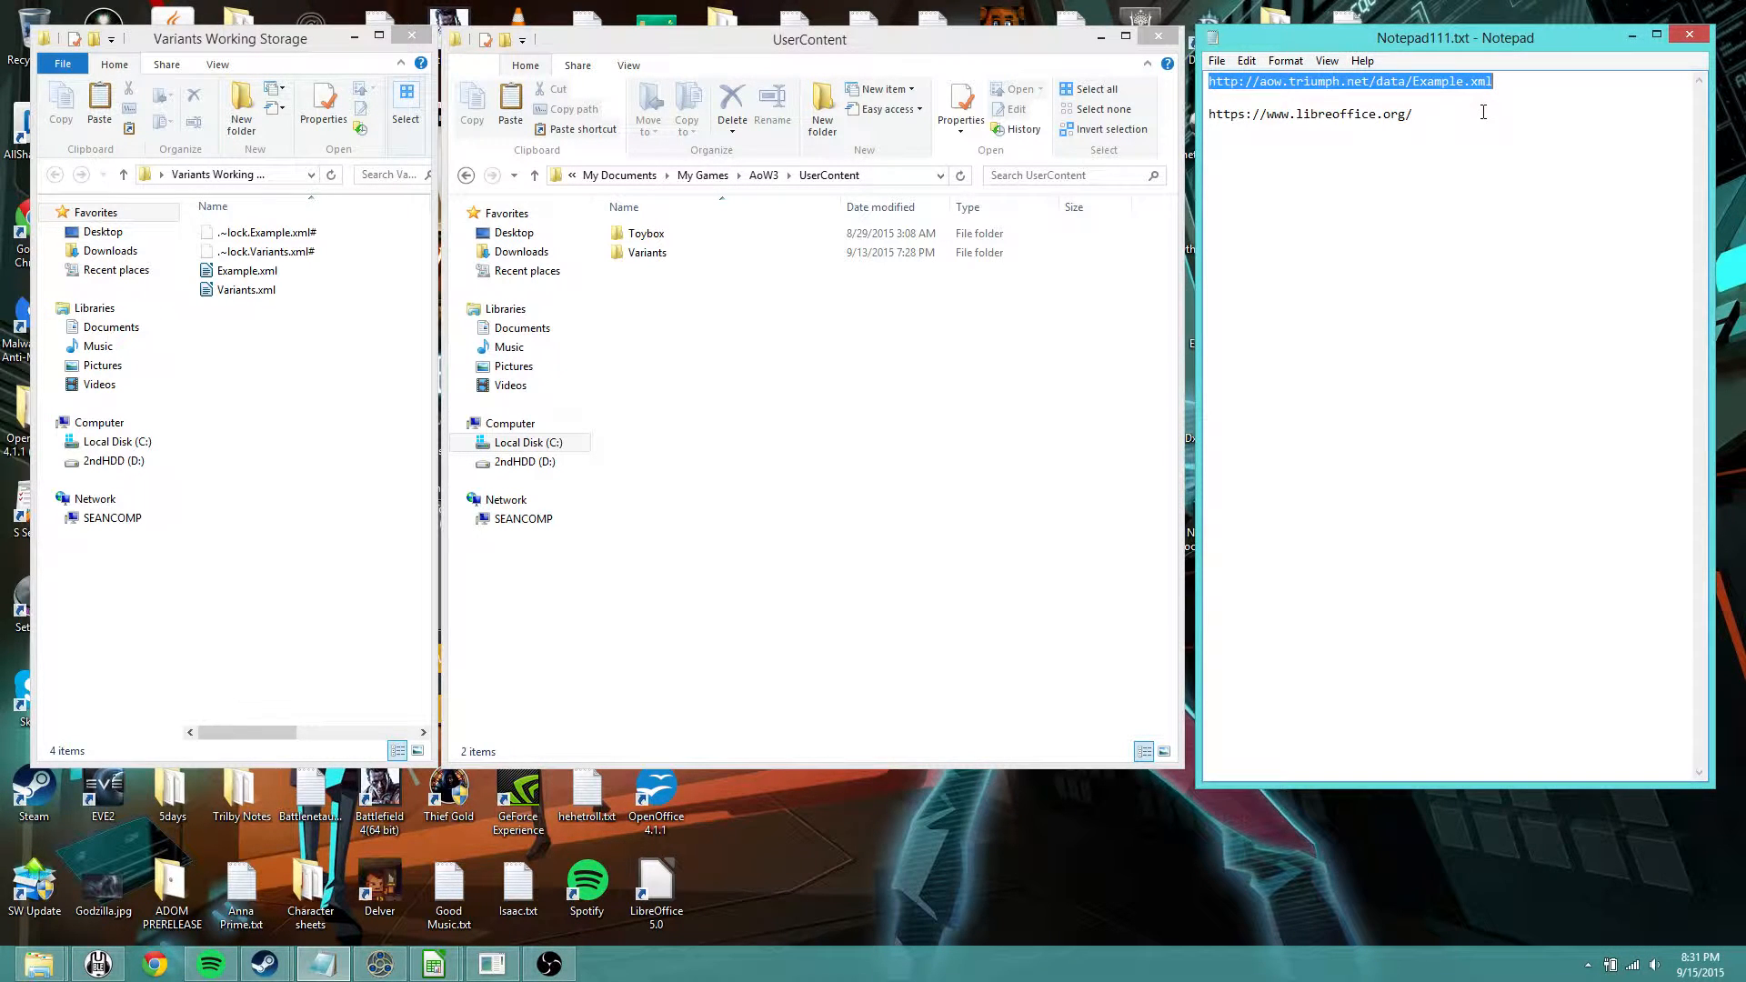
{"action": "mouse_move", "coordinate": [1509, 94]}
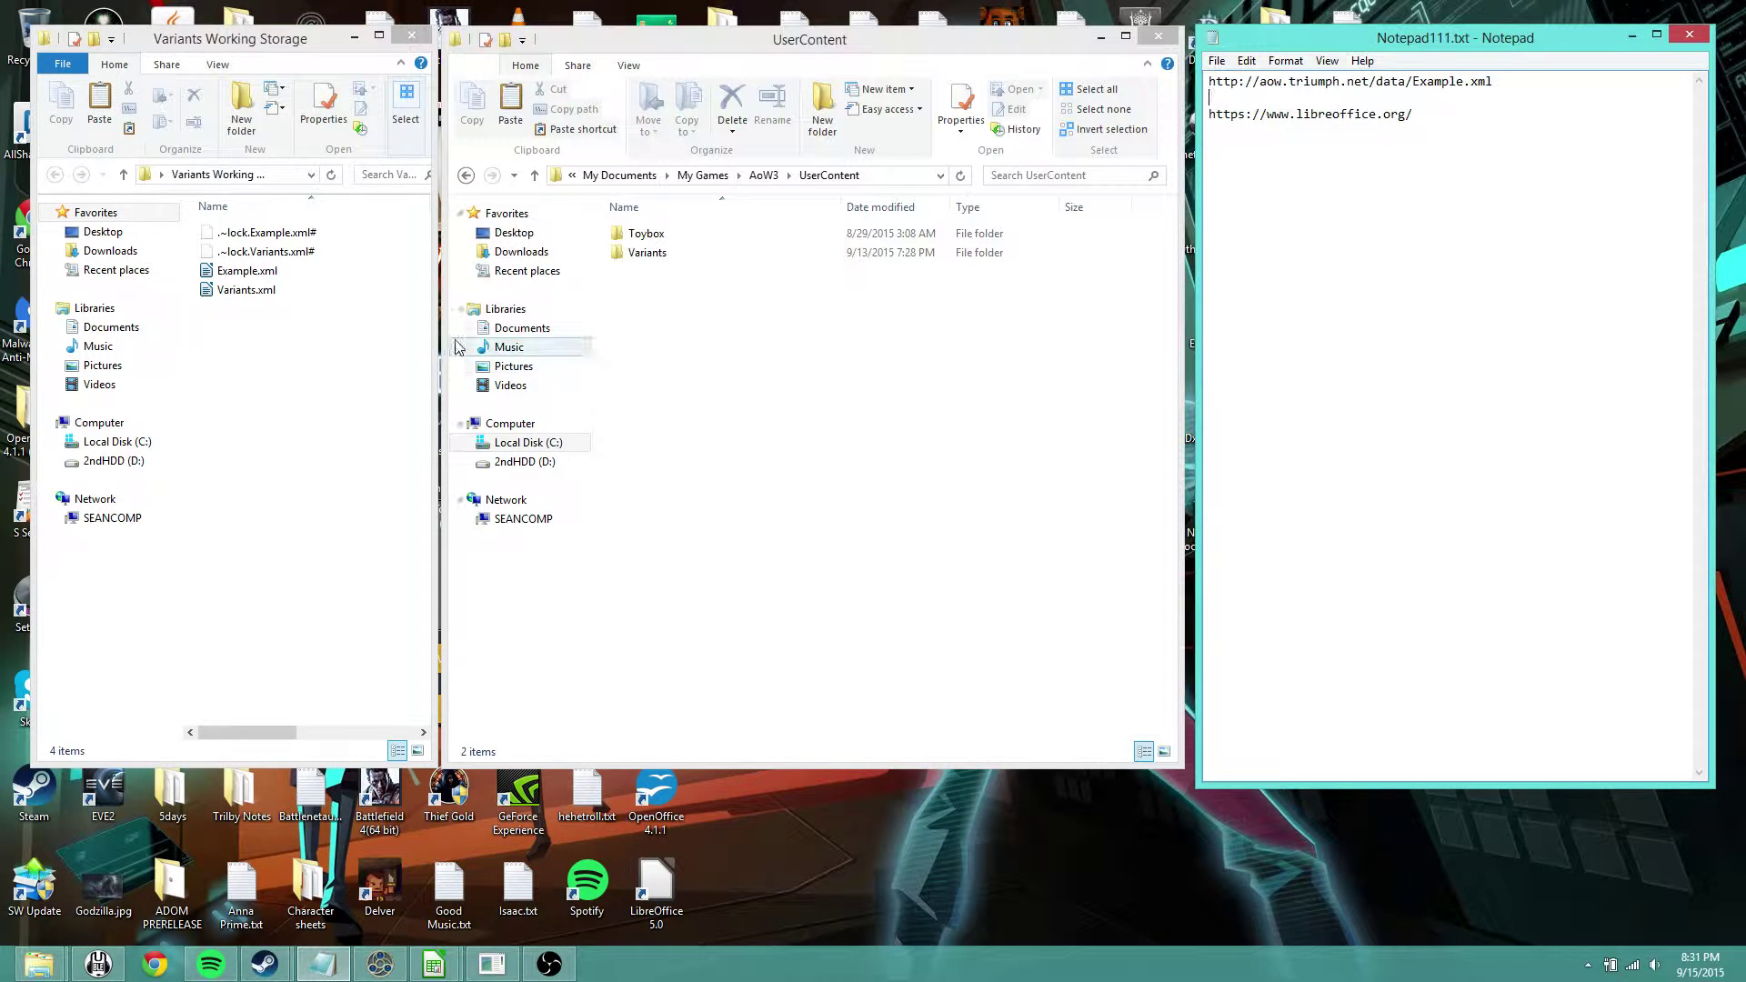
{"action": "double_click", "coordinate": [248, 271]}
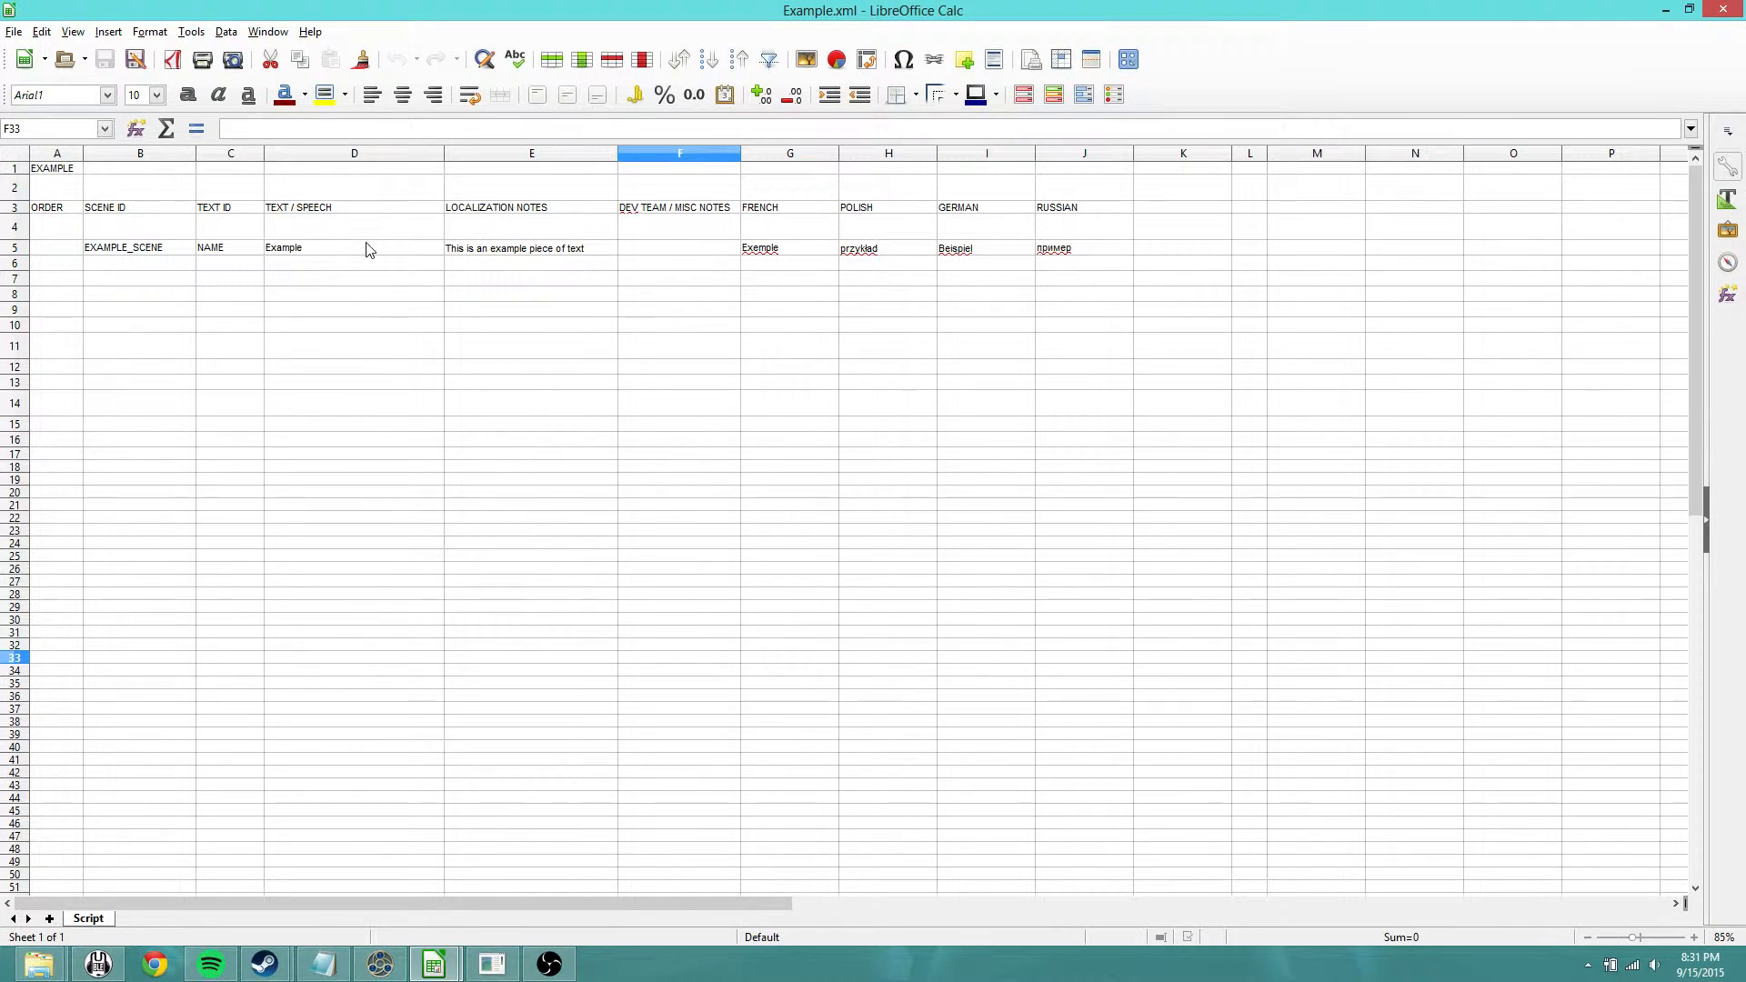
{"action": "mouse_move", "coordinate": [1093, 142]}
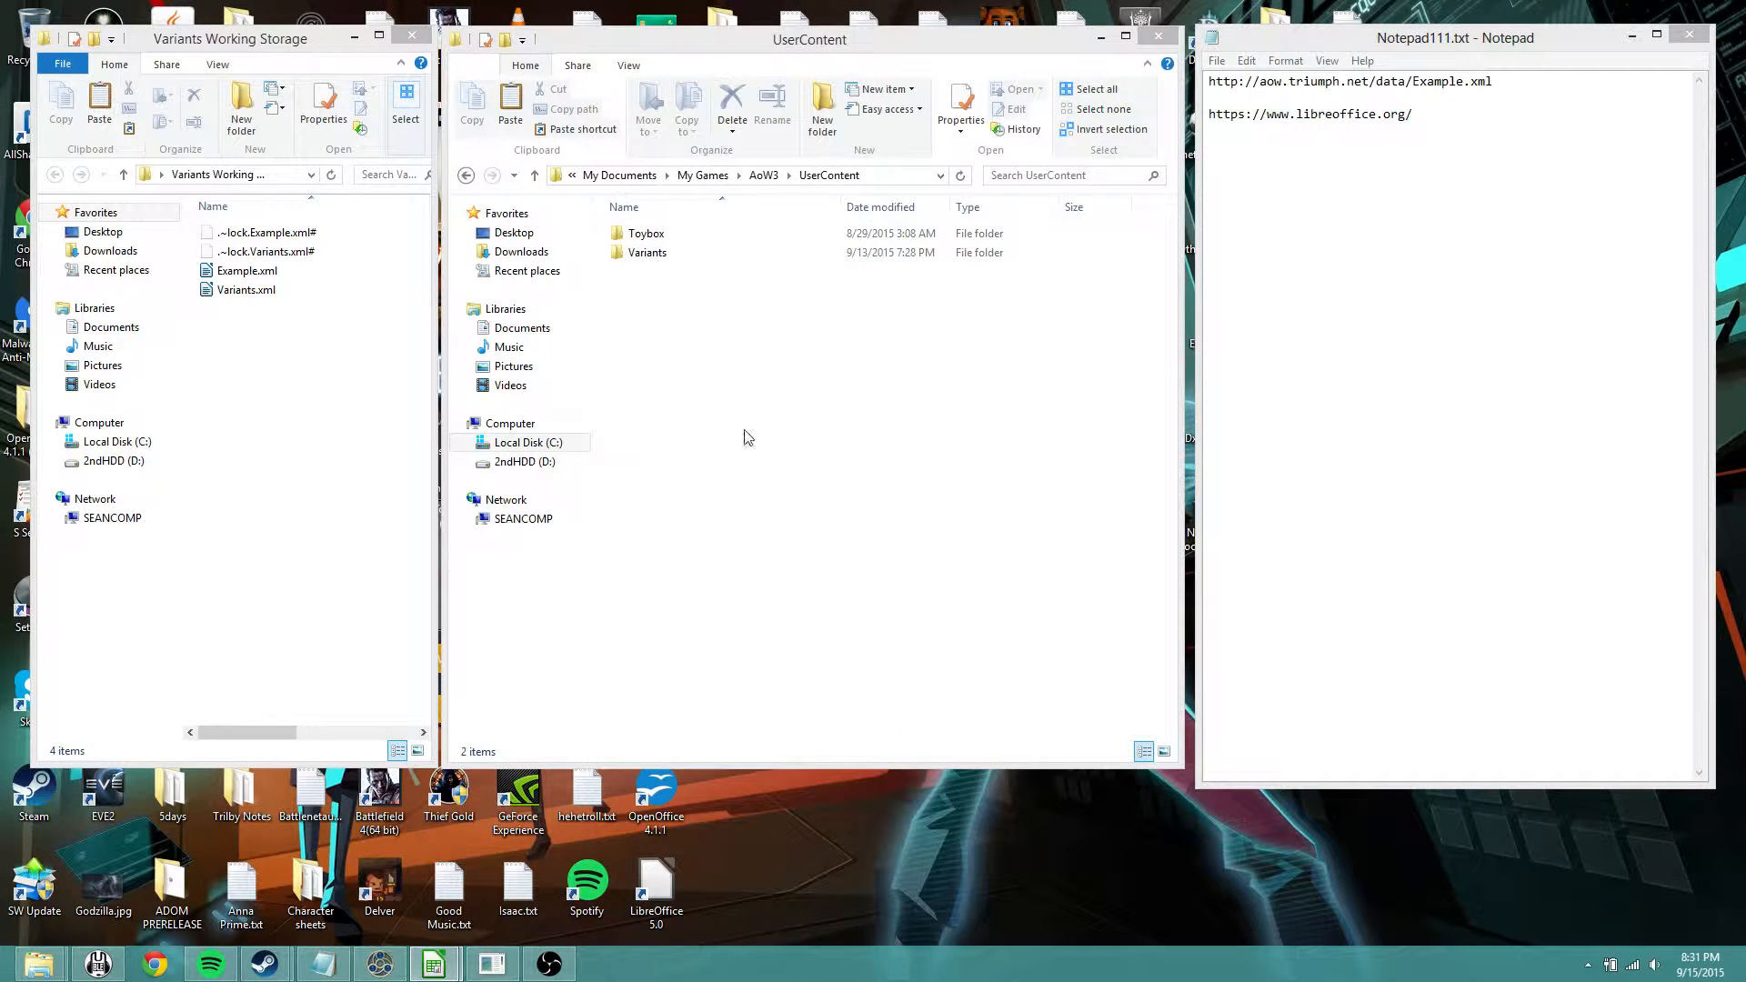
{"action": "mouse_move", "coordinate": [651, 200]}
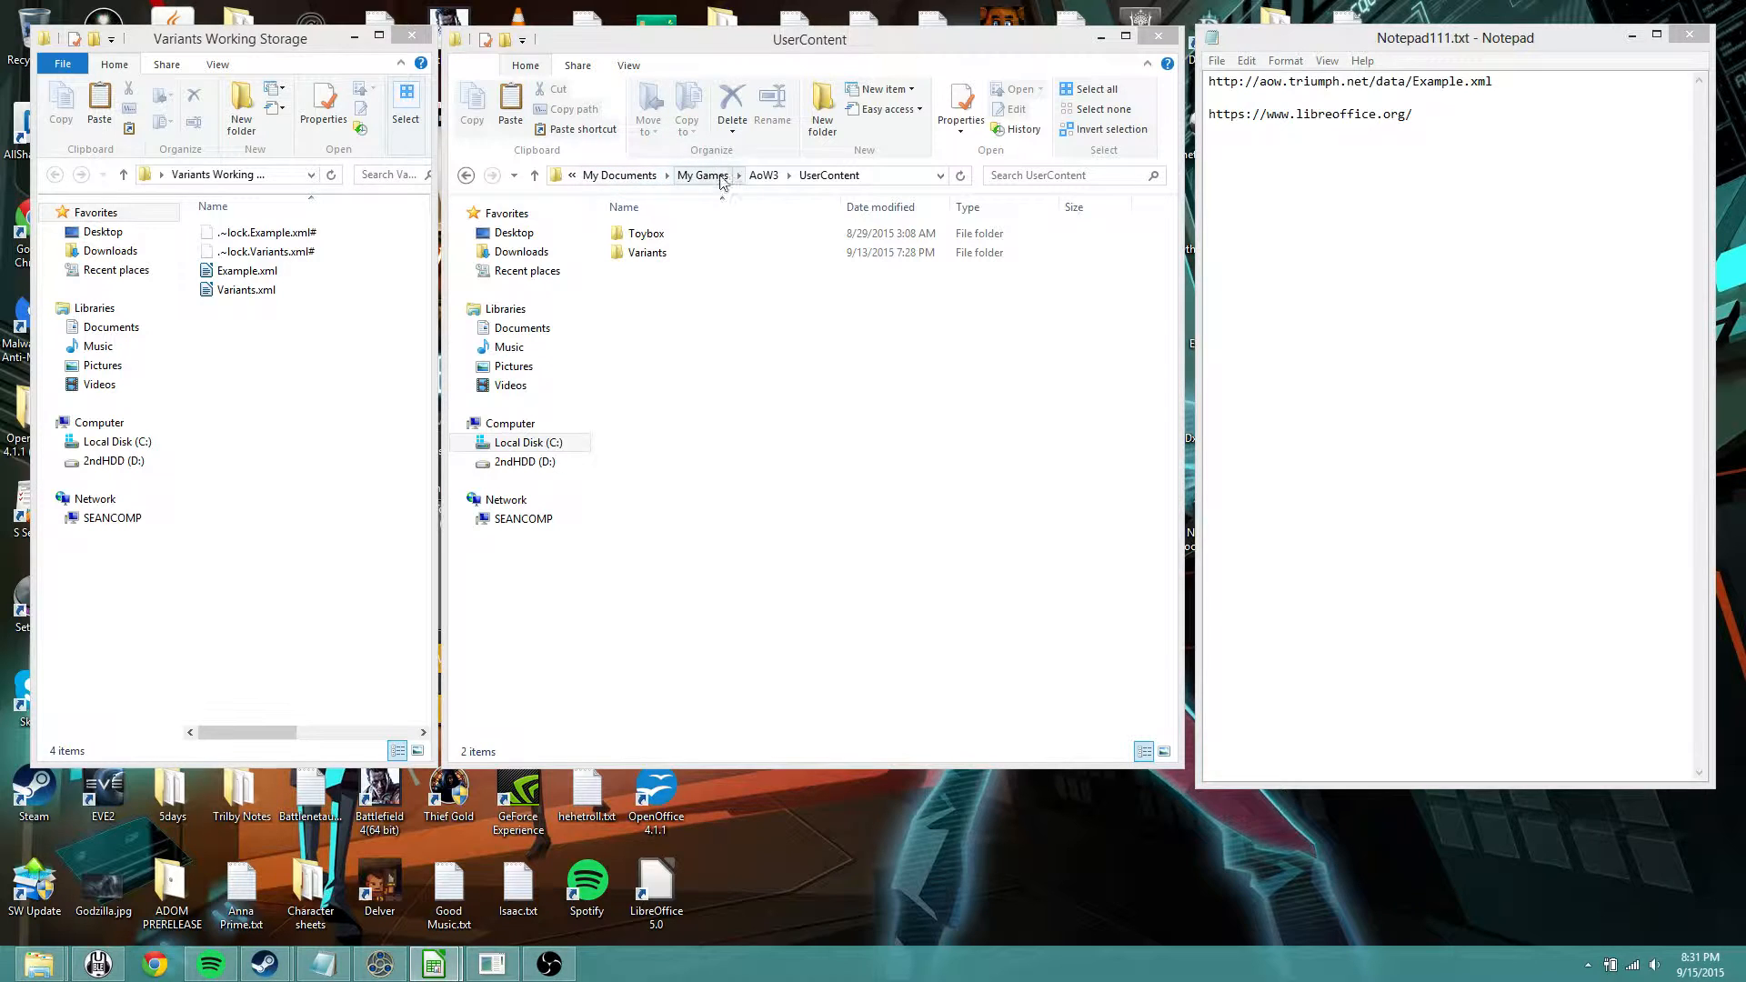
Step: Navigate the game's user content and open the Variants mod folder in File Explorer
{"action": "left_click", "coordinate": [882, 177]}
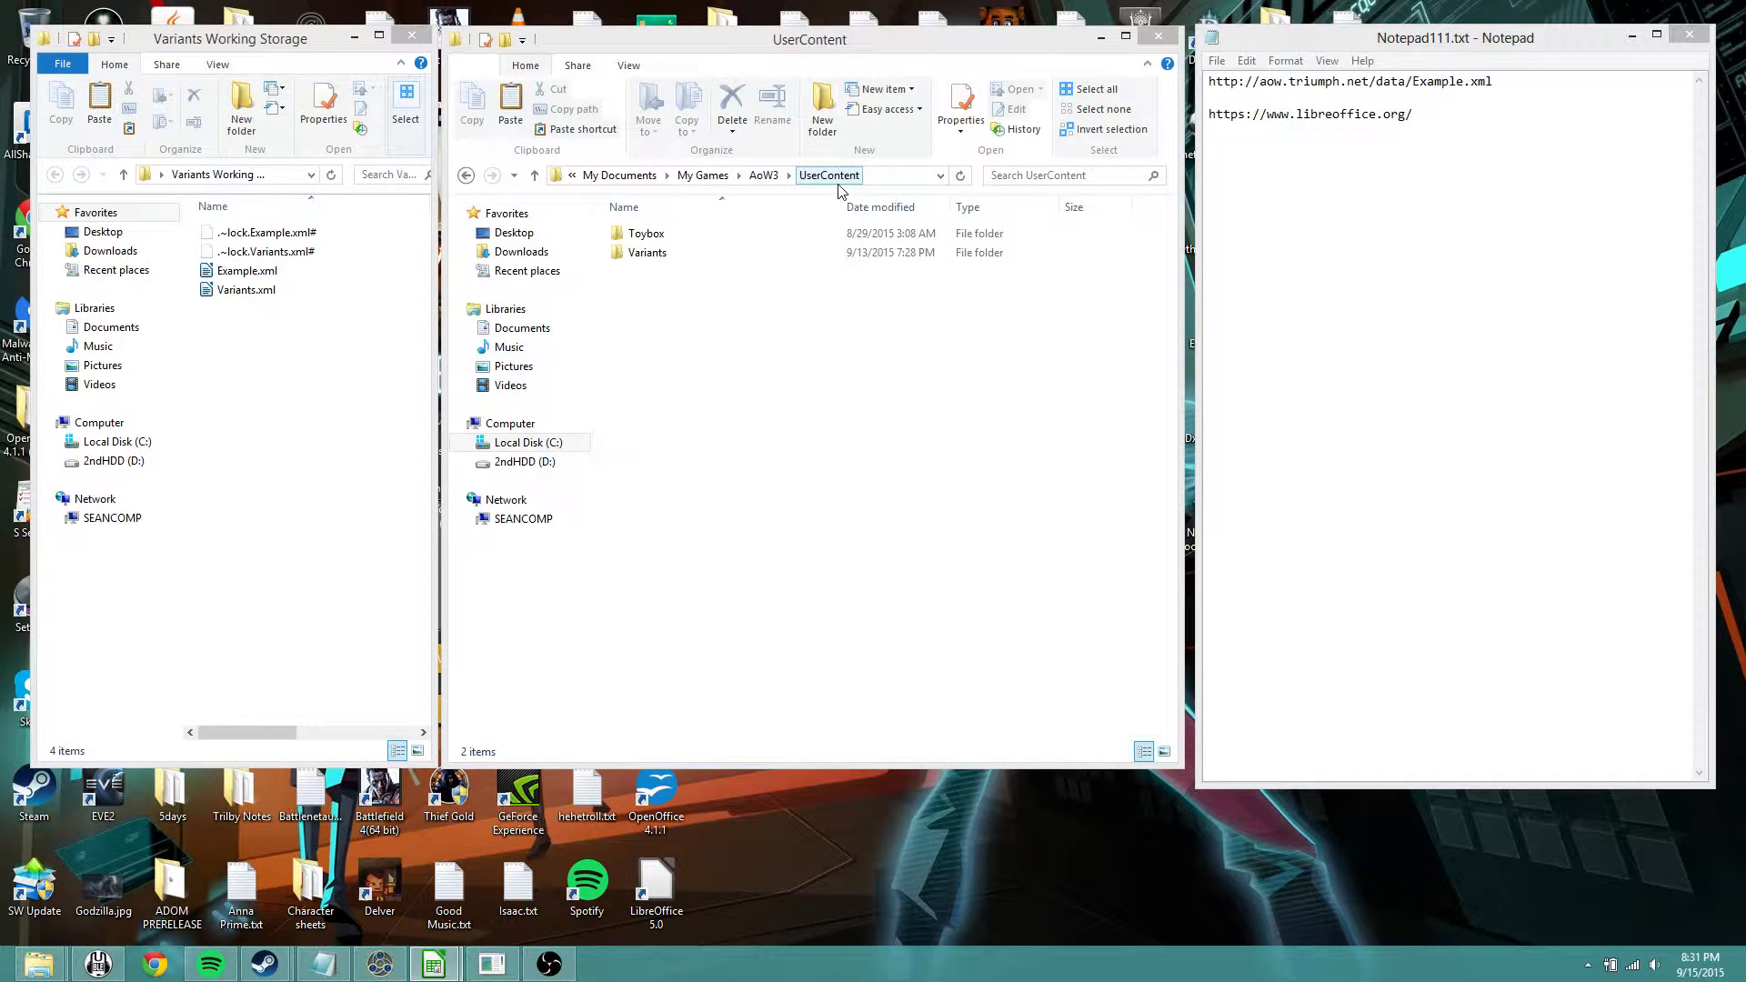
{"action": "left_click", "coordinate": [847, 274]}
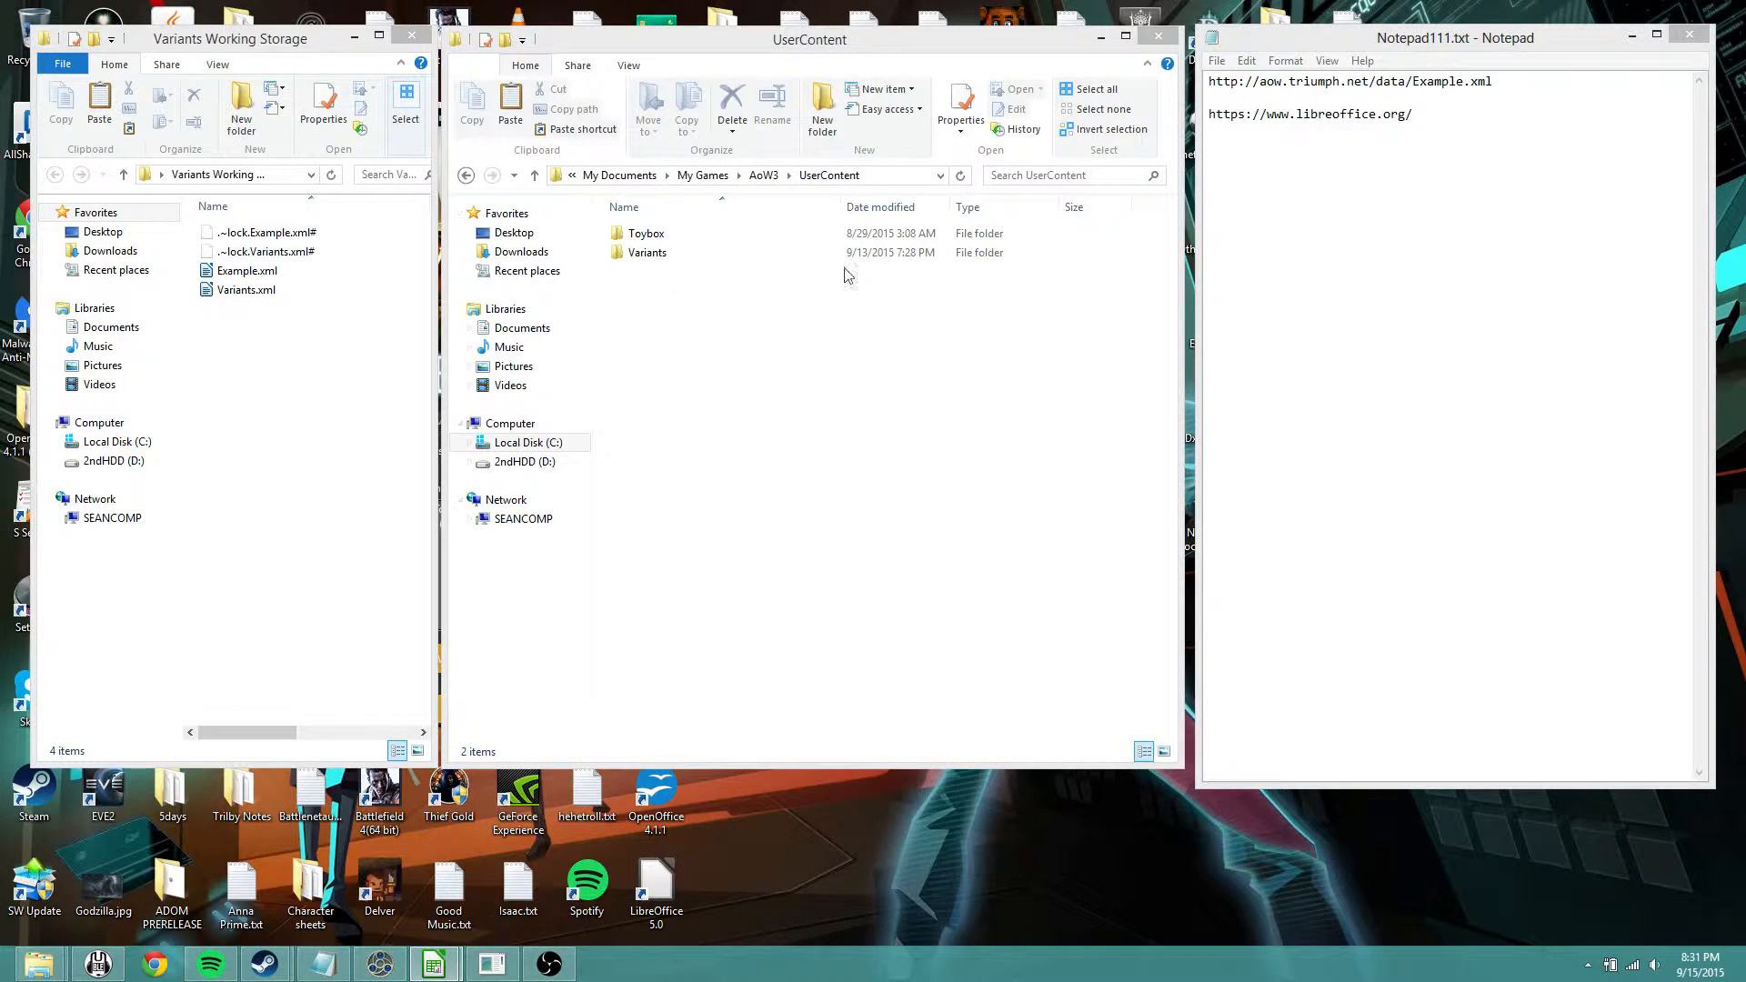
{"action": "left_click", "coordinate": [647, 251]}
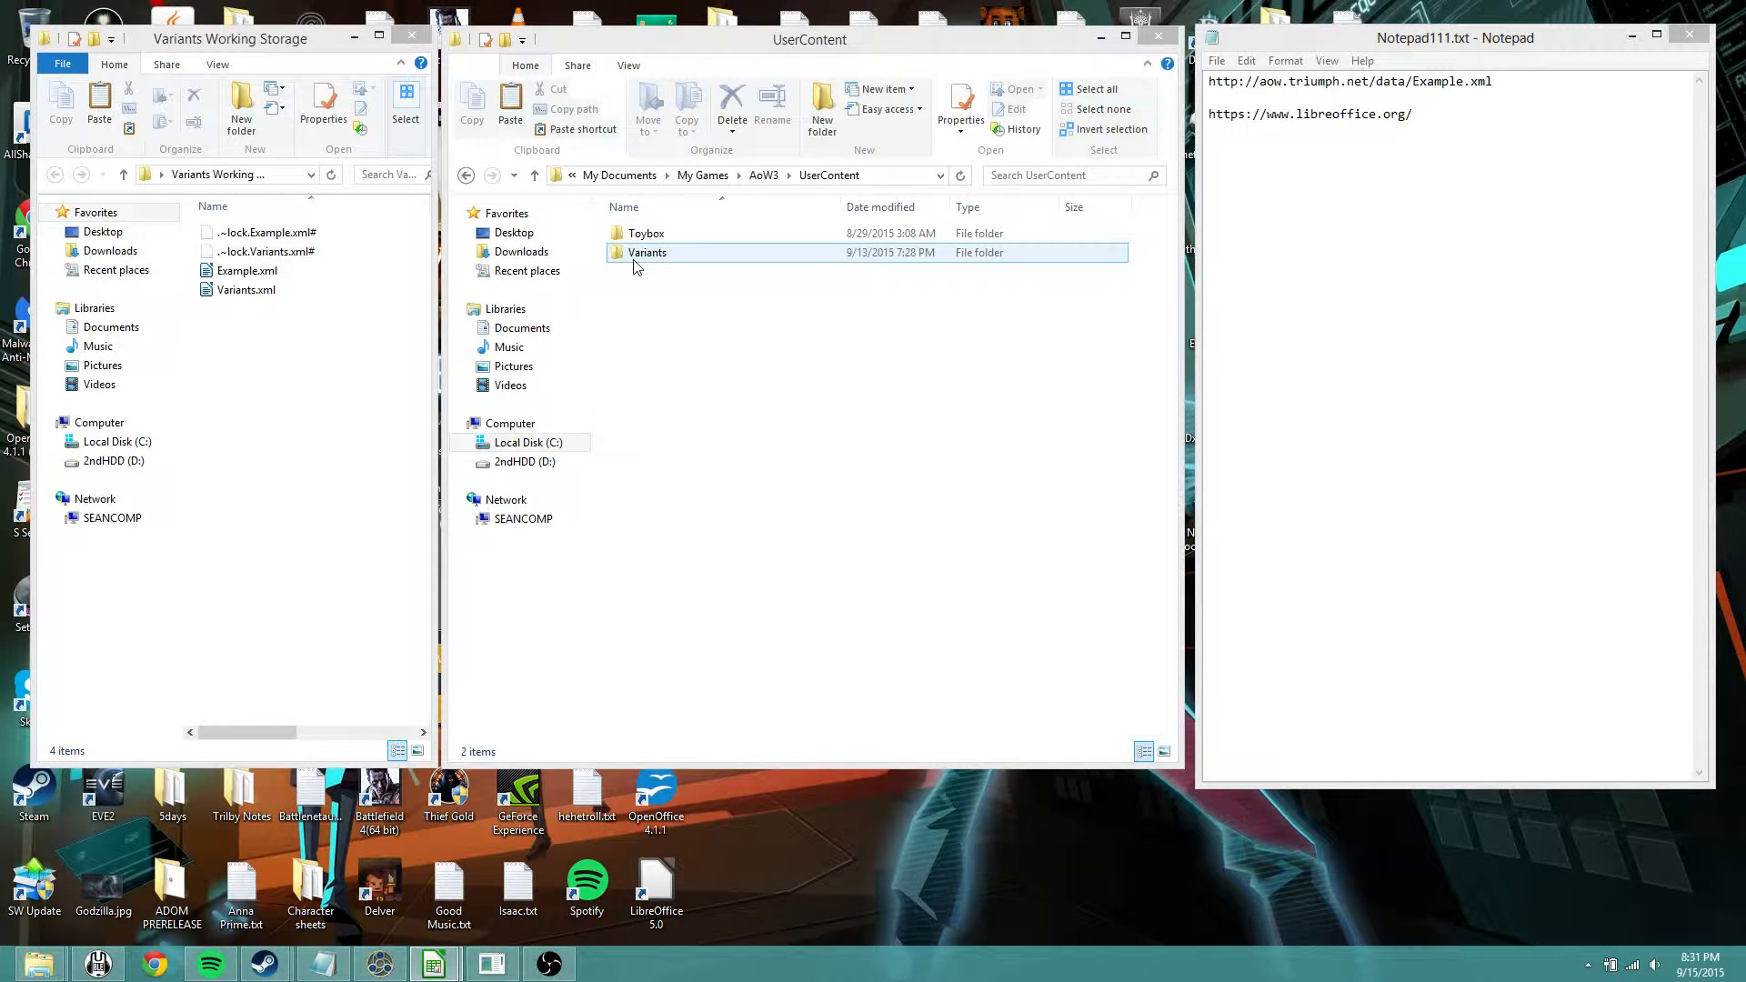
{"action": "double_click", "coordinate": [647, 253]}
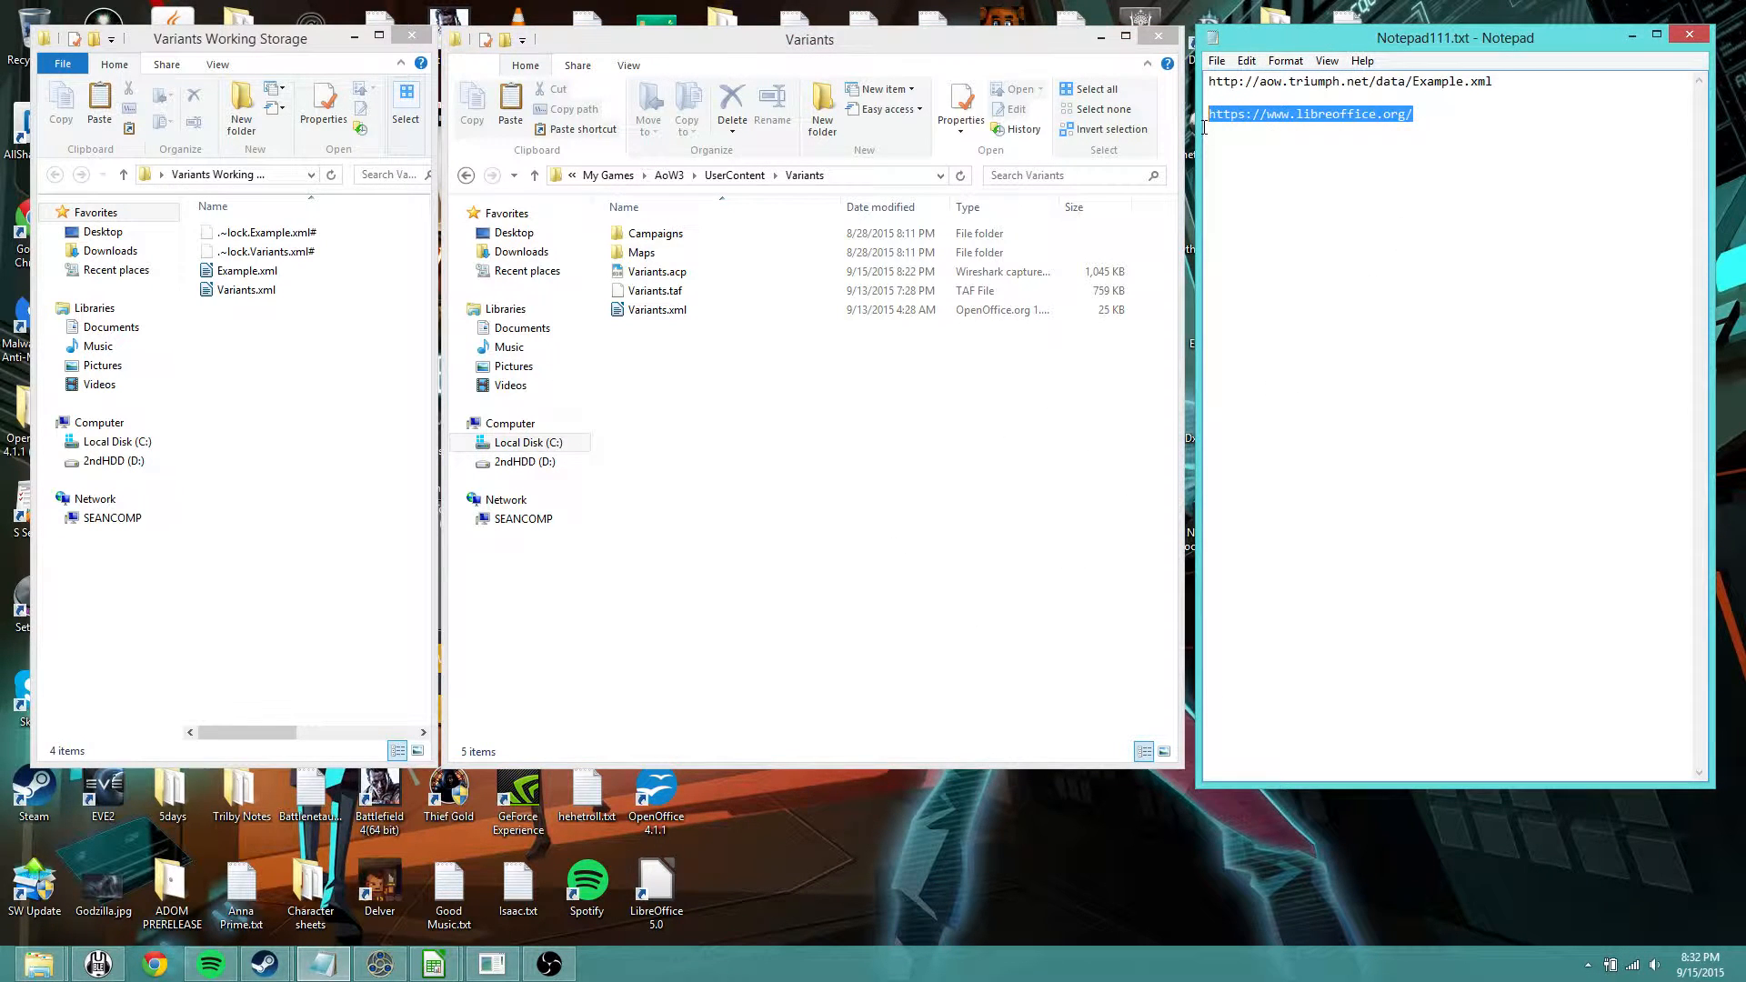
{"action": "mouse_move", "coordinate": [1284, 242]}
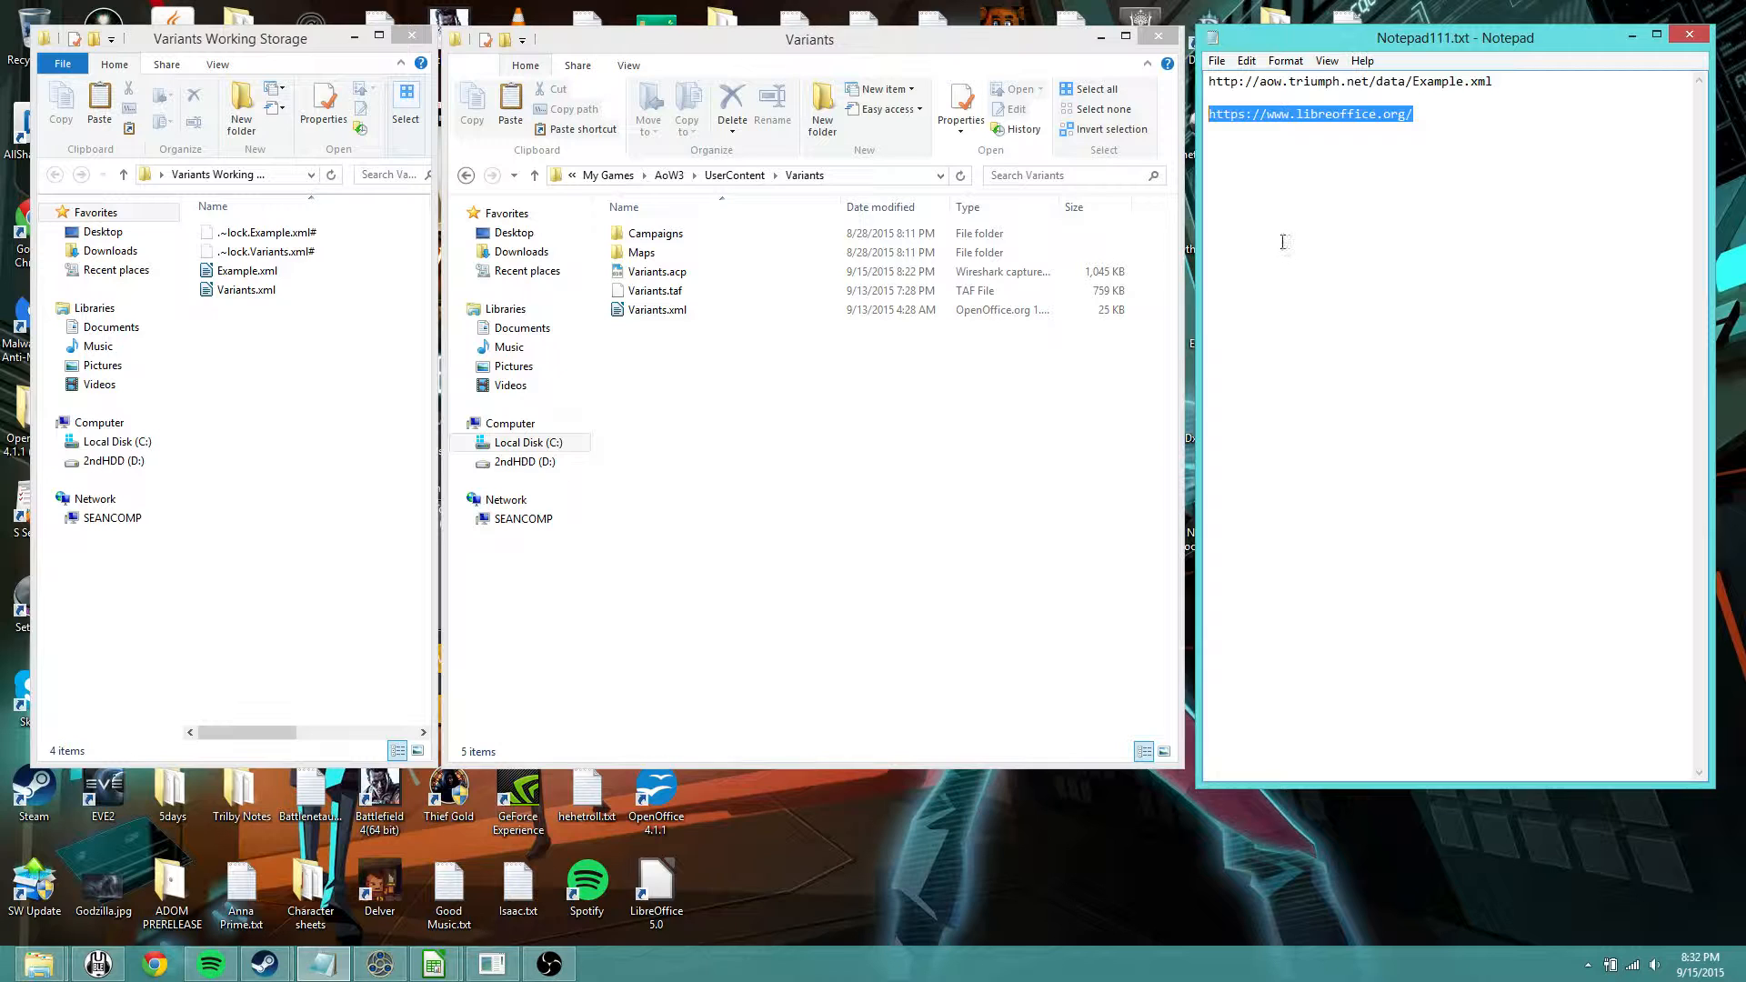
{"action": "mouse_move", "coordinate": [1277, 273]}
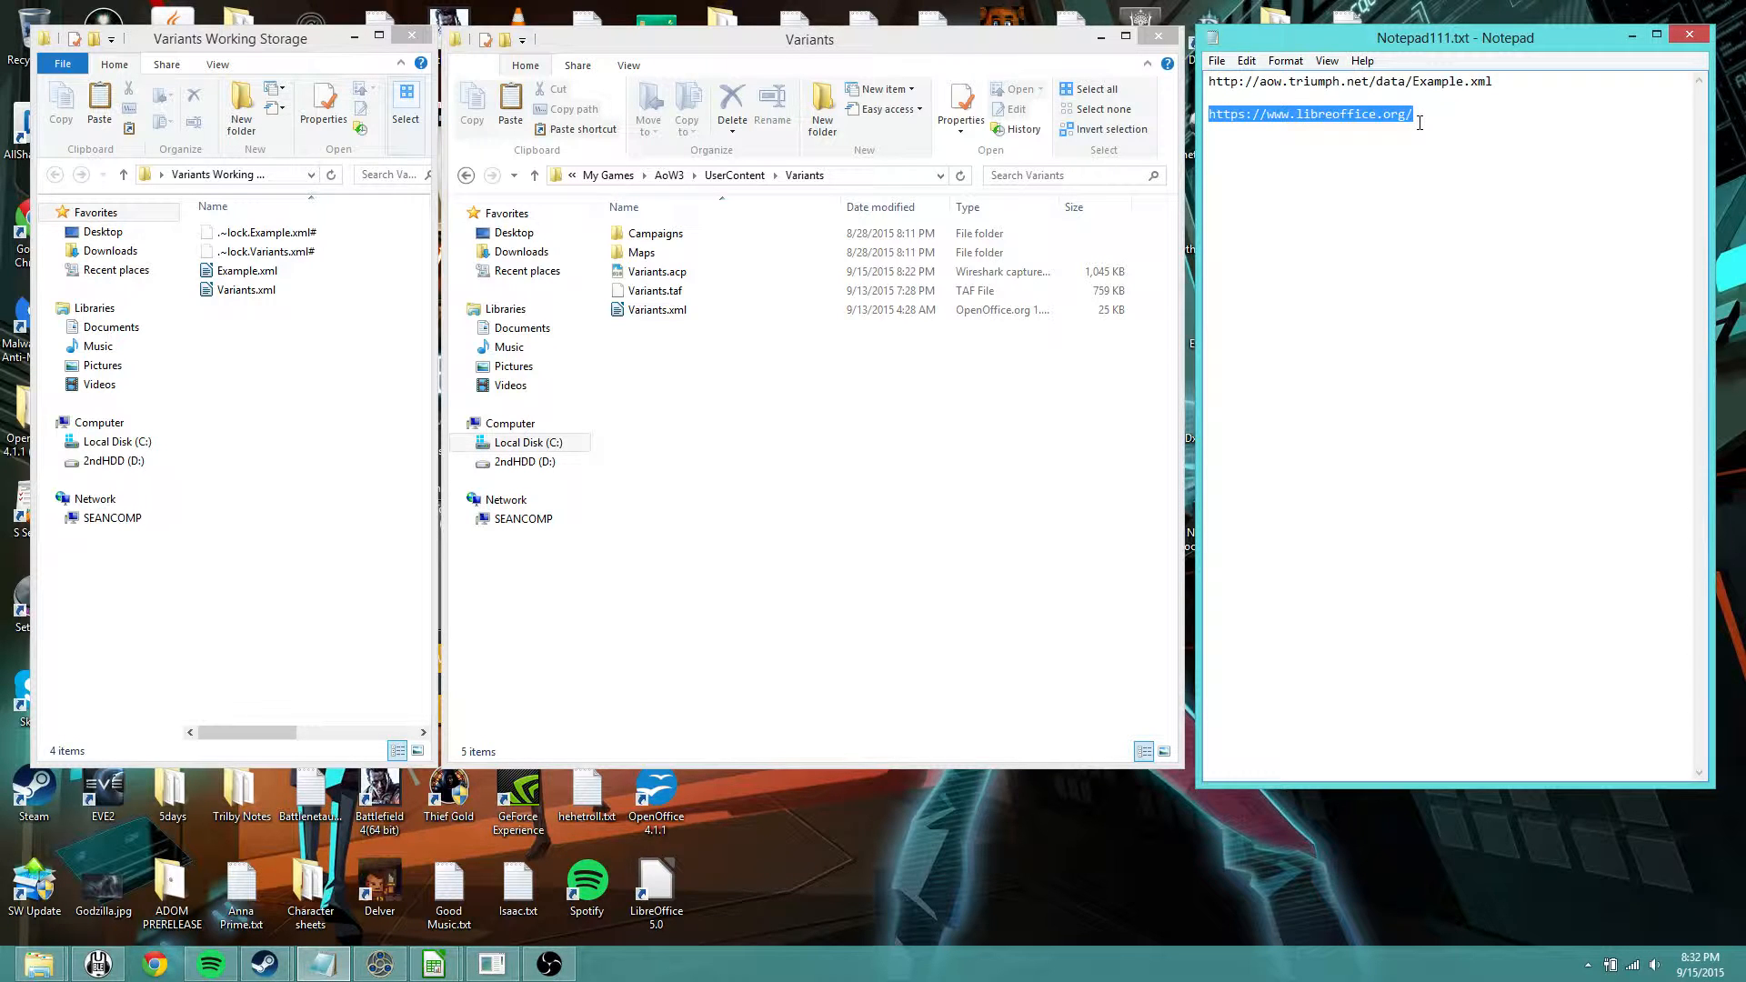
Step: Re-select the Example.xml address line in the notes beside the folder view
{"action": "left_click", "coordinate": [1418, 113]}
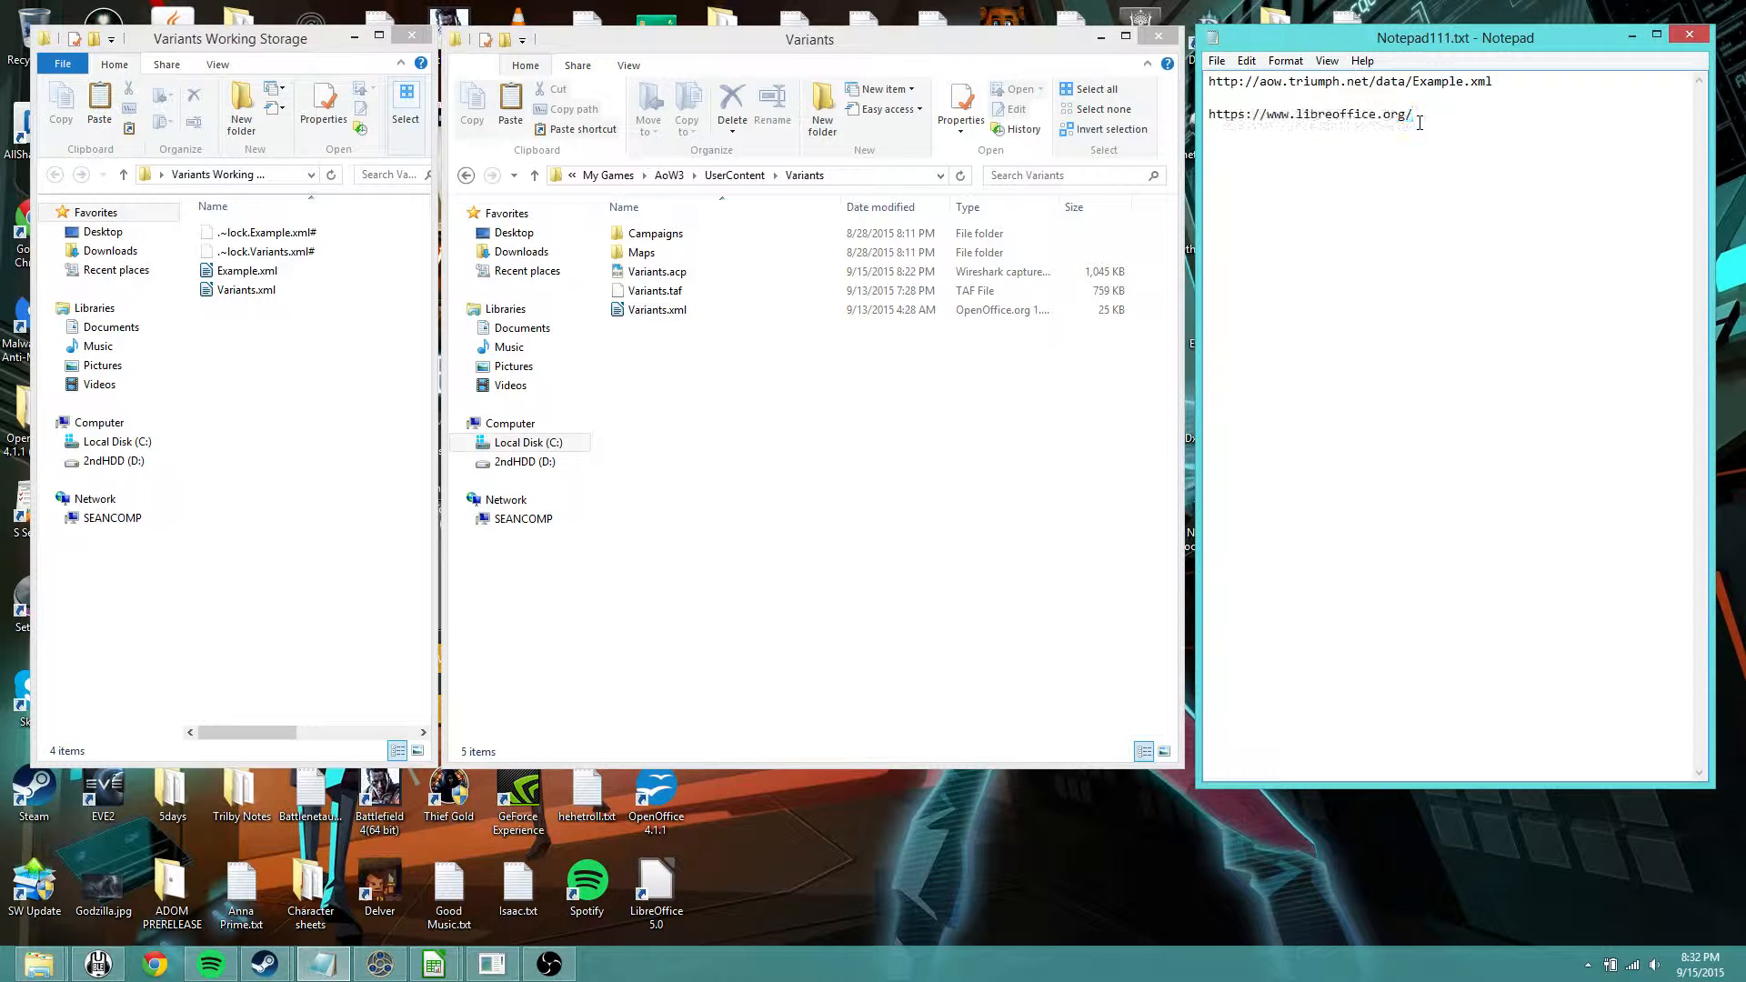
{"action": "triple_click", "coordinate": [1353, 82]}
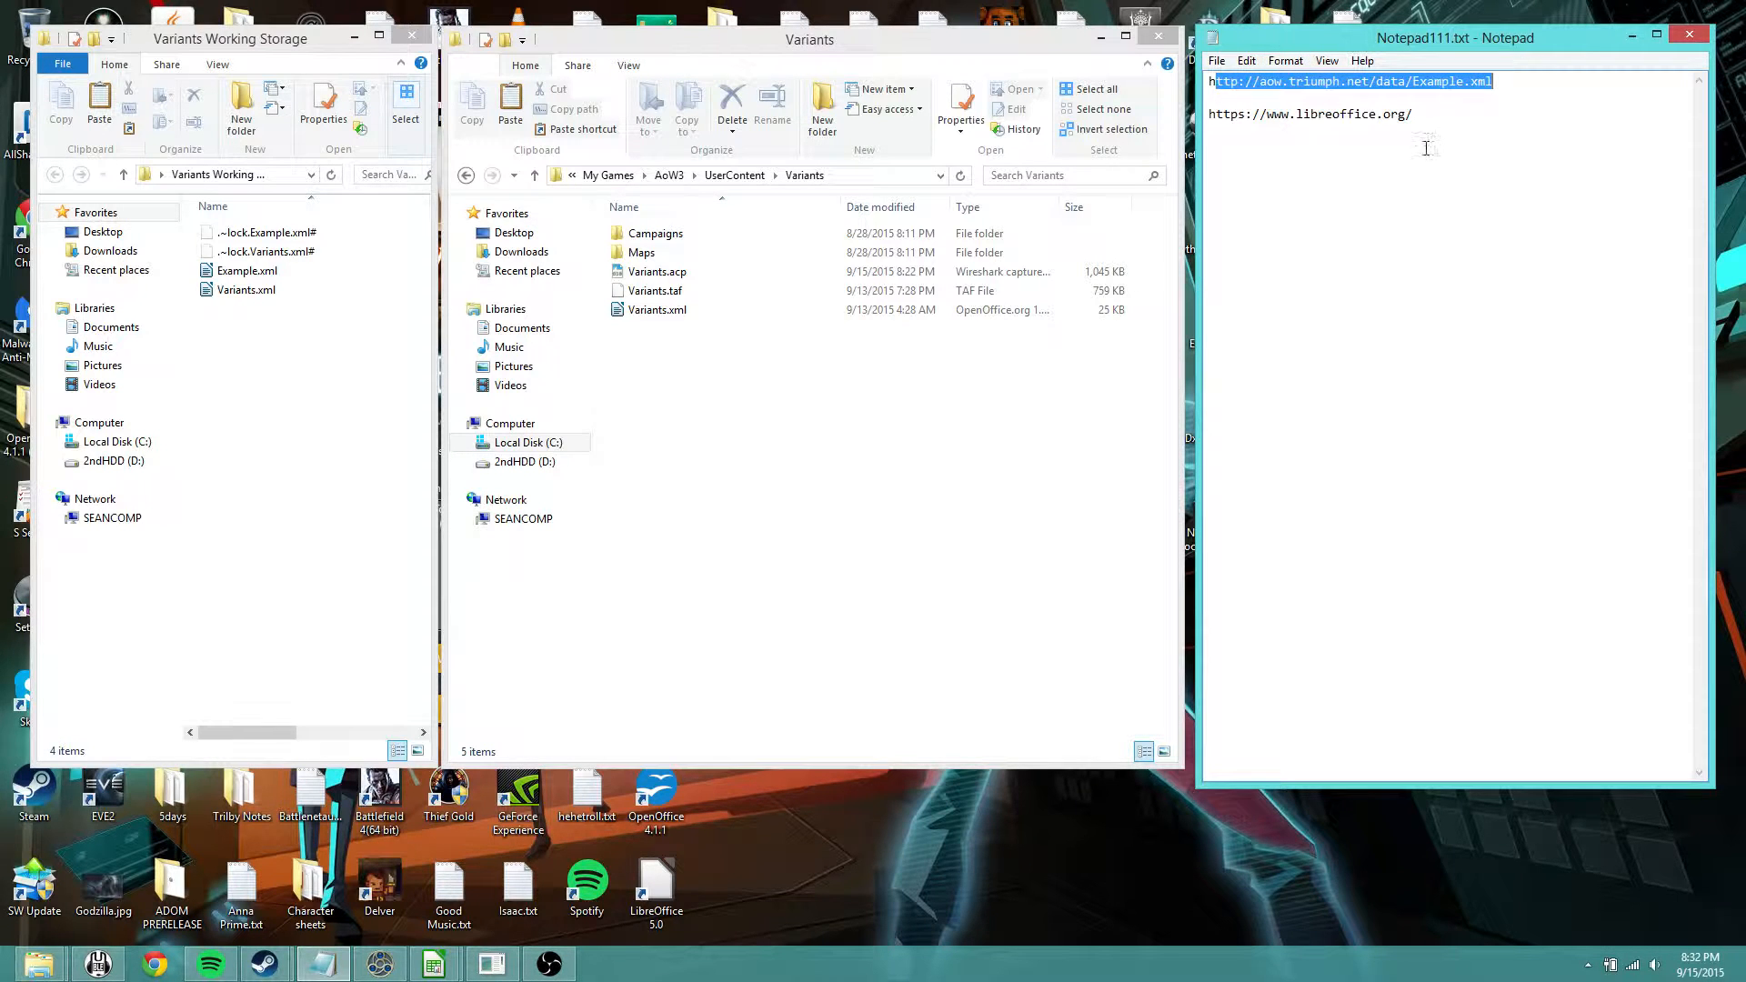
{"action": "left_click", "coordinate": [1444, 131]}
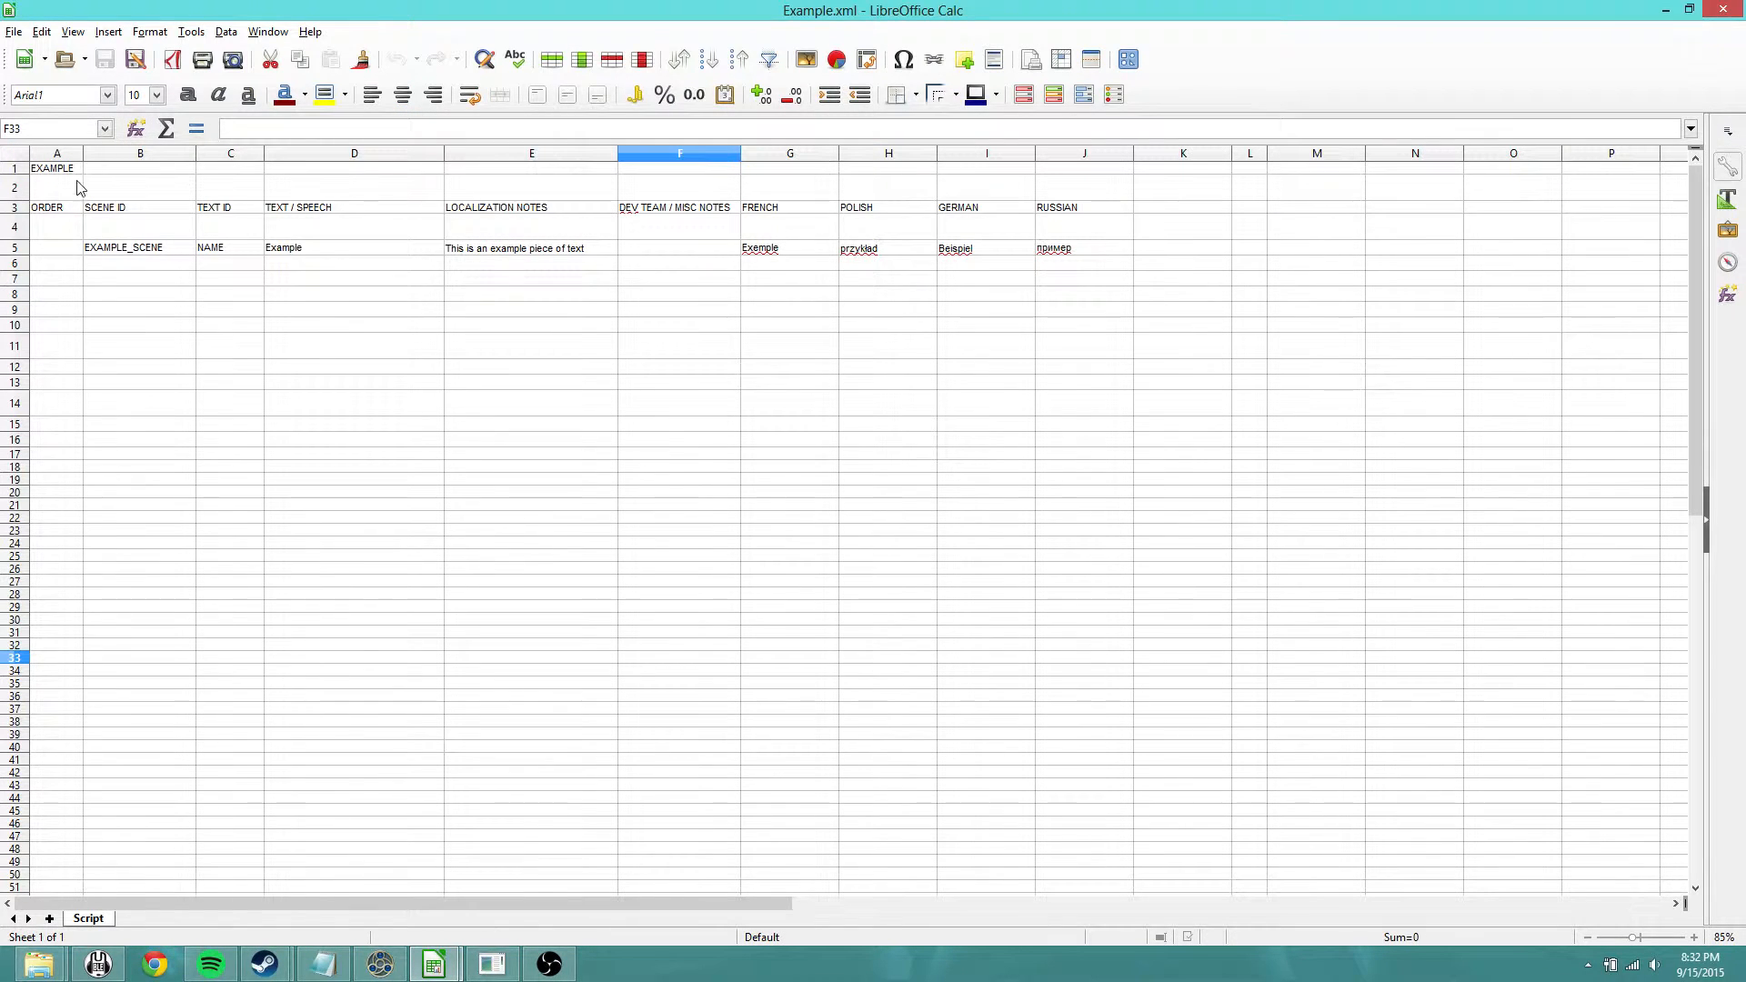
Step: Review the EXAMPLE title and the SCENE ID, TEXT/SPEECH, DEV NOTES and POLISH headers
{"action": "left_click", "coordinate": [52, 167]}
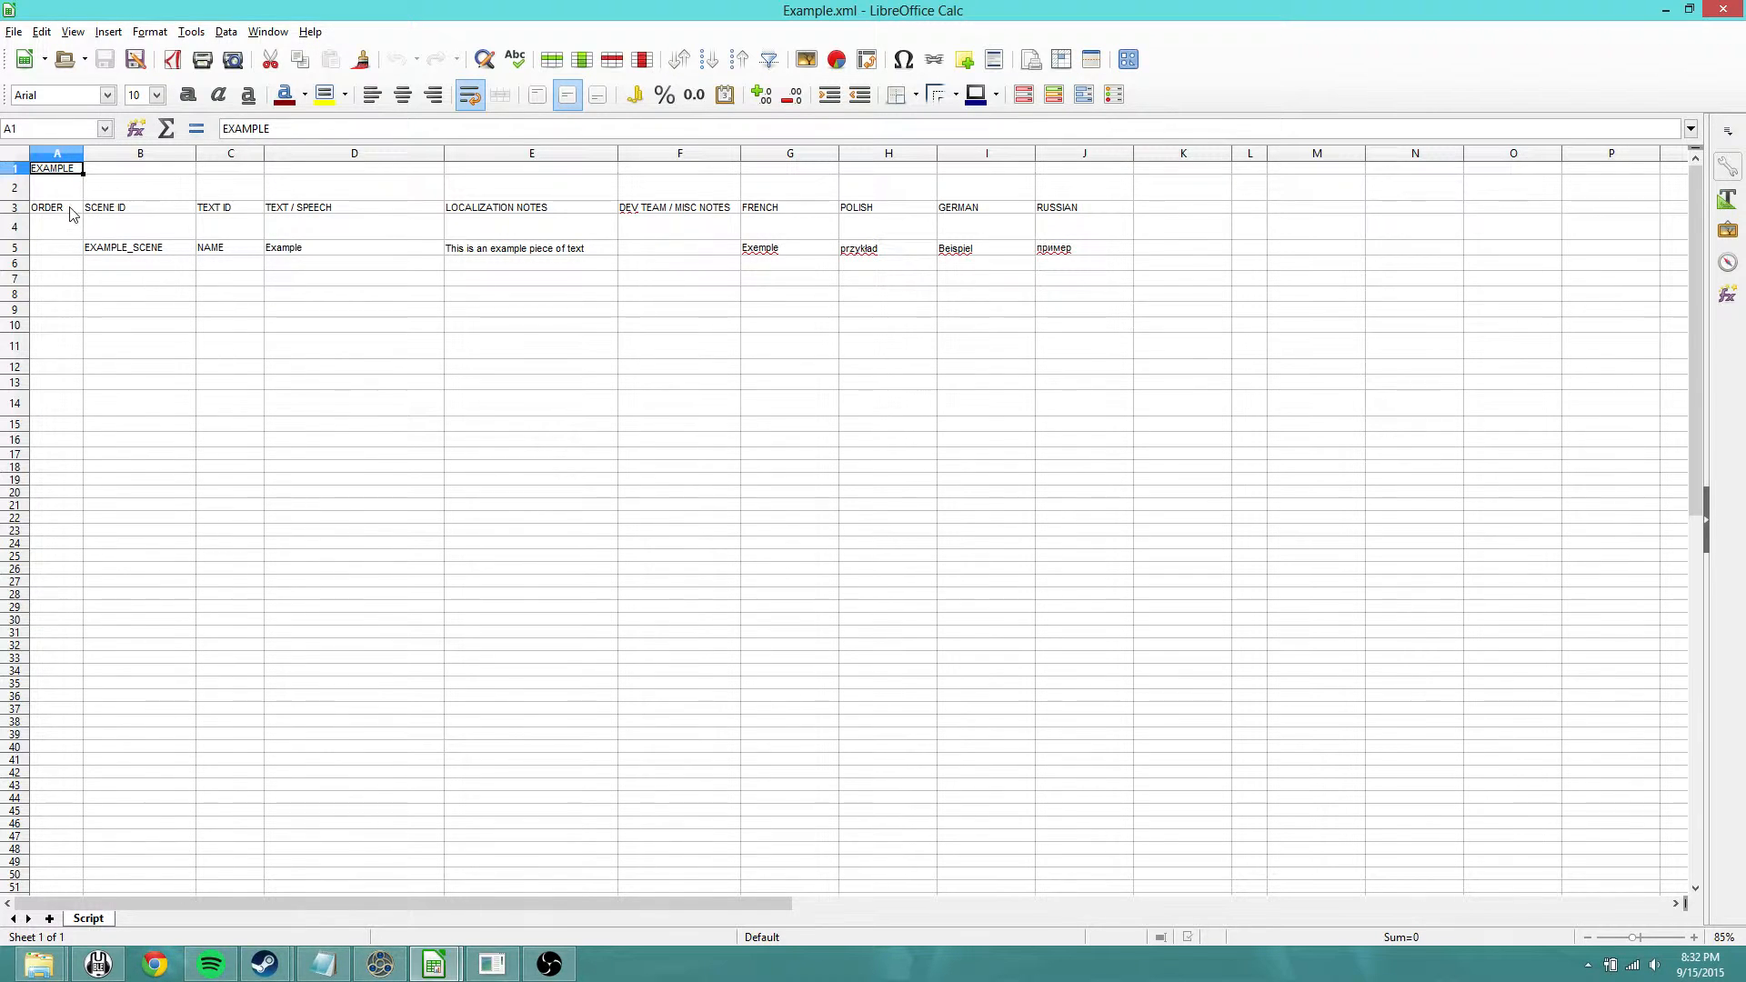
{"action": "left_click", "coordinate": [122, 205]}
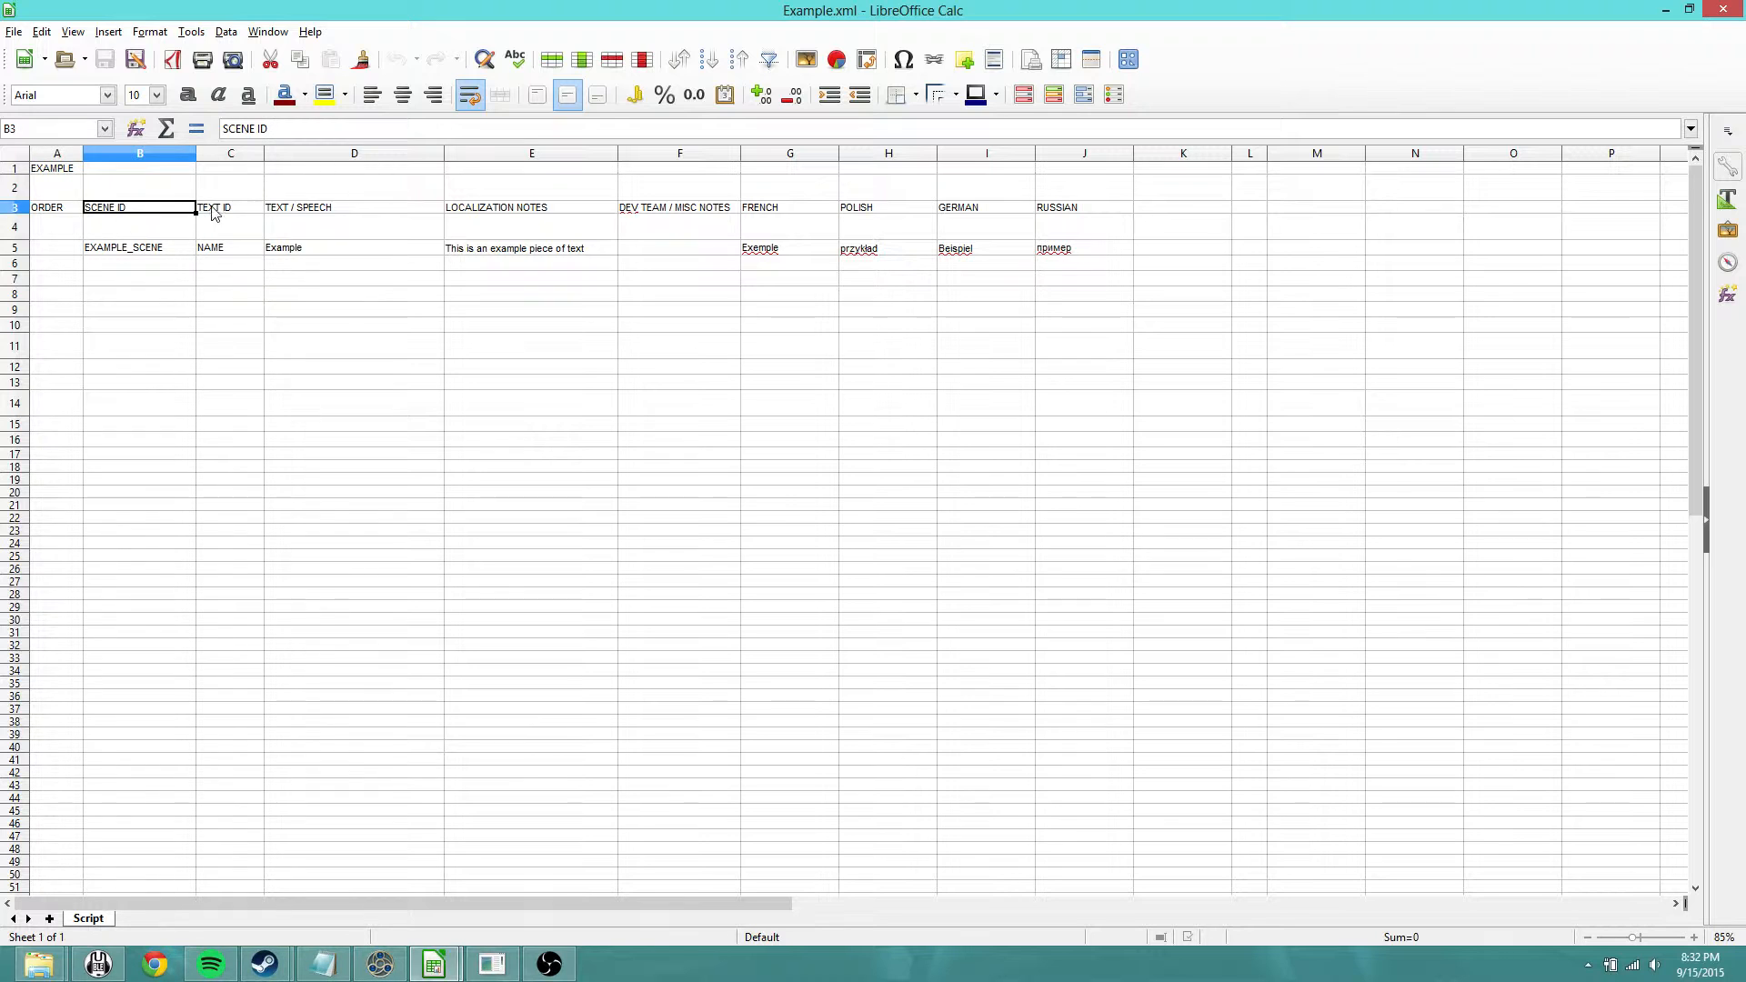
{"action": "left_click", "coordinate": [353, 207]}
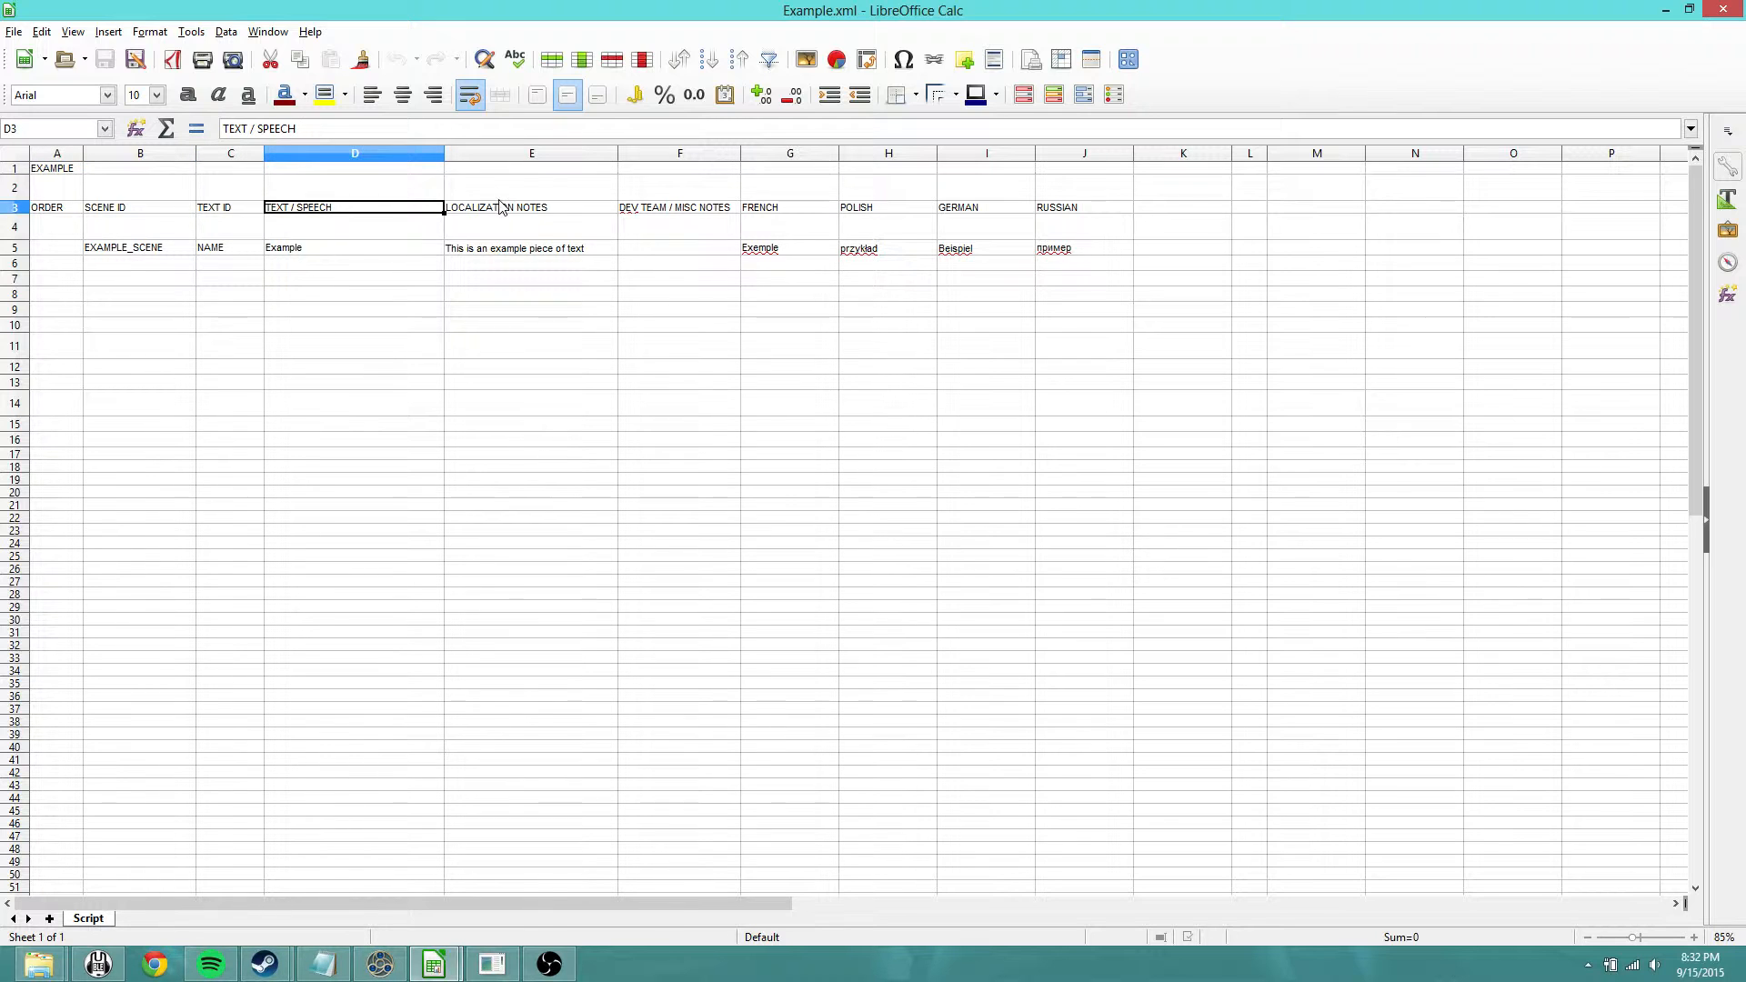
{"action": "left_click", "coordinate": [678, 208]}
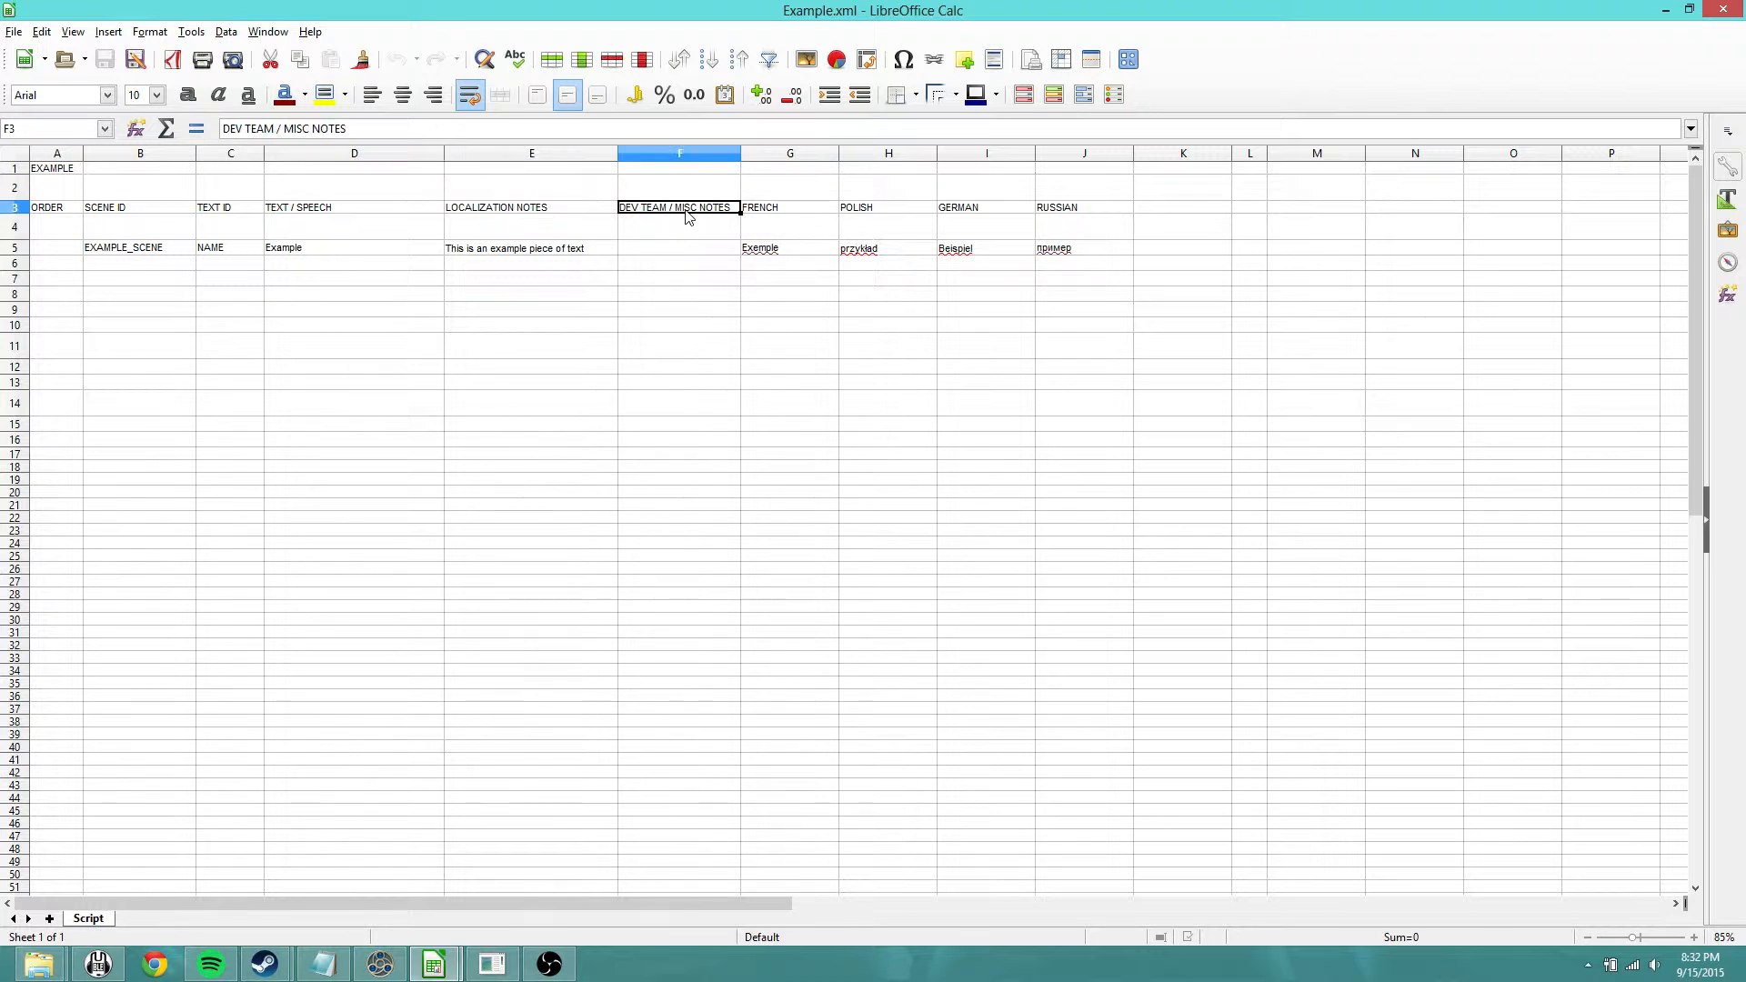
{"action": "left_click", "coordinate": [887, 207]}
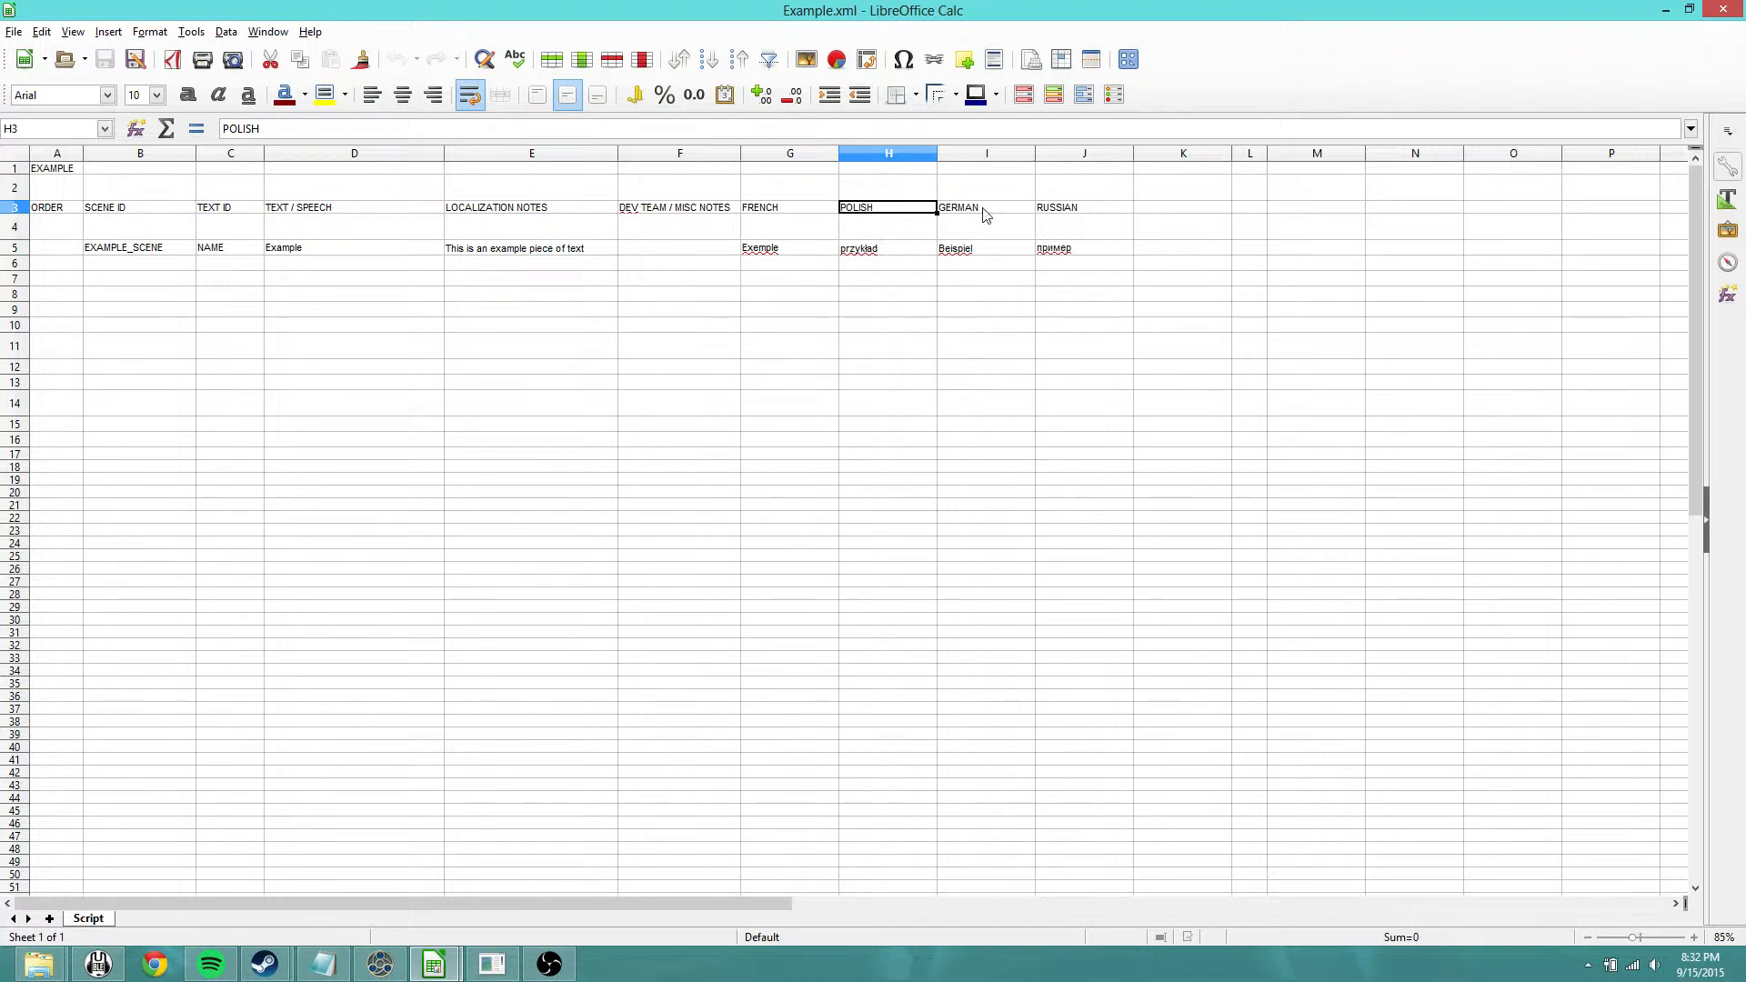
Step: Check the empty row below EXAMPLE_SCENE and switch to the Variants.xml sheet
{"action": "left_click", "coordinate": [140, 262]}
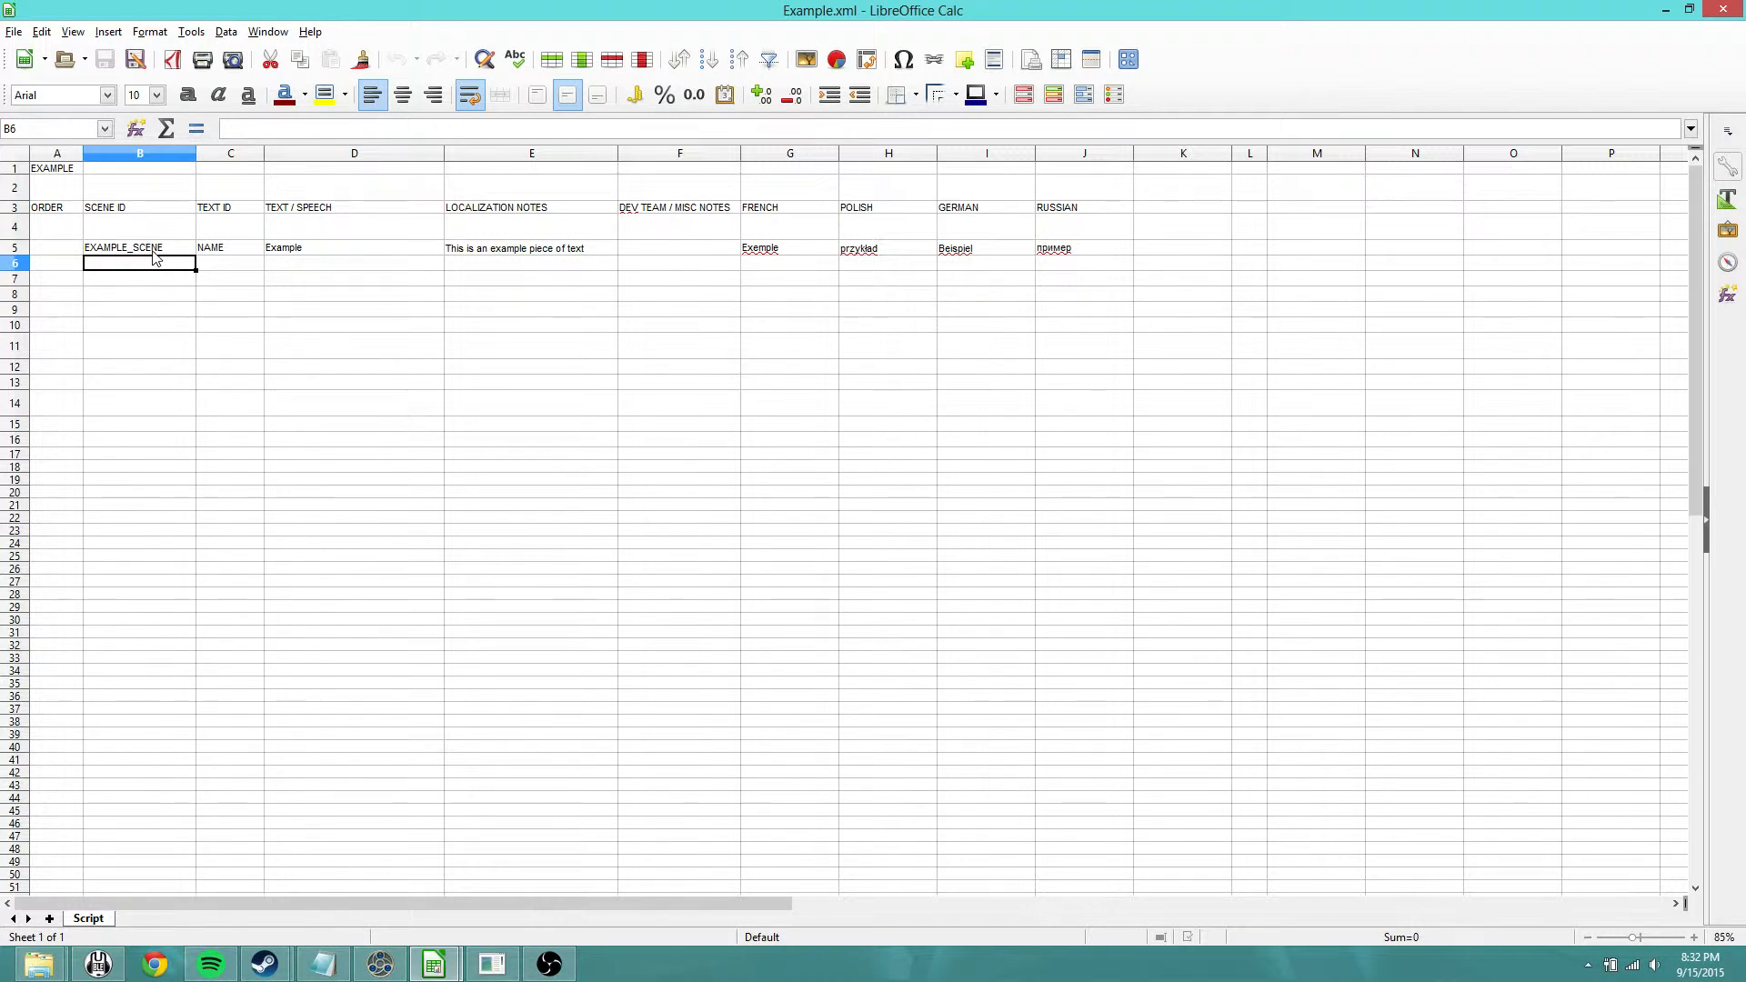
{"action": "left_click", "coordinate": [138, 247]}
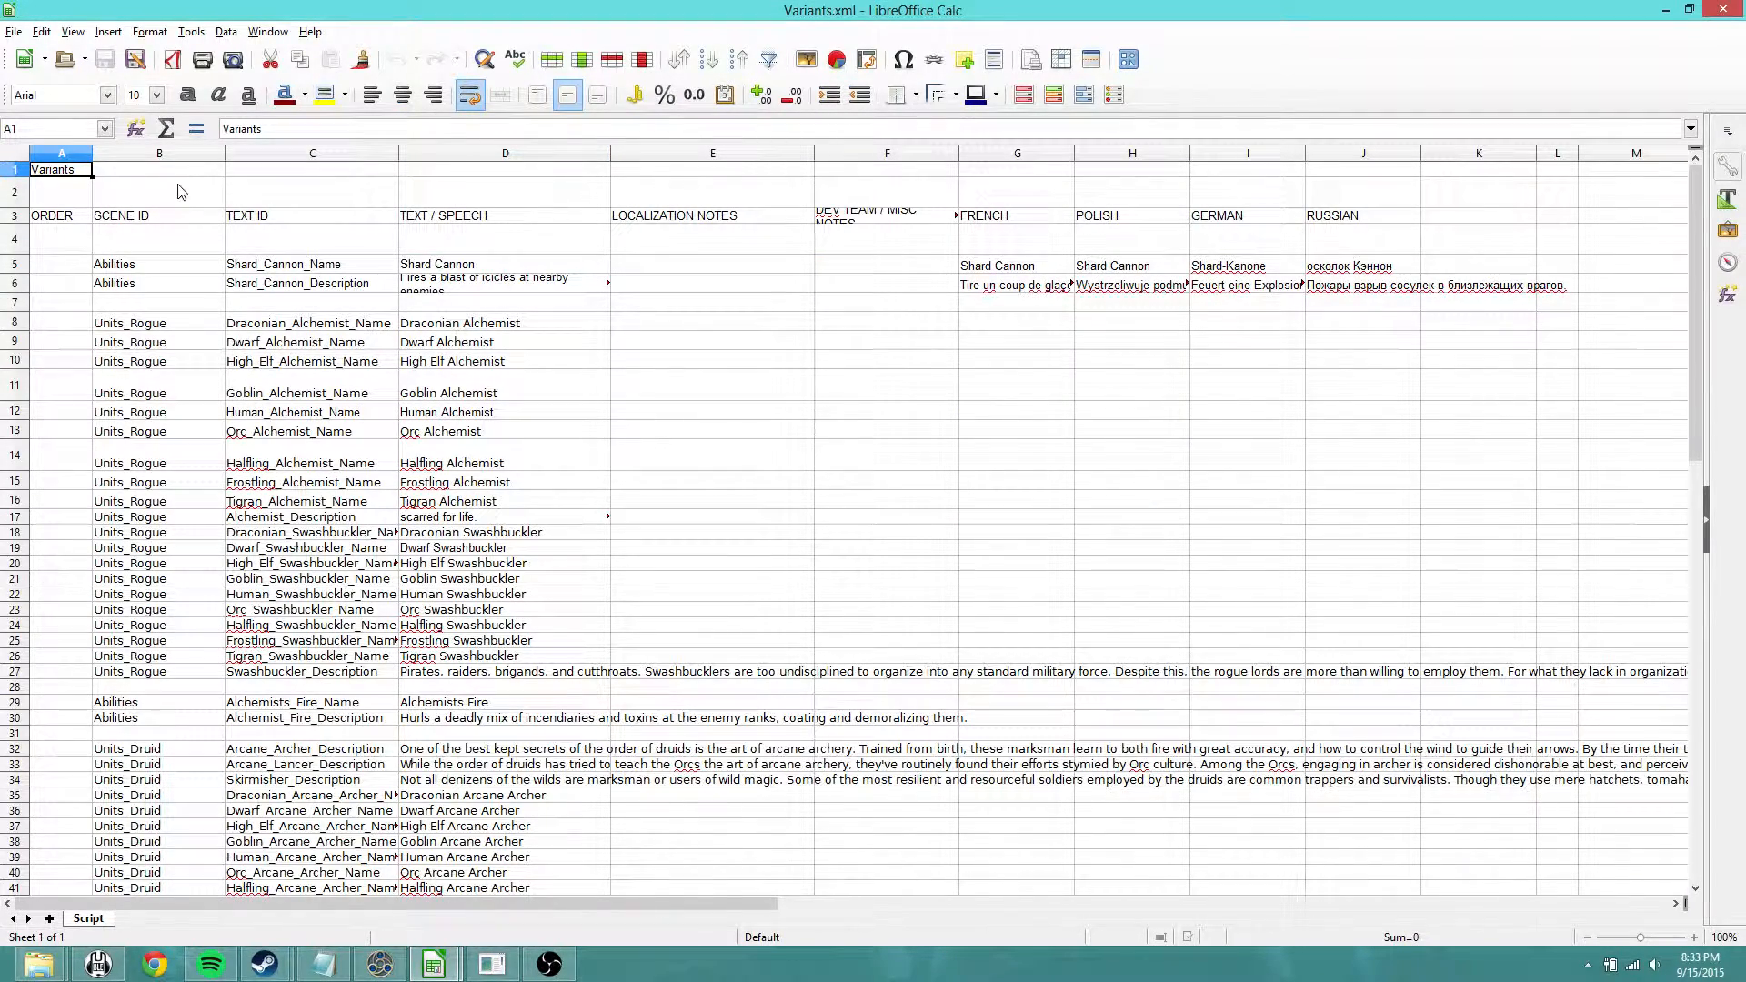
{"action": "mouse_move", "coordinate": [206, 853]}
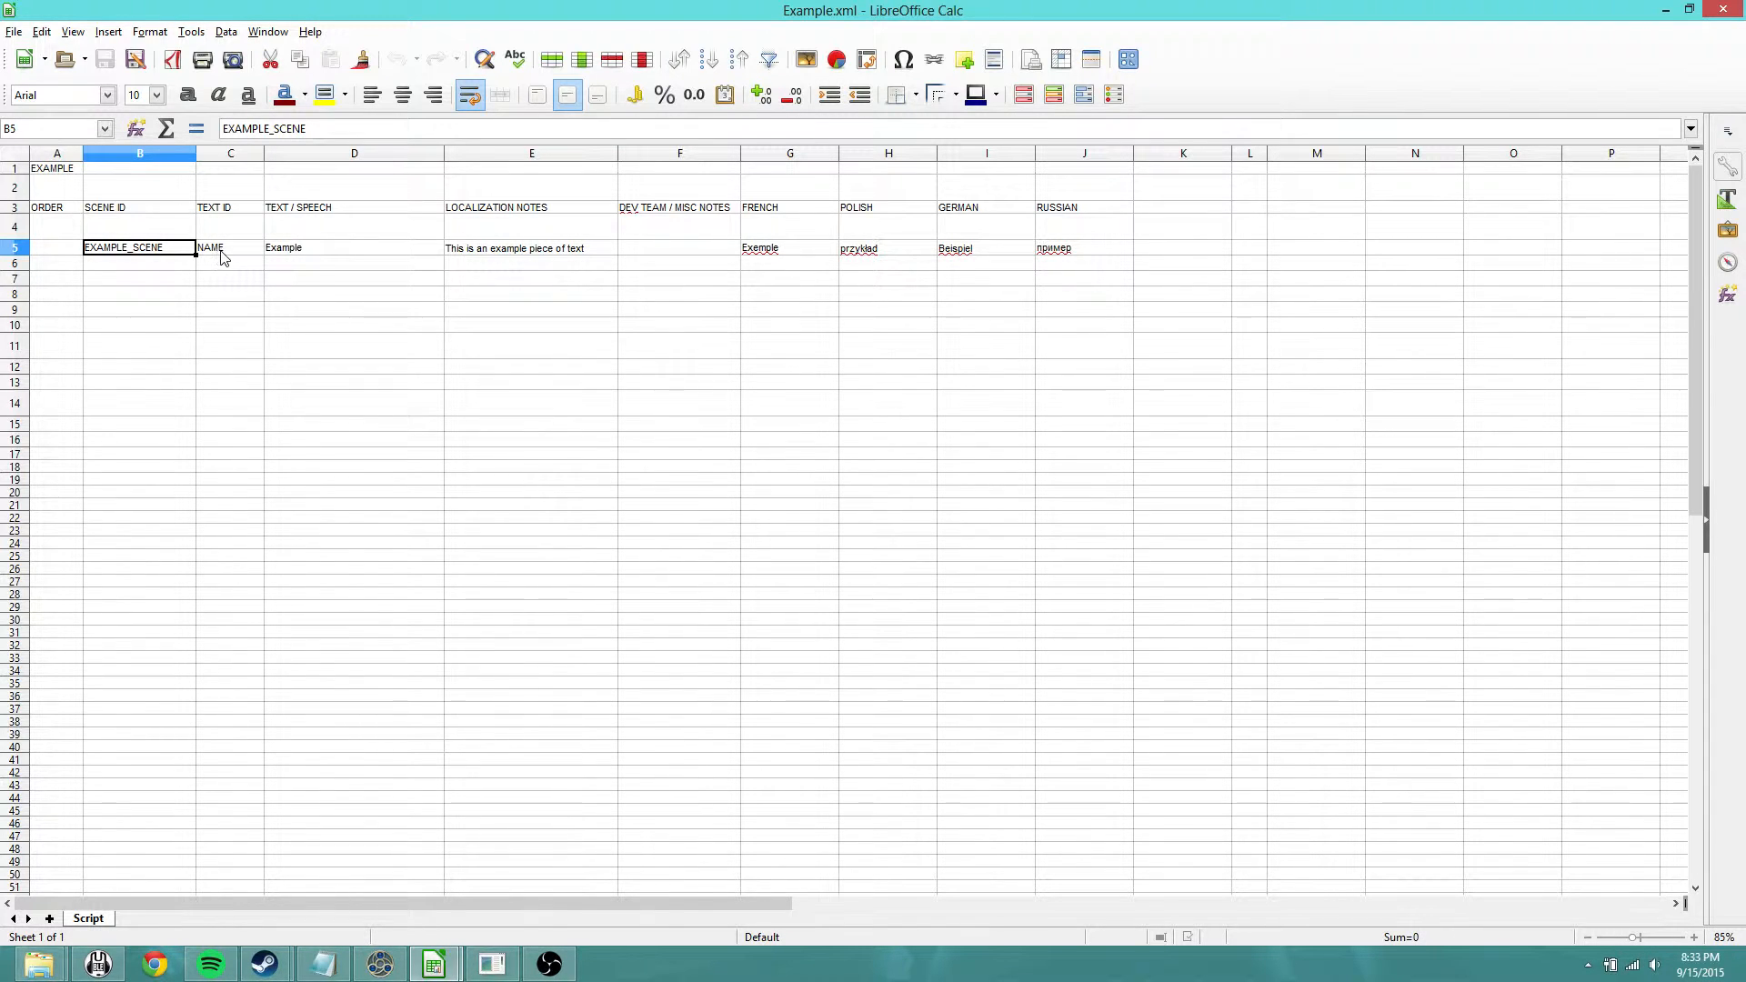
{"action": "left_click", "coordinate": [335, 248]}
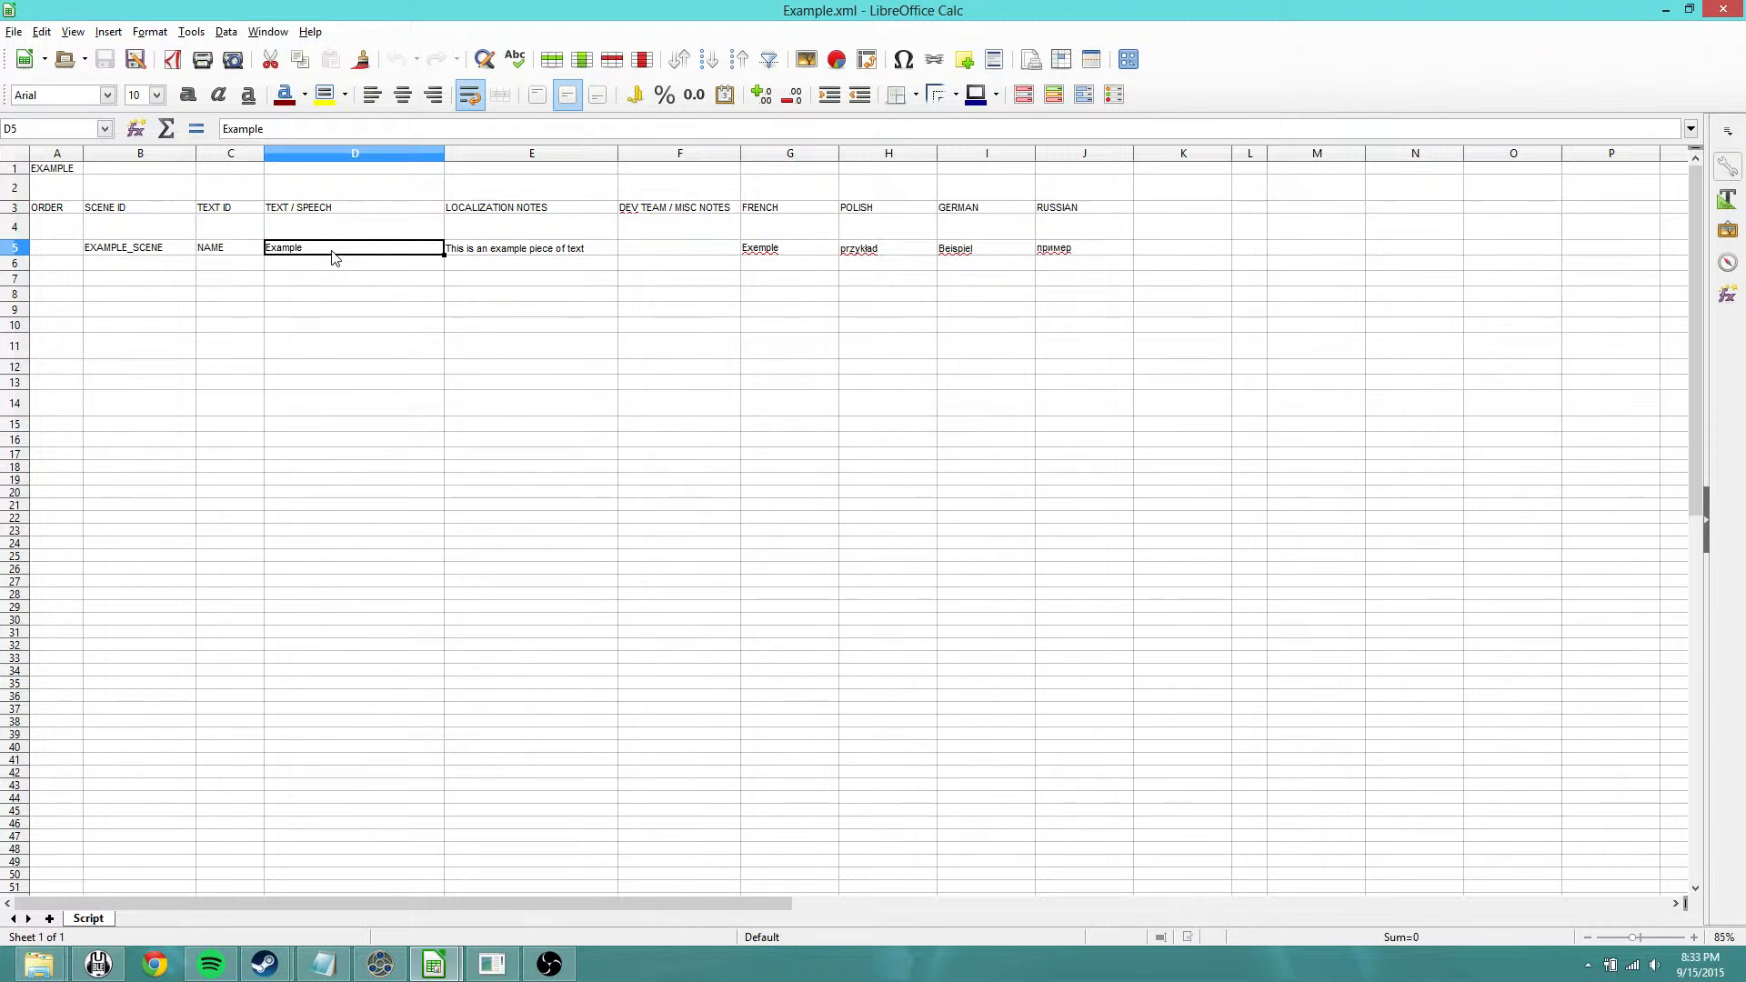
{"action": "mouse_move", "coordinate": [271, 231]}
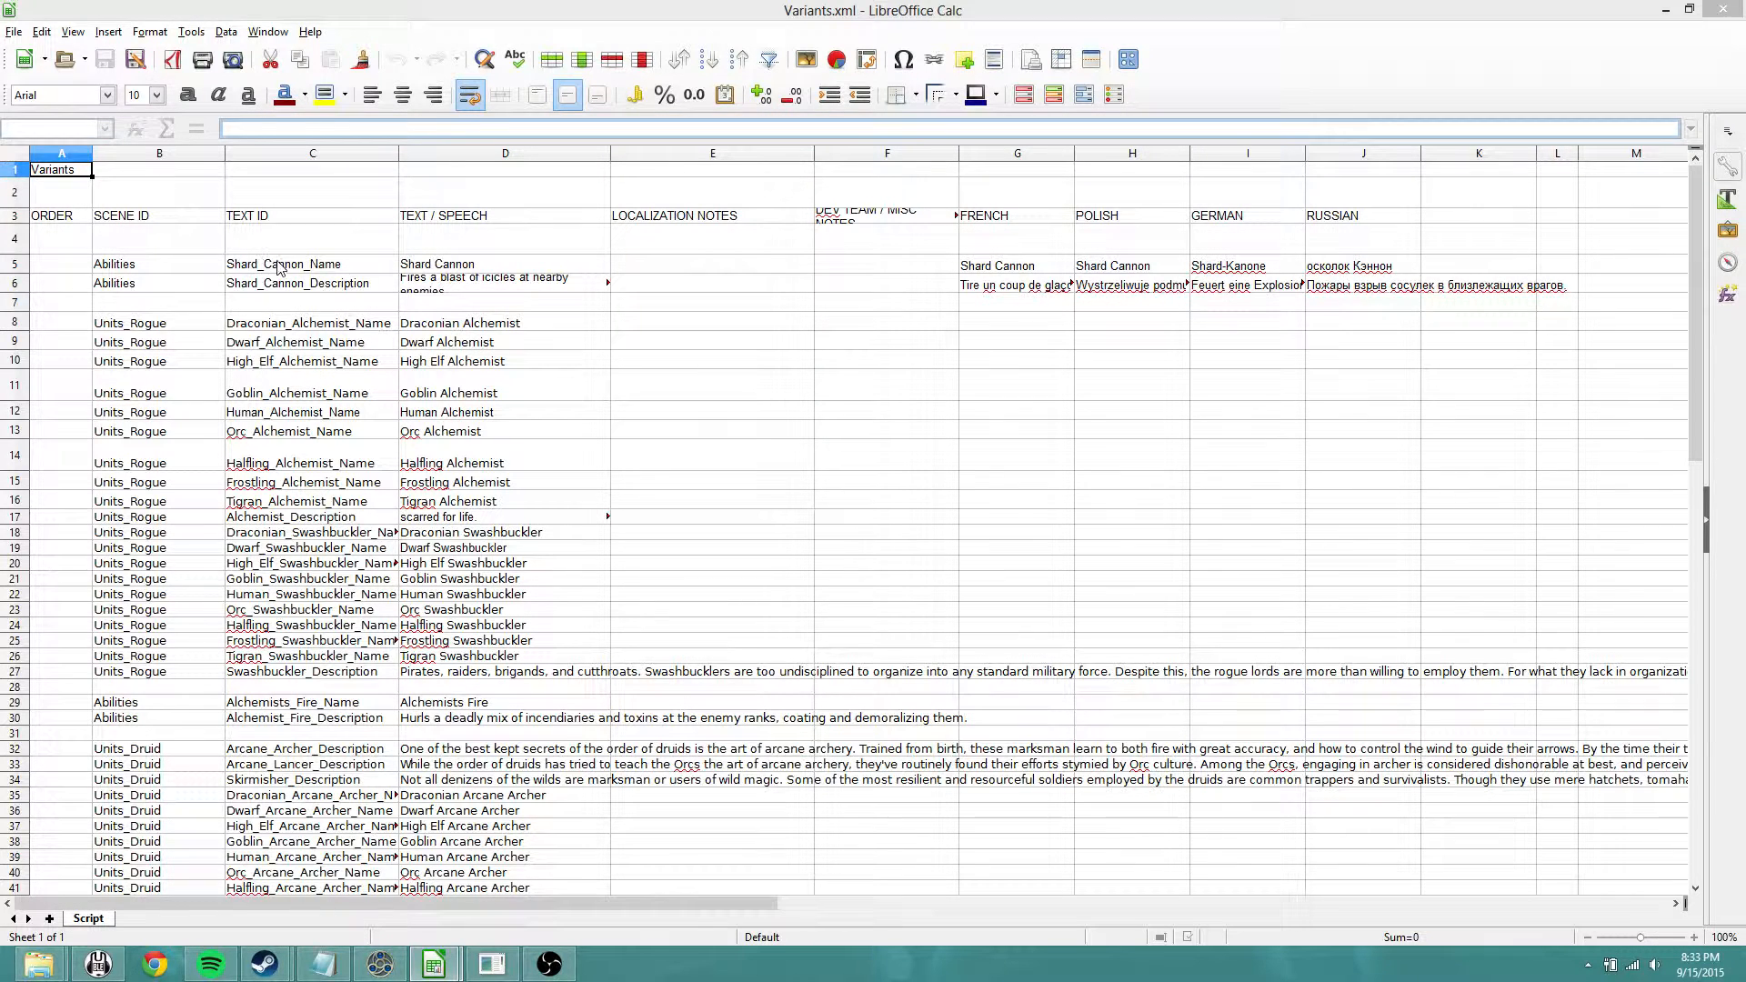
{"action": "left_click", "coordinate": [311, 282]}
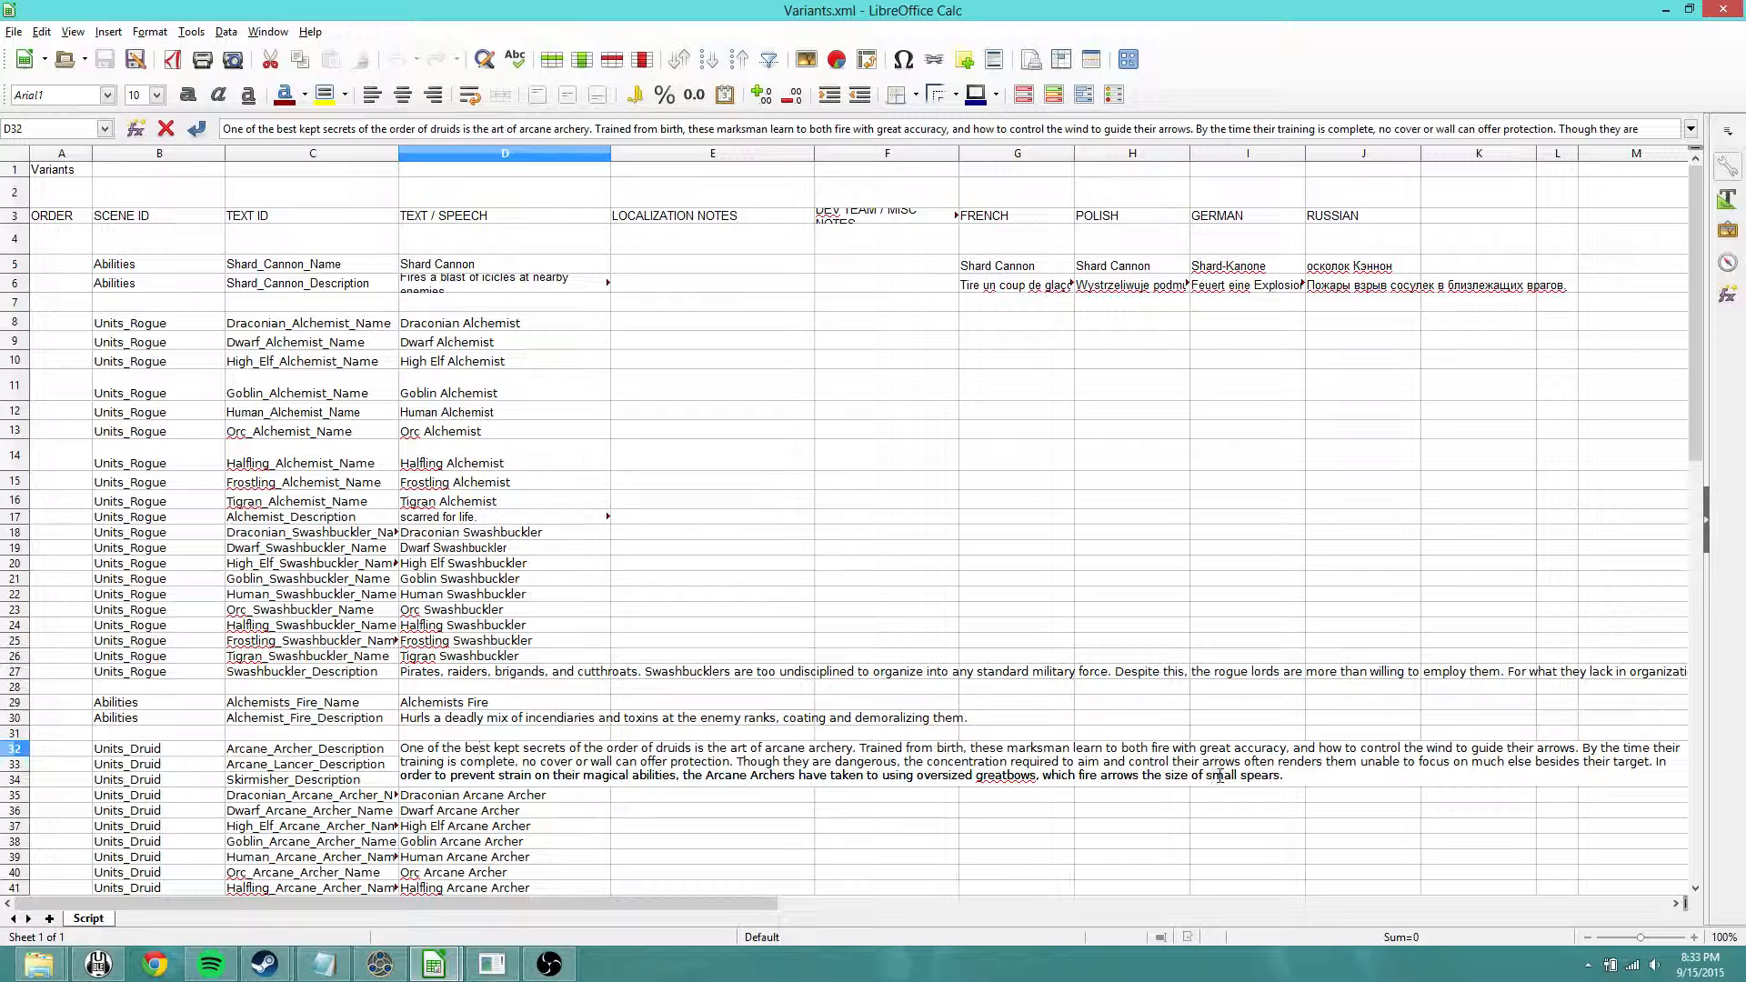
{"action": "left_click", "coordinate": [711, 429]}
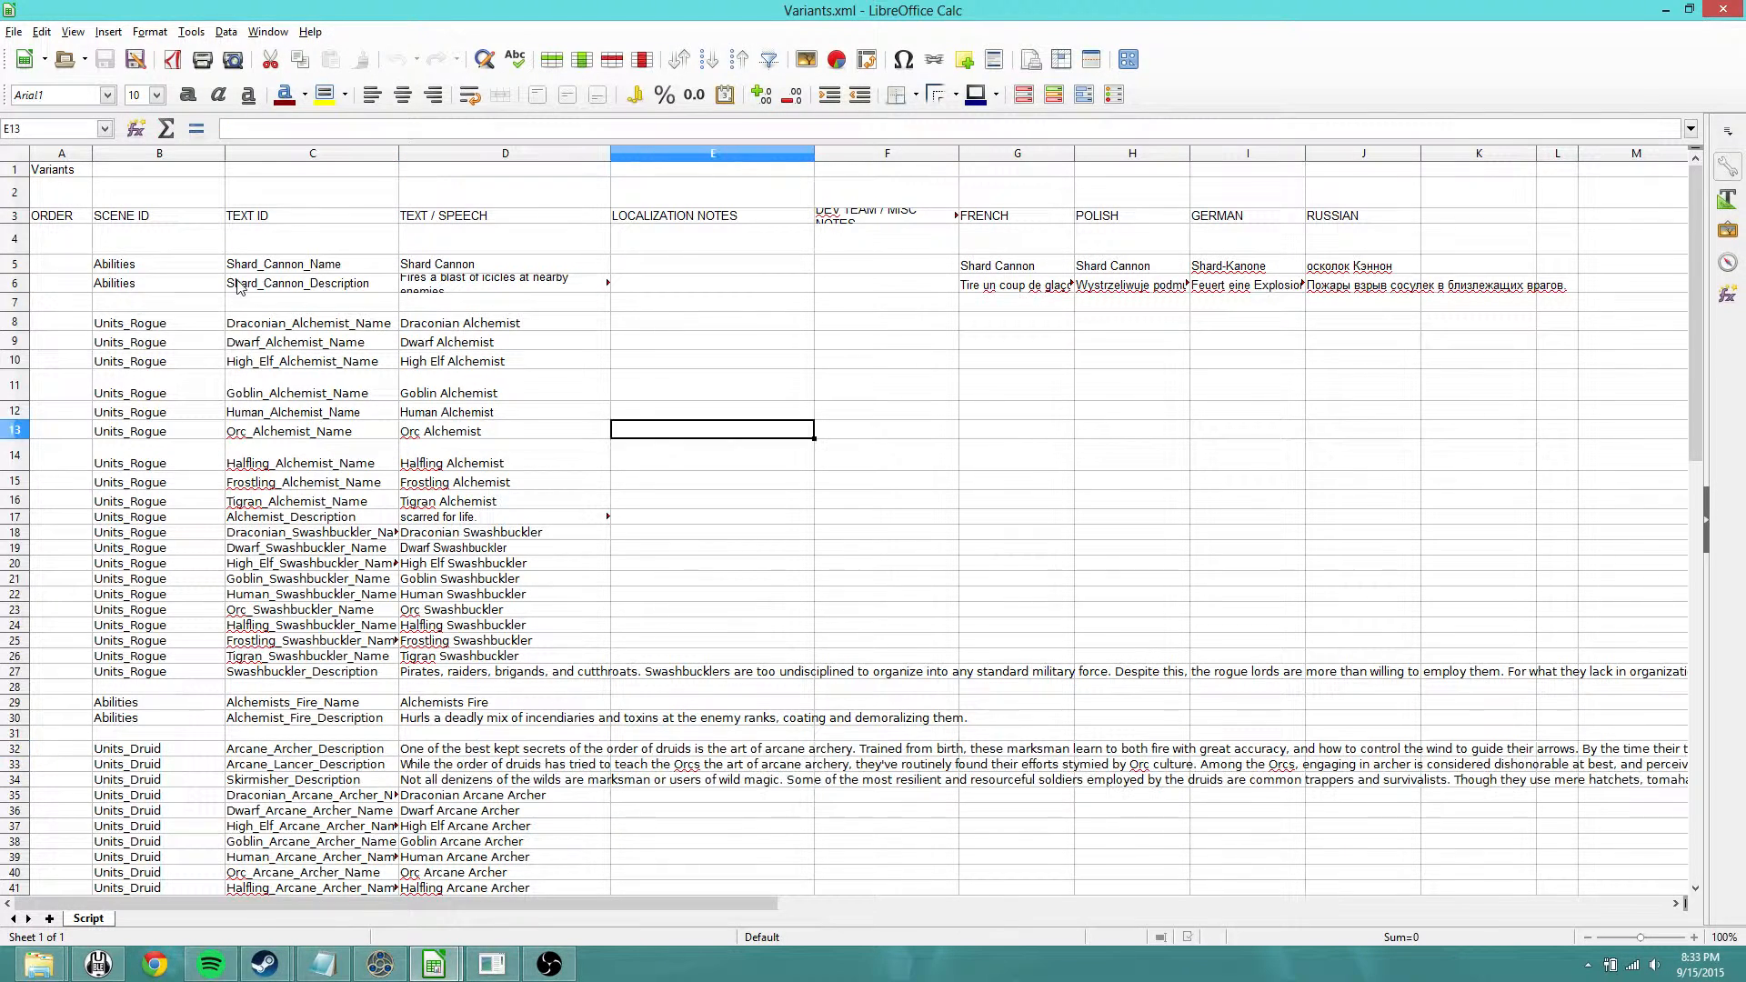
{"action": "left_click", "coordinate": [291, 282]}
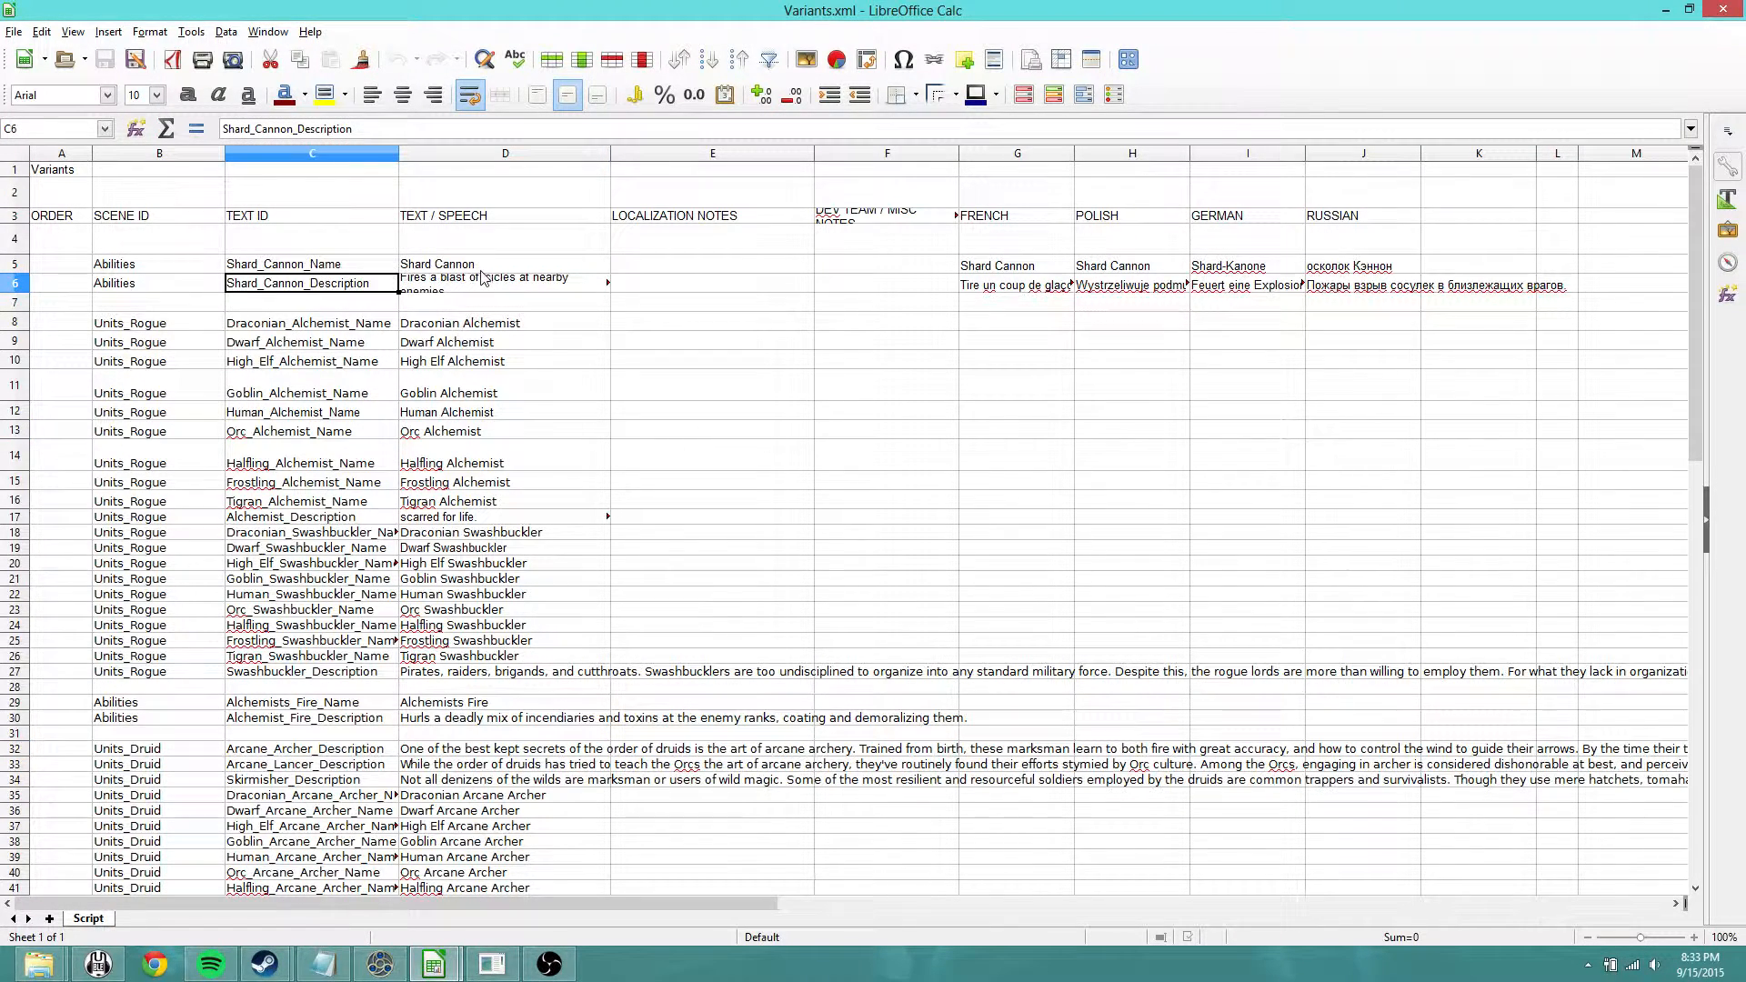
{"action": "left_click", "coordinate": [489, 282]}
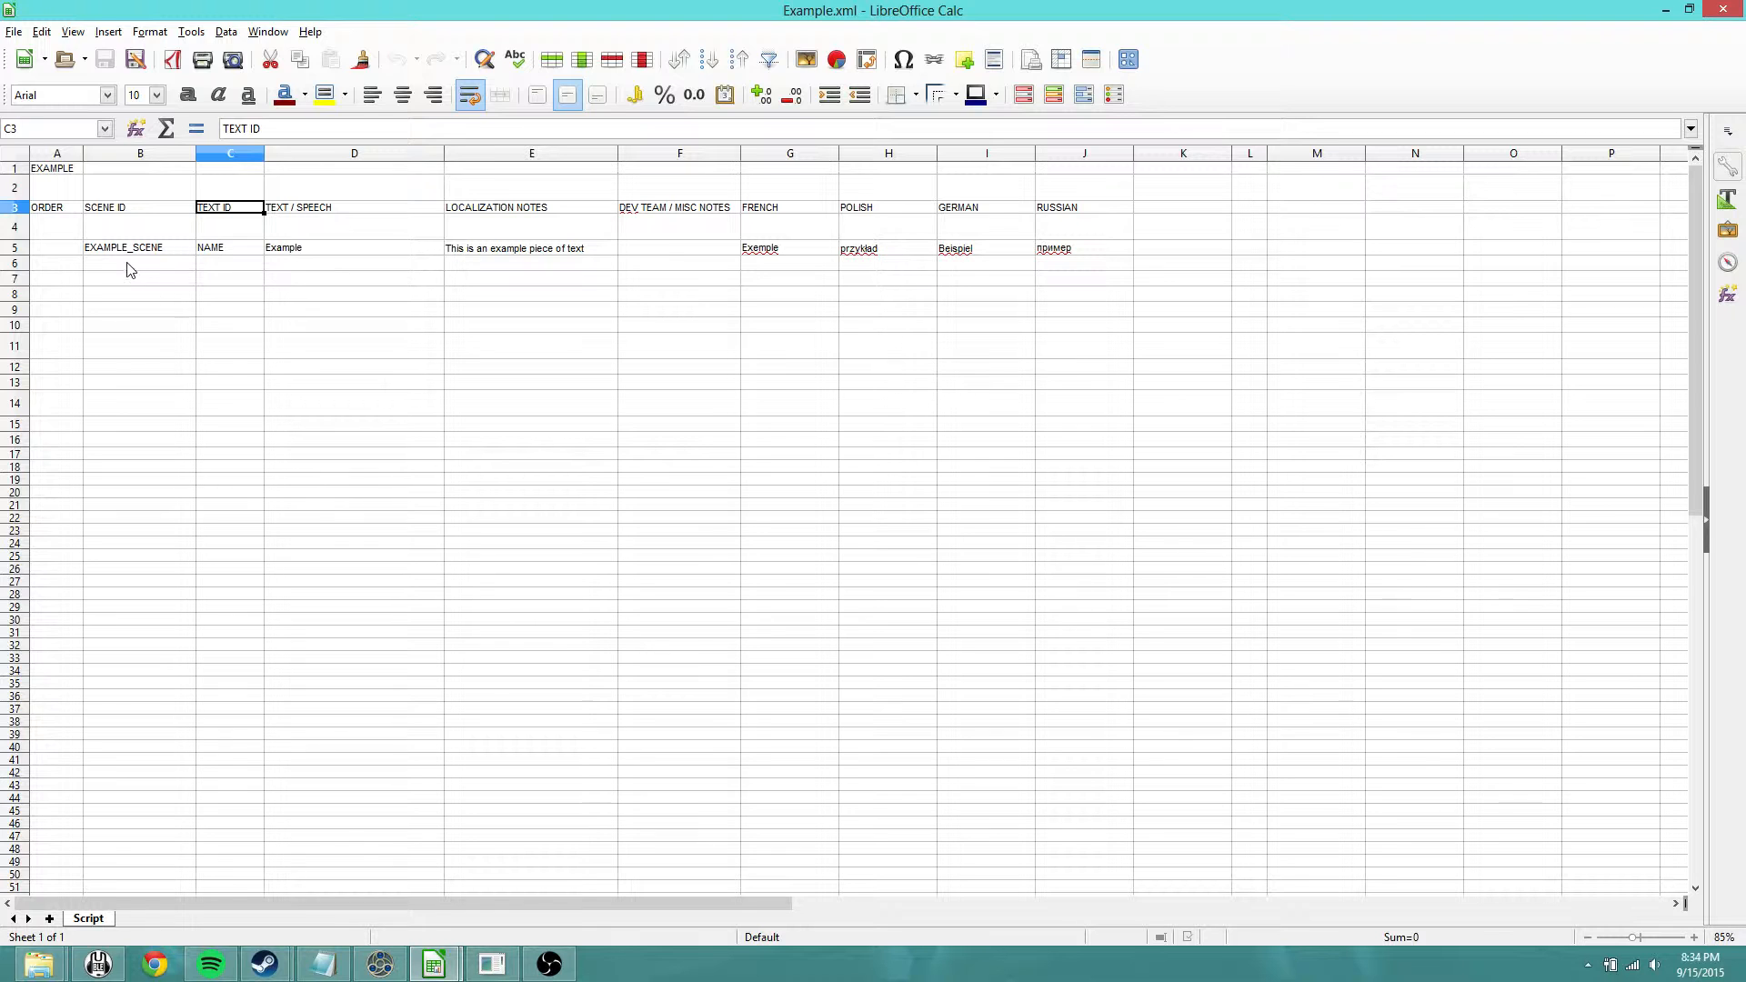
Step: Bring the Variants.xml sheet with the Shard Cannon and rogue unit IDs back to the front
{"action": "left_click", "coordinate": [124, 247]}
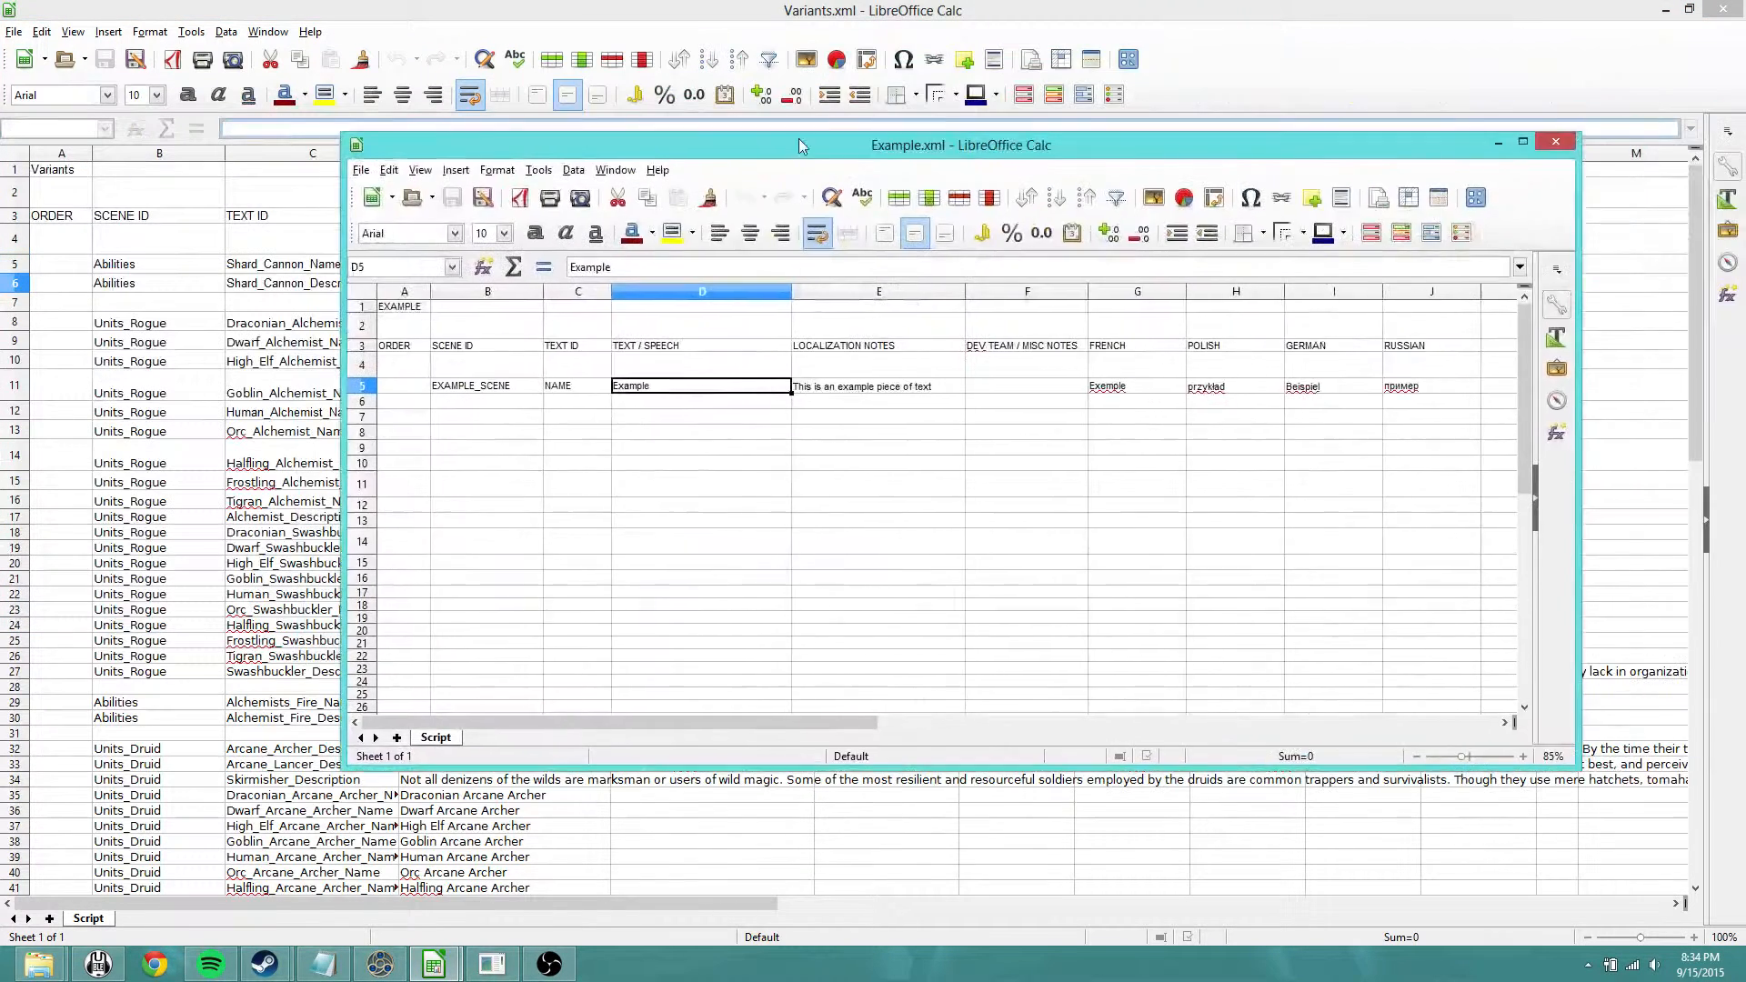
{"action": "left_click", "coordinate": [1555, 142]}
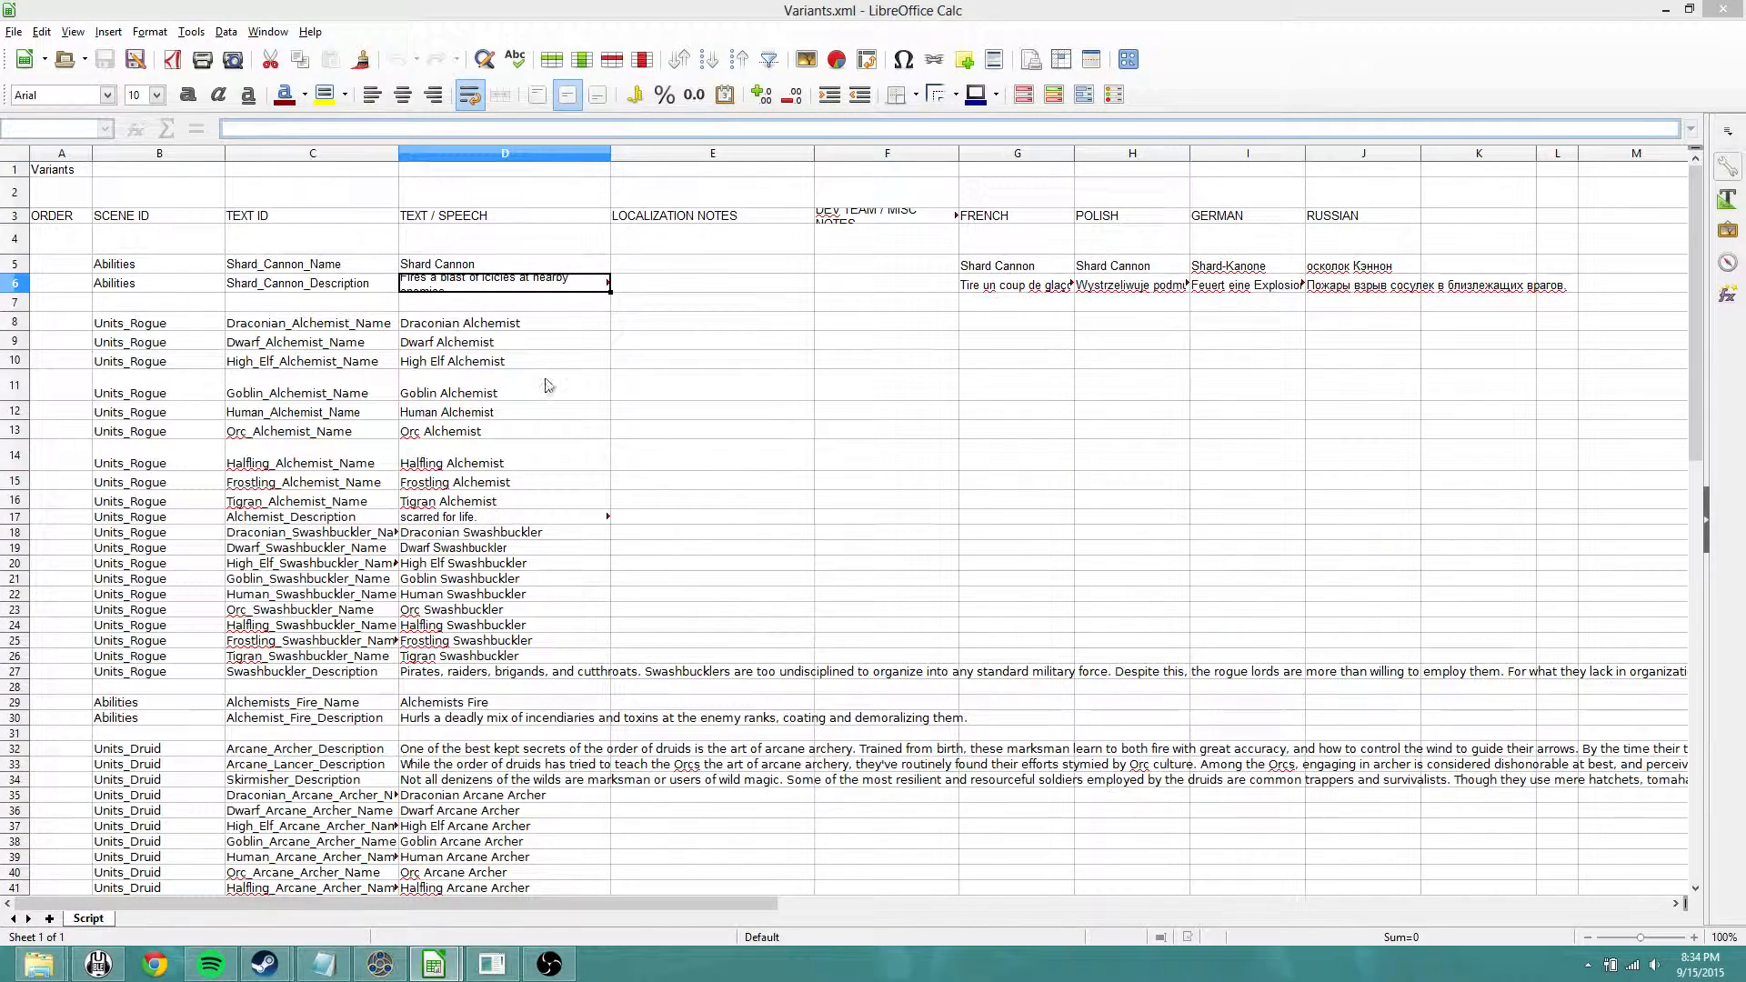
{"action": "left_click", "coordinate": [504, 301]}
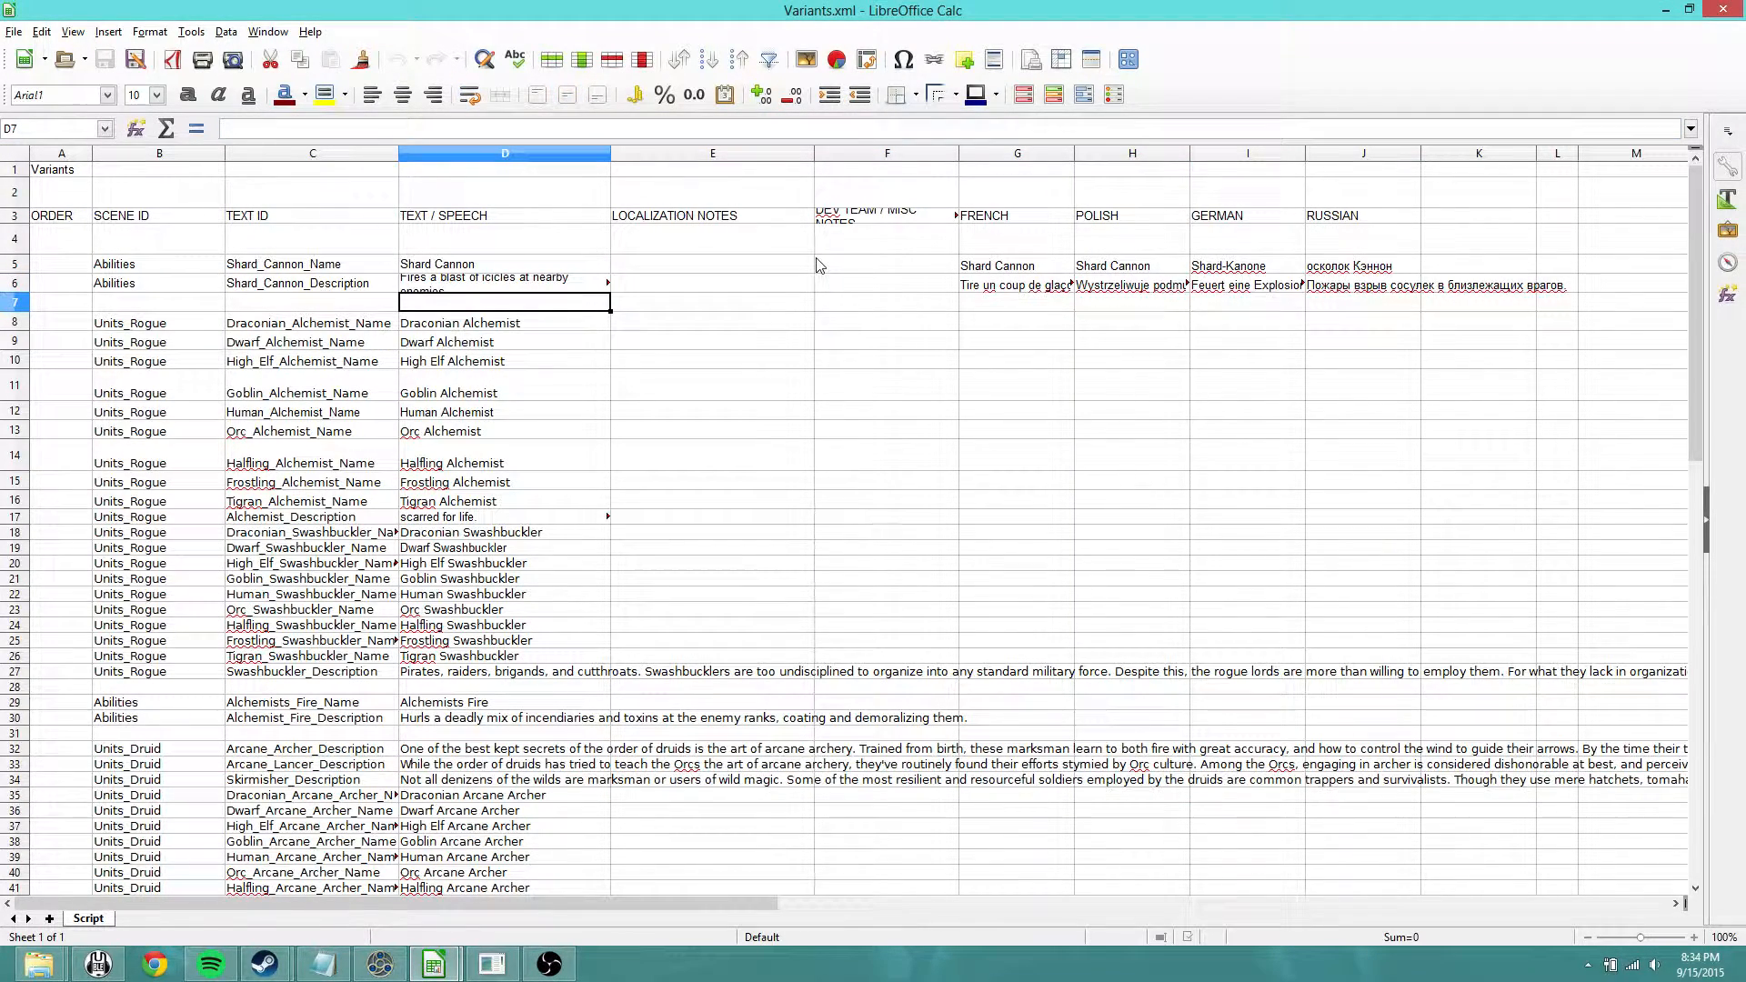
{"action": "mouse_move", "coordinate": [1293, 299]}
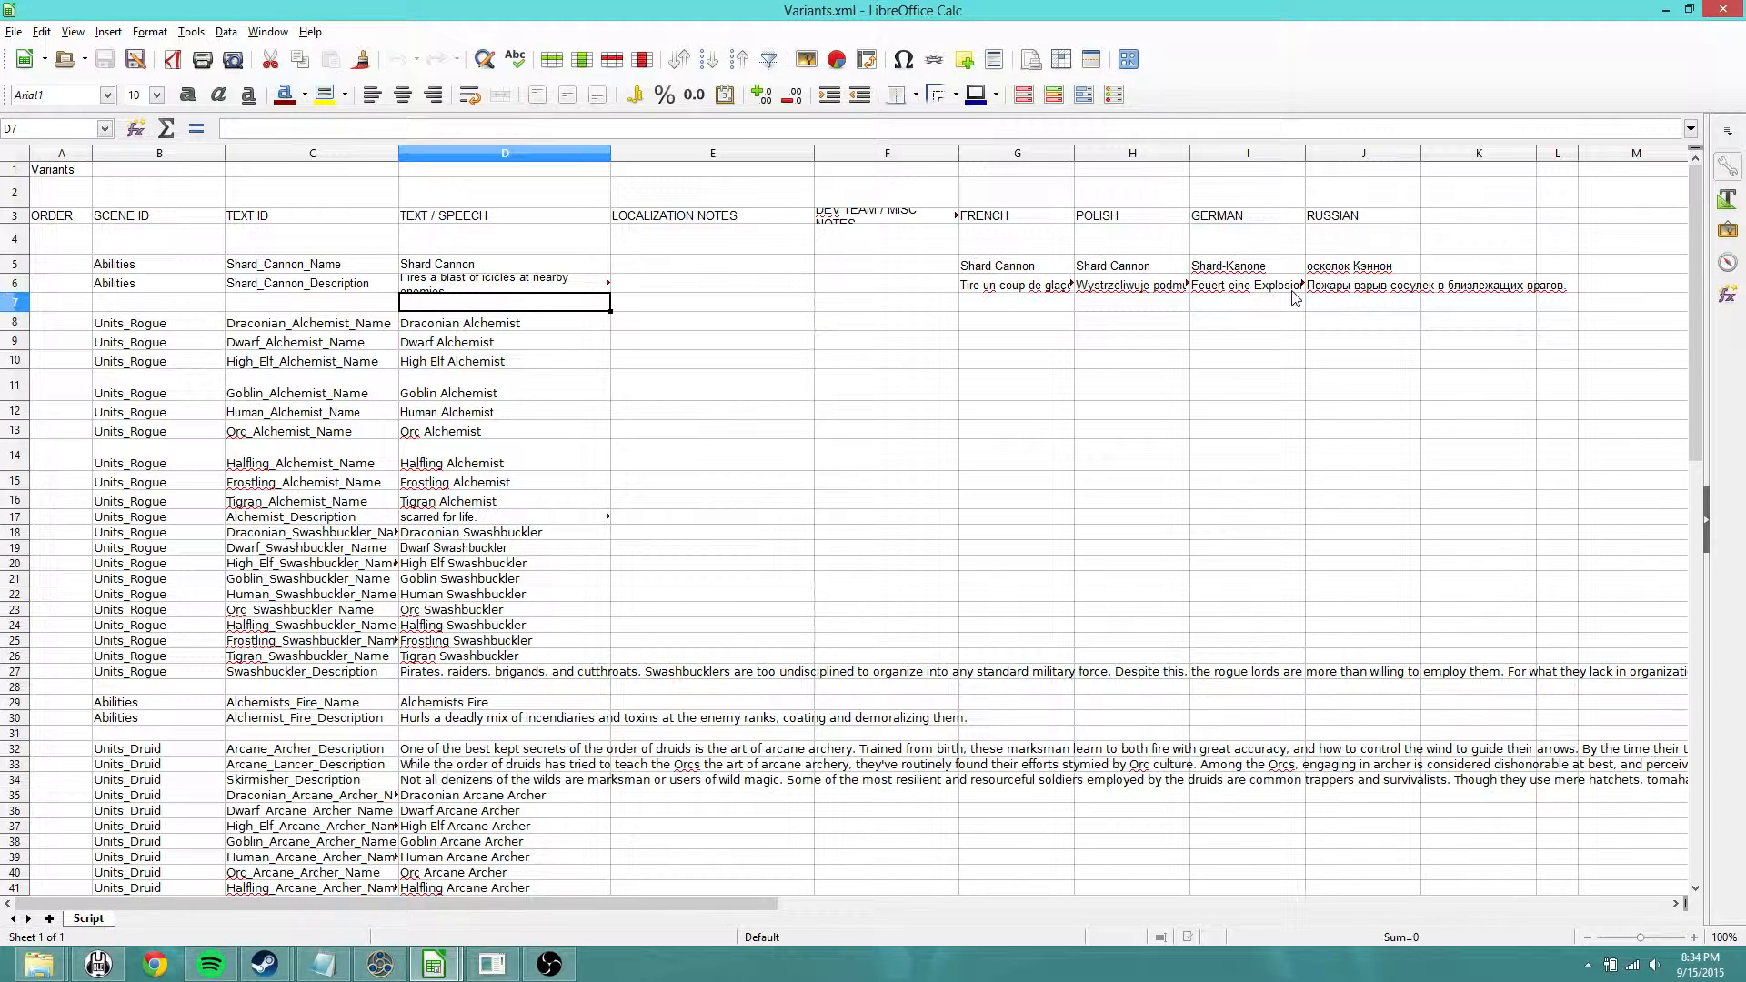
{"action": "mouse_move", "coordinate": [953, 333]}
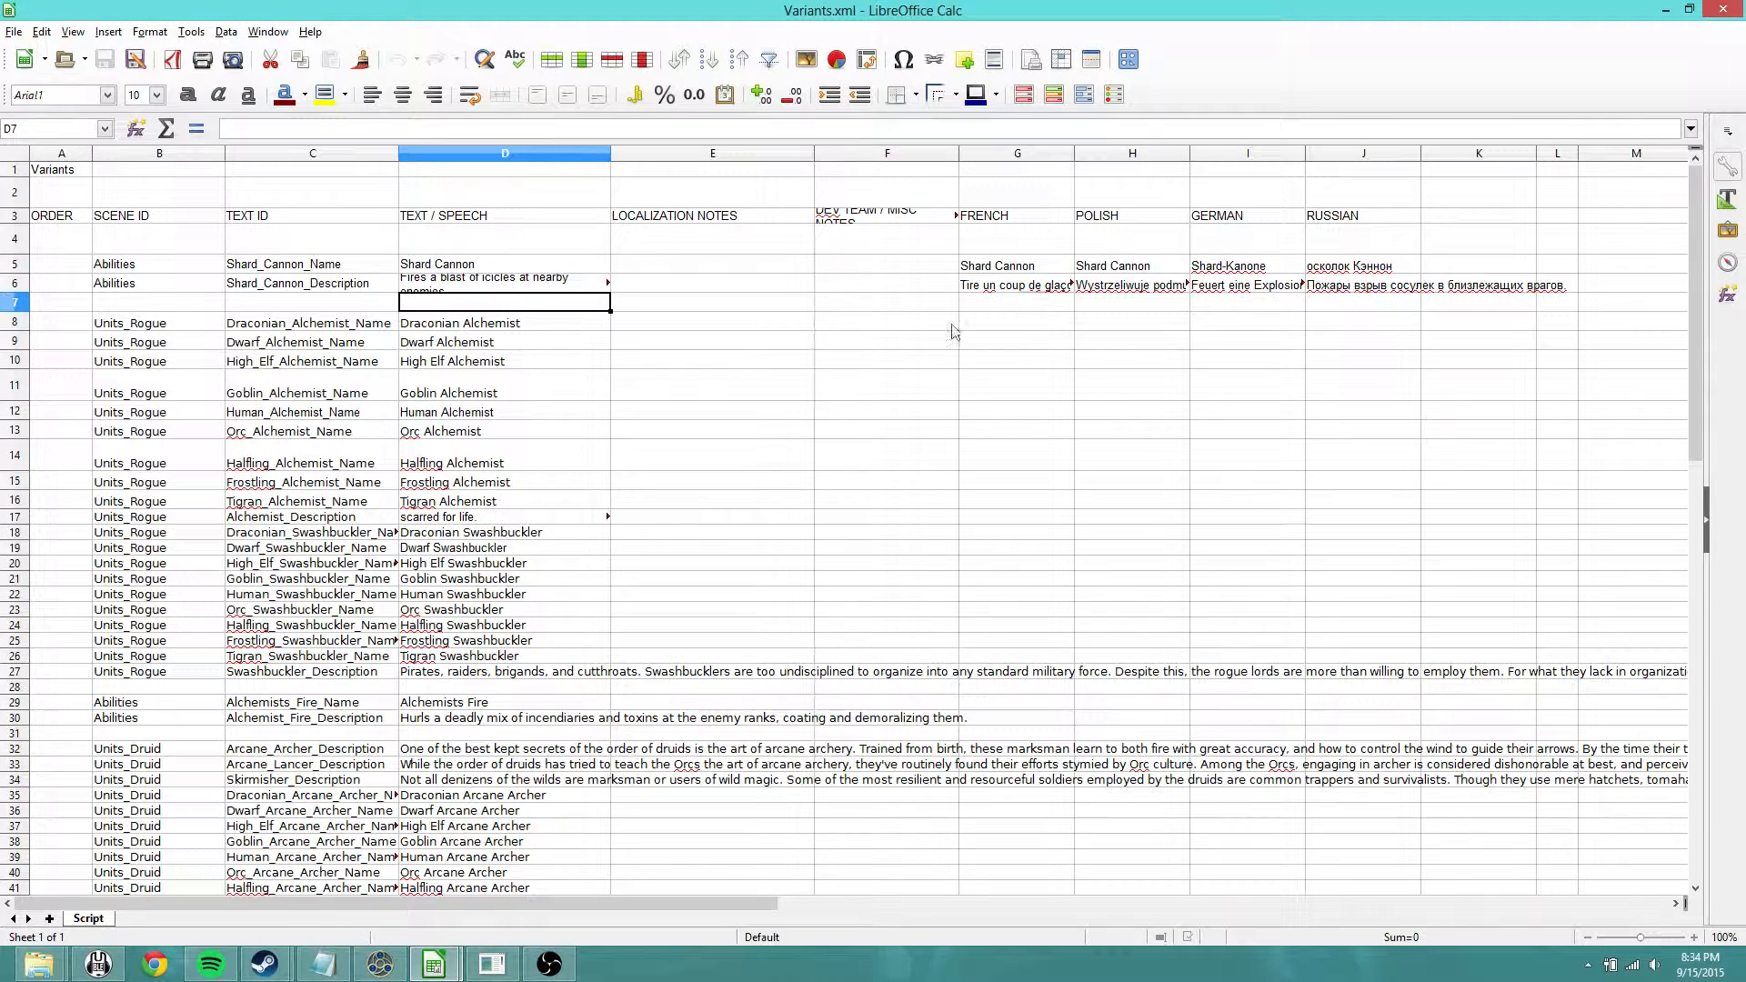
{"action": "mouse_move", "coordinate": [469, 513]}
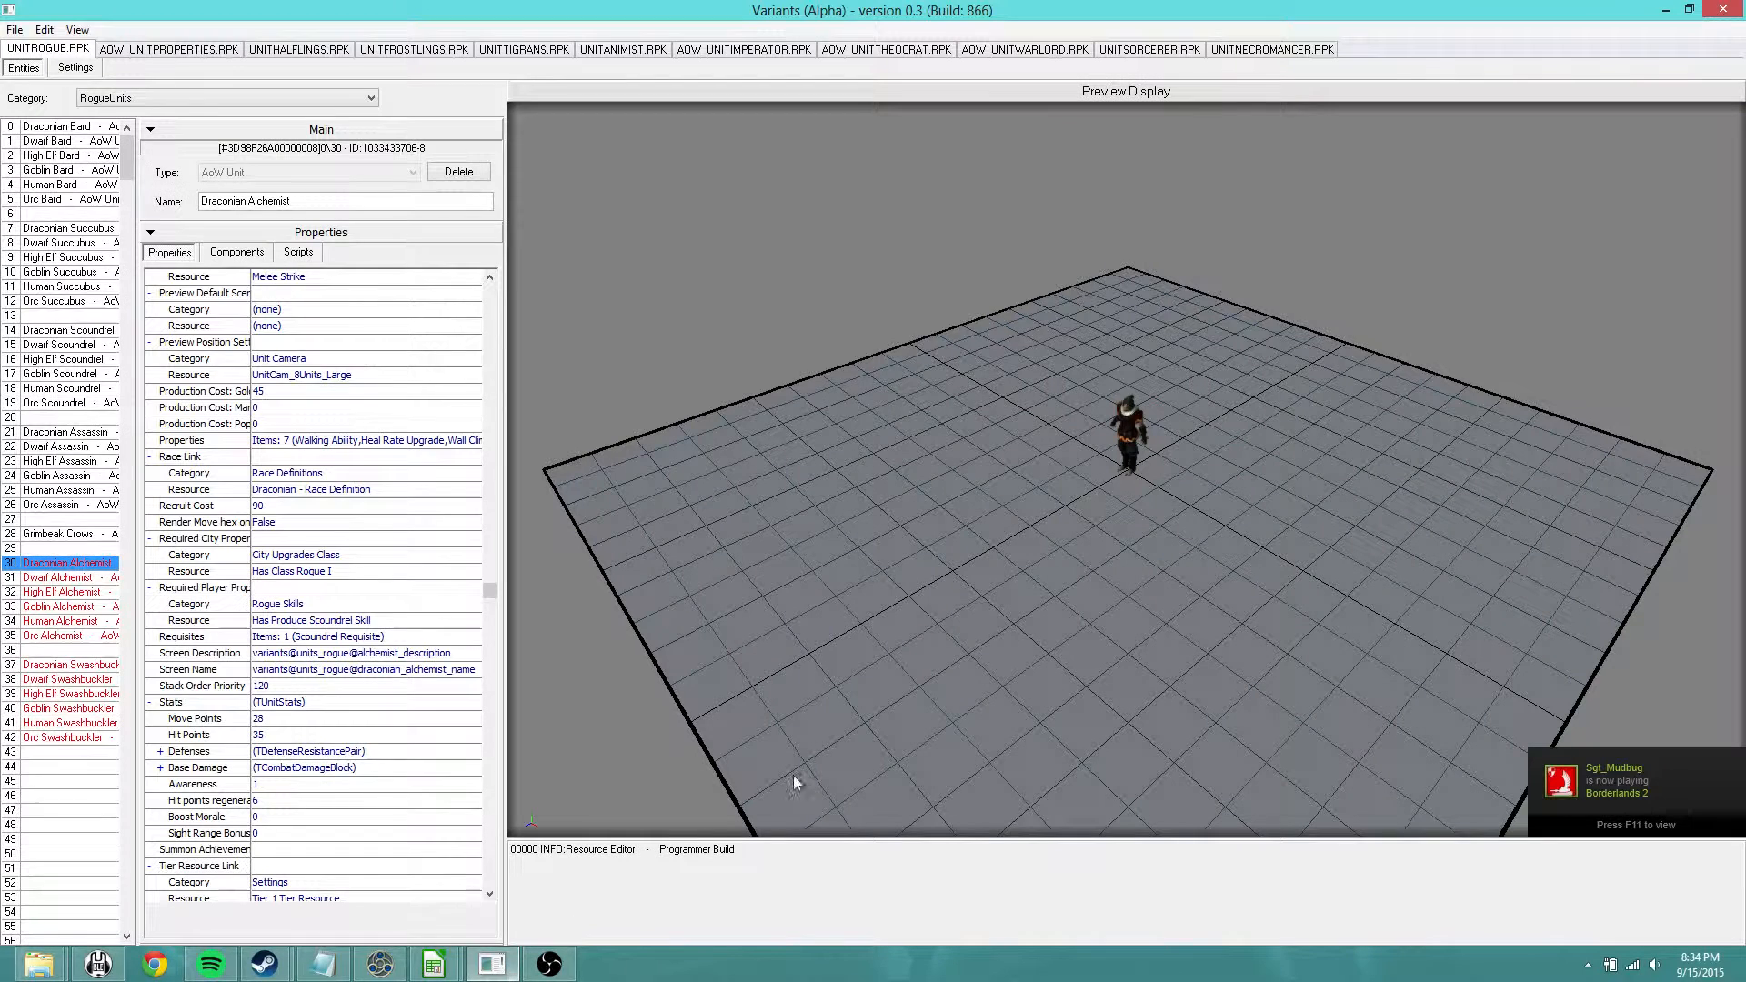
{"action": "mouse_move", "coordinate": [462, 220]}
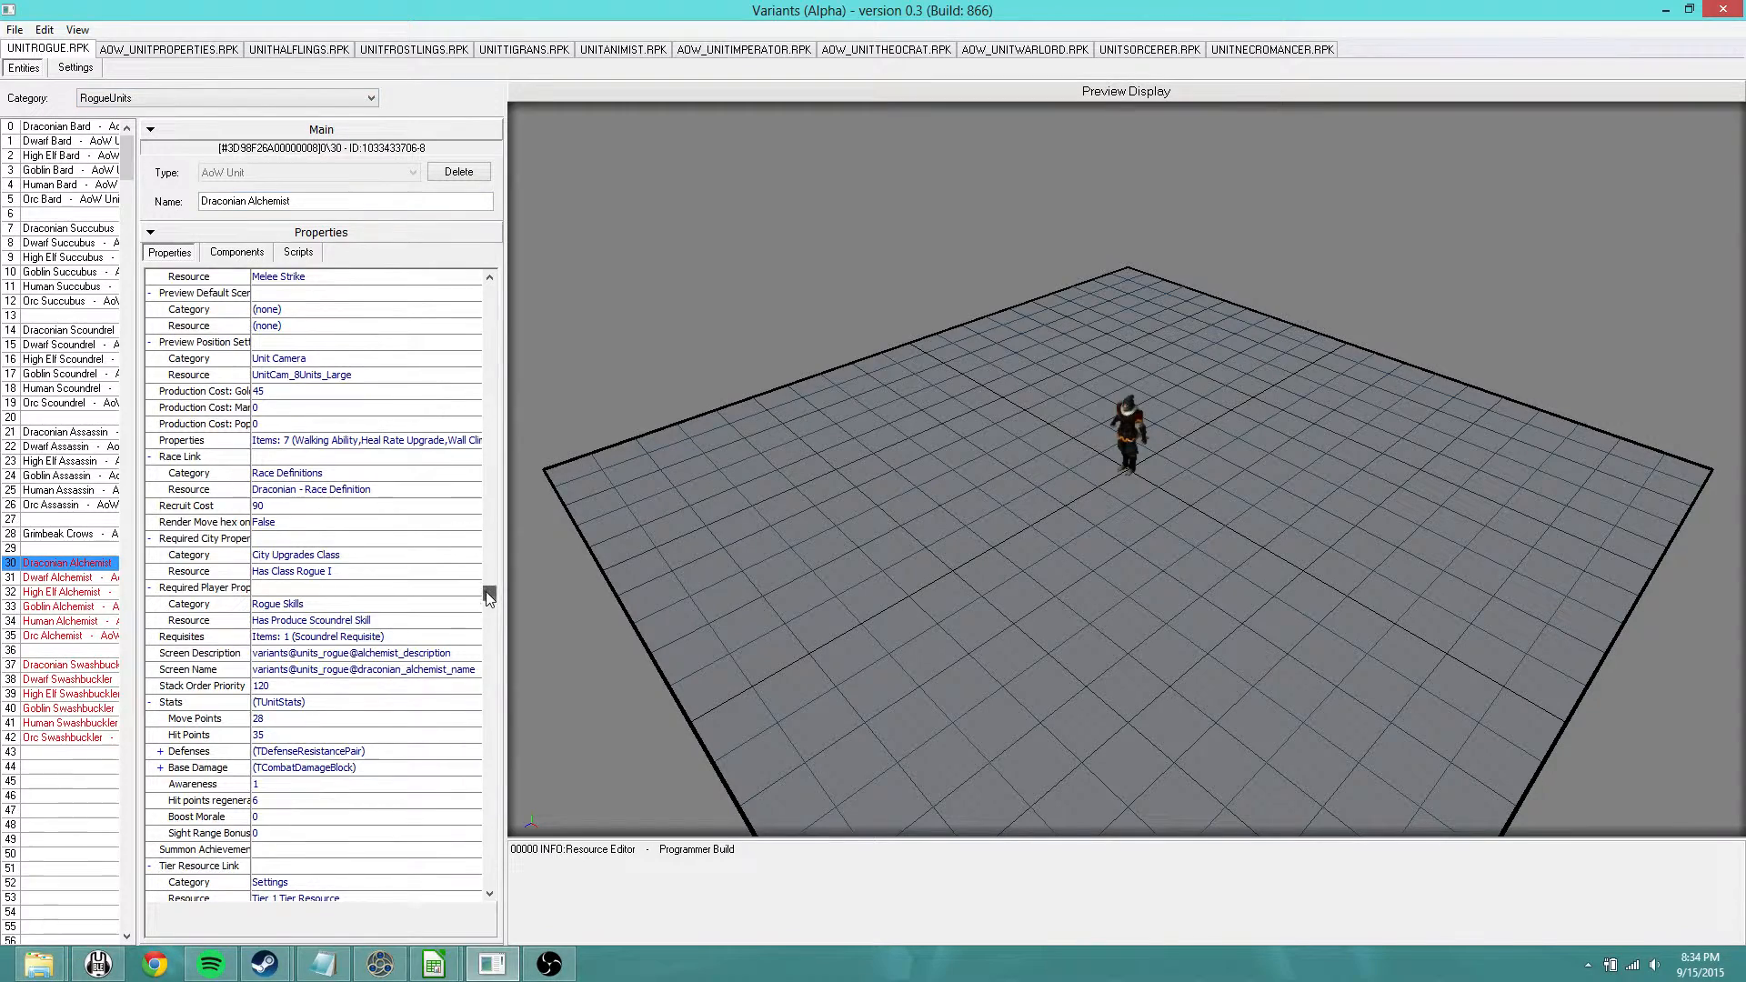
Step: Show the Draconian Alchemist's Screen Description entry referencing variants@units_rogue
{"action": "scroll", "scroll_direction": "down", "scroll_amount": 3}
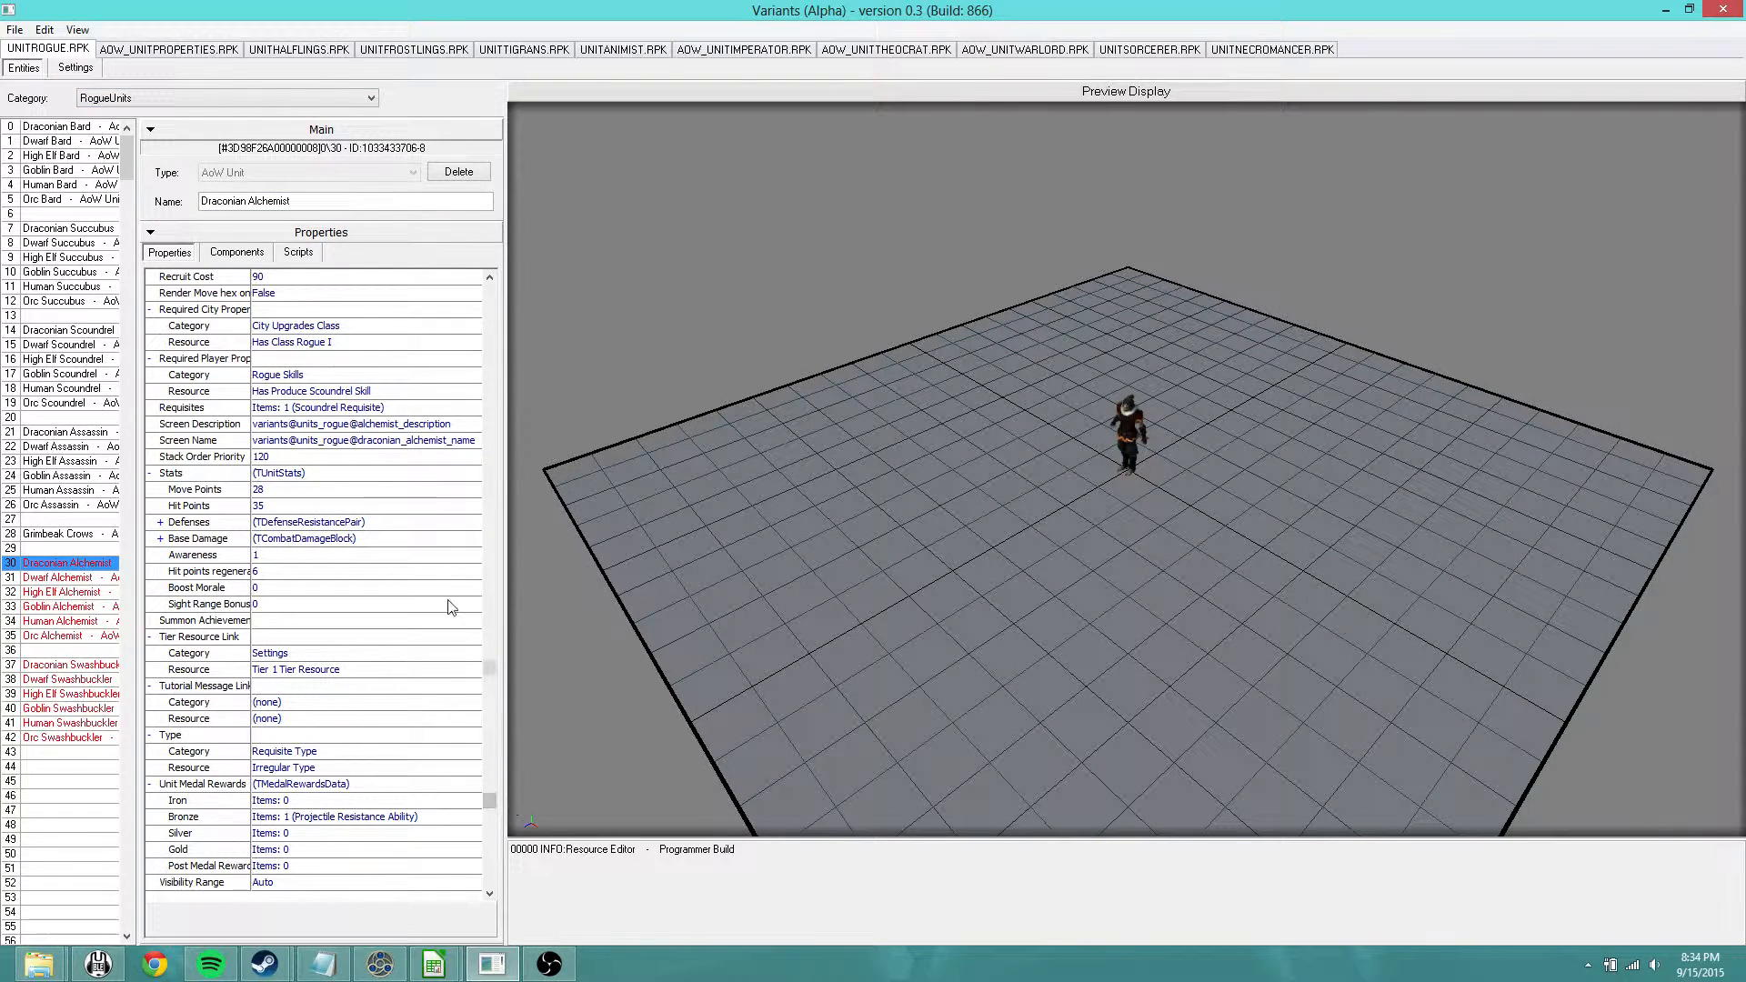
{"action": "left_click", "coordinate": [349, 424]}
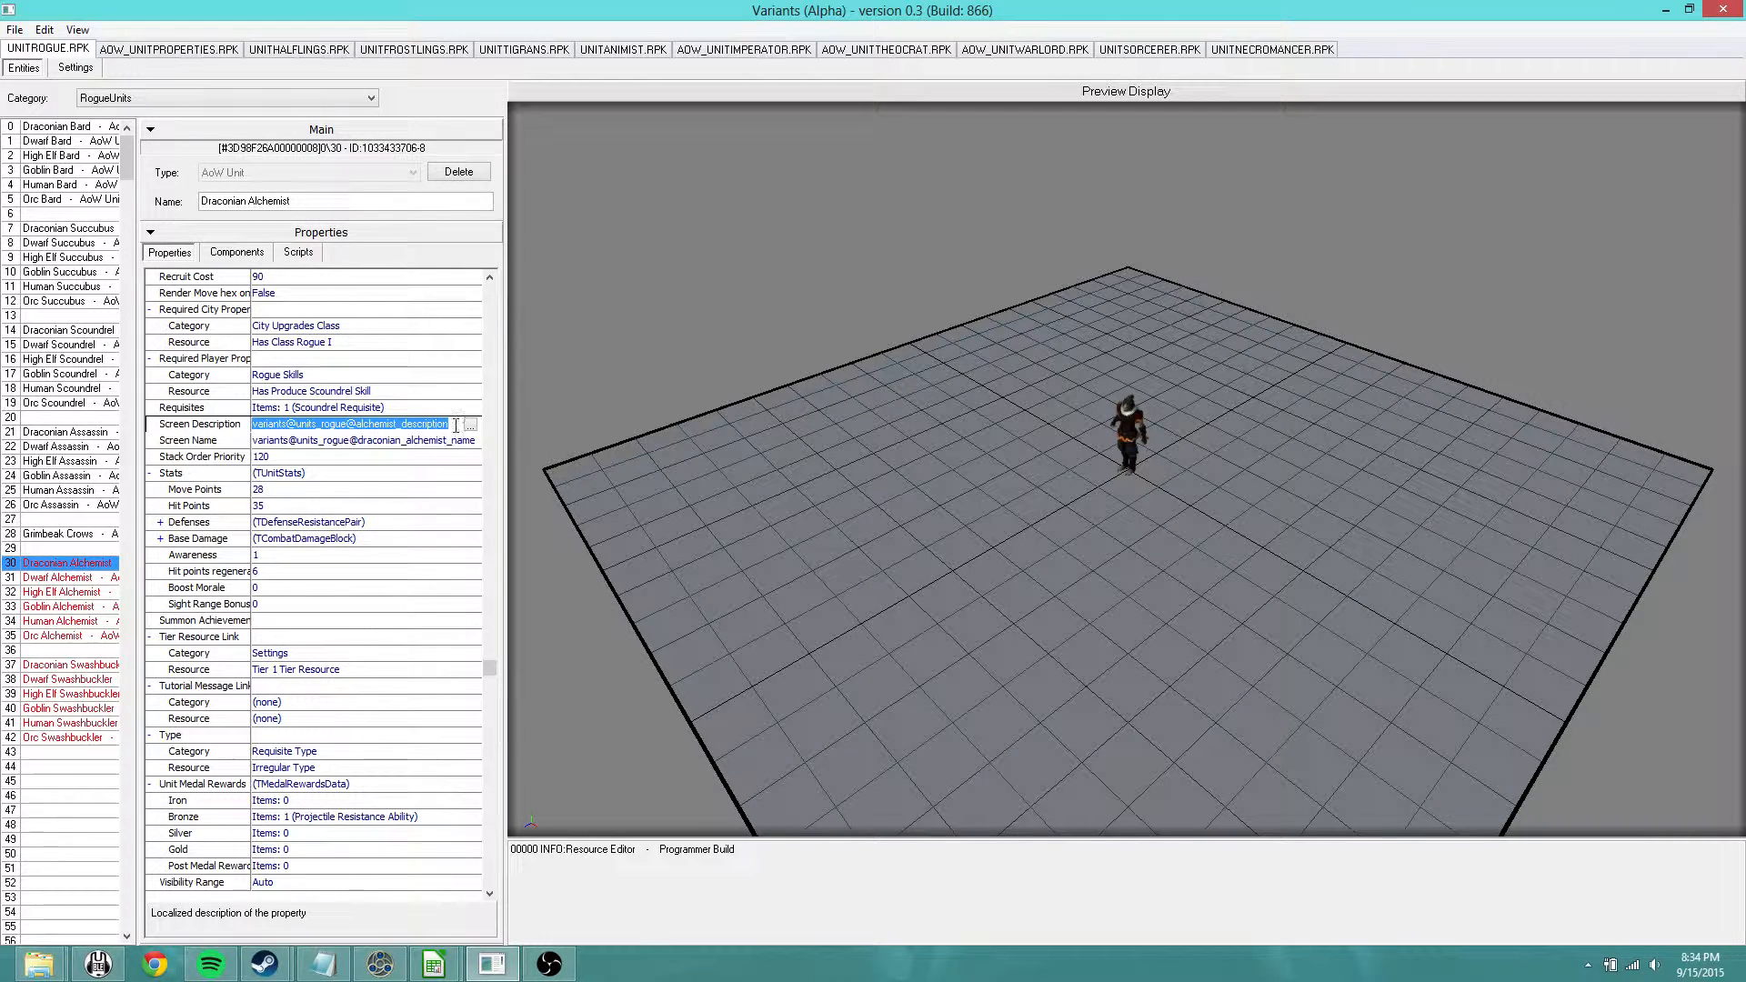
{"action": "left_click", "coordinate": [469, 423]}
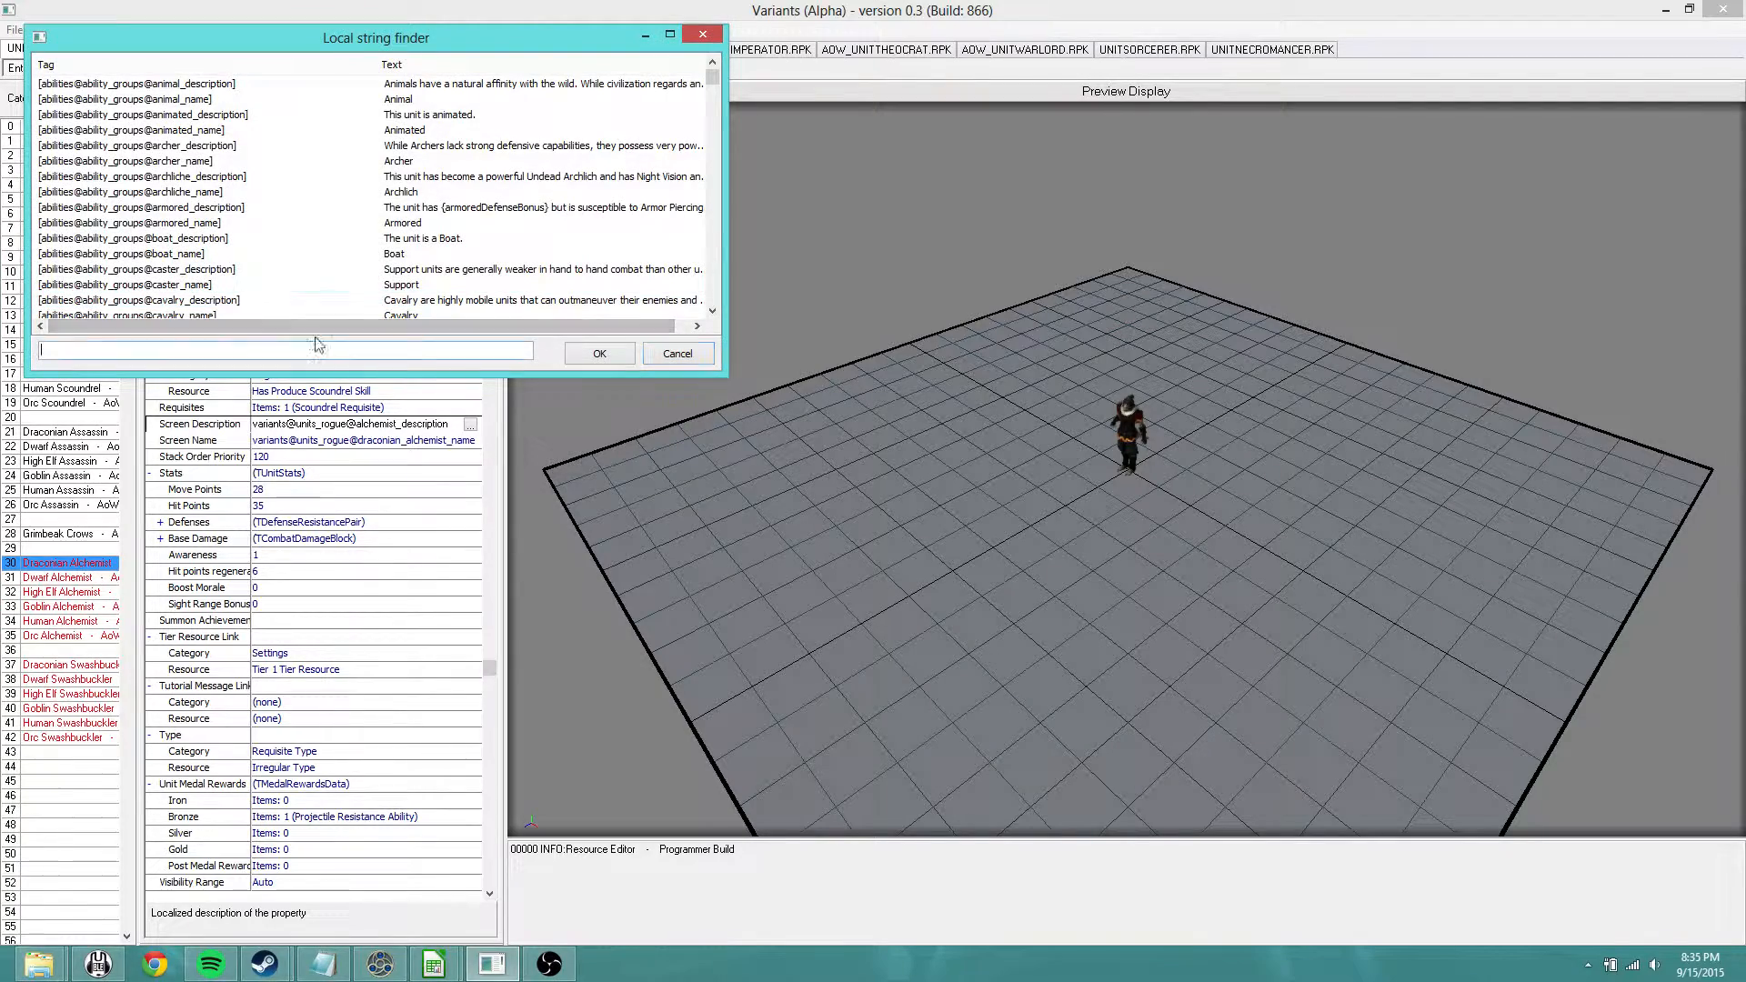
{"action": "left_click_drag", "start_coordinate": [376, 38], "coordinate": [931, 167]}
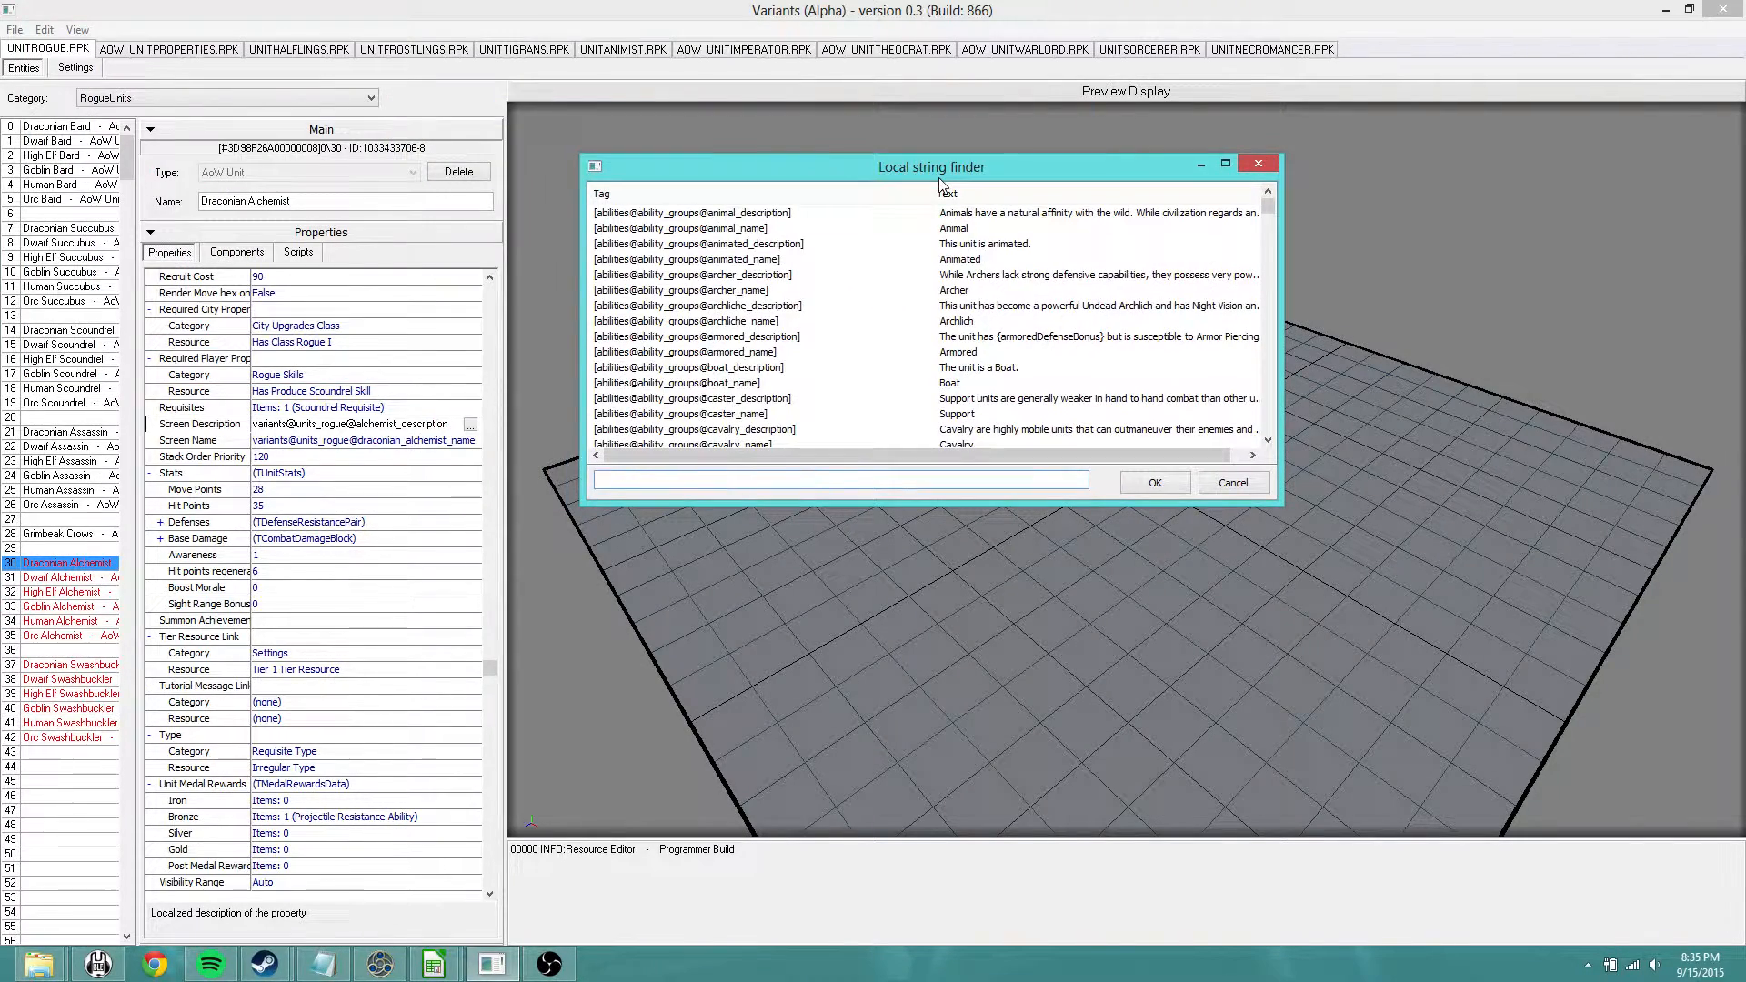
{"action": "type", "text": "variants@units_rogue"}
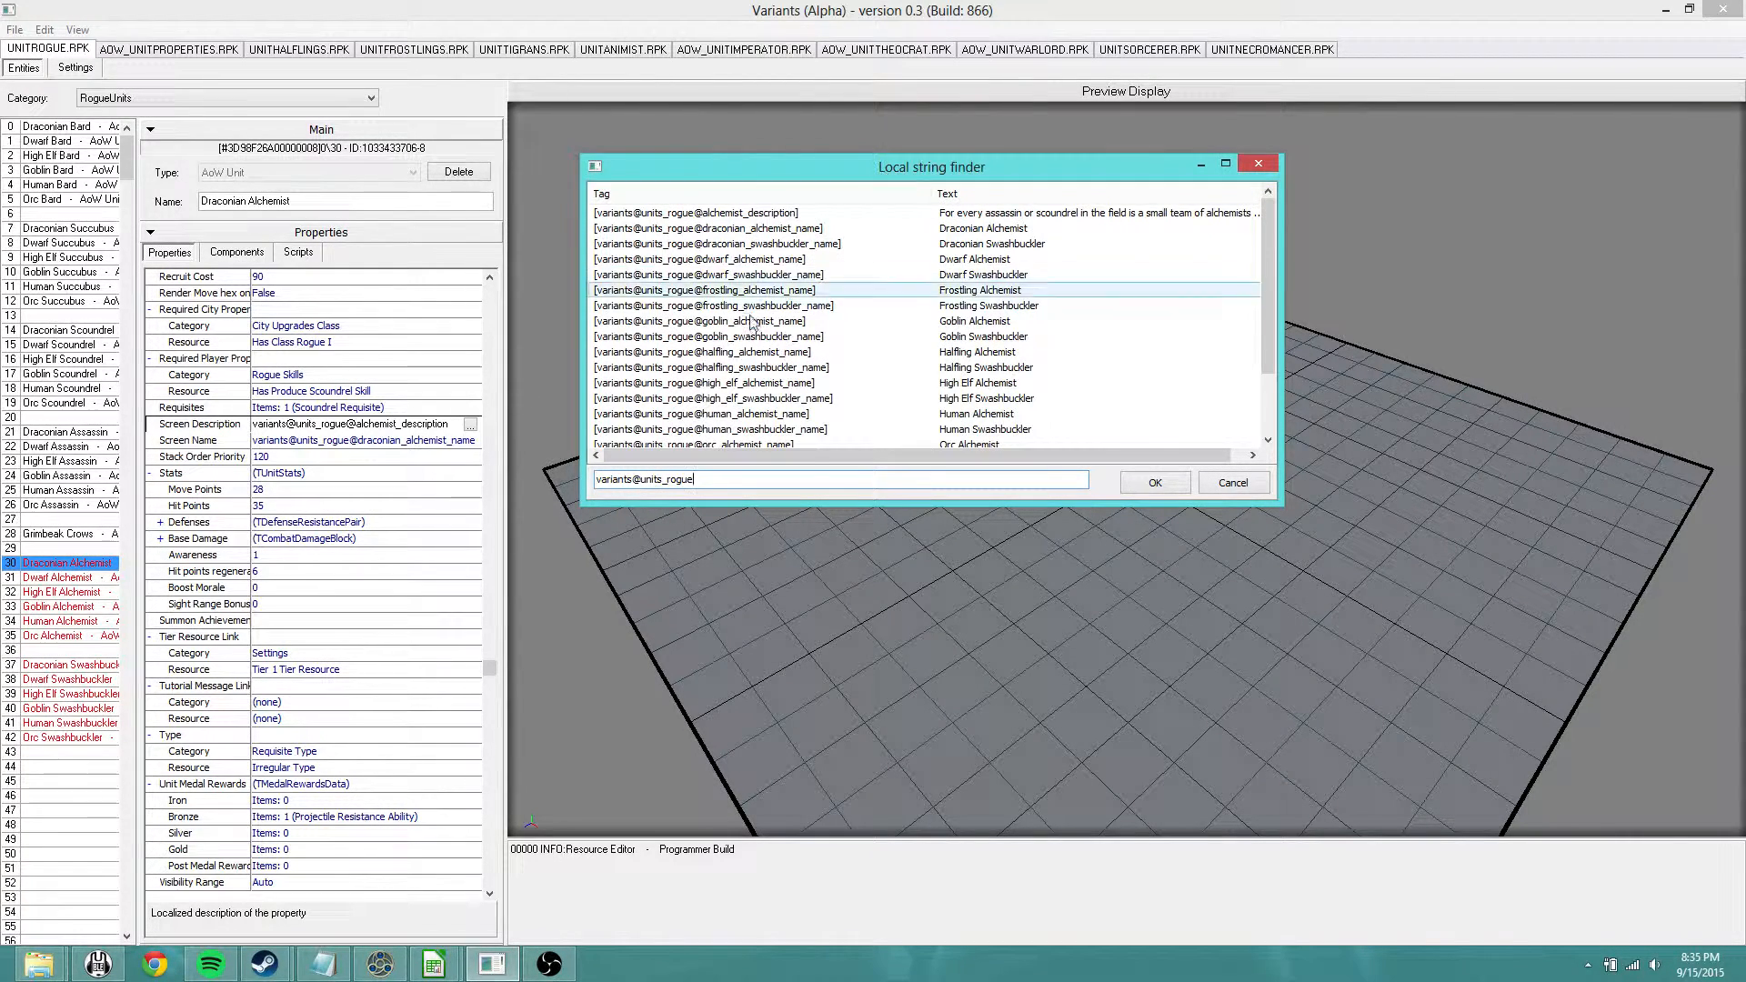
{"action": "left_click", "coordinate": [735, 320]}
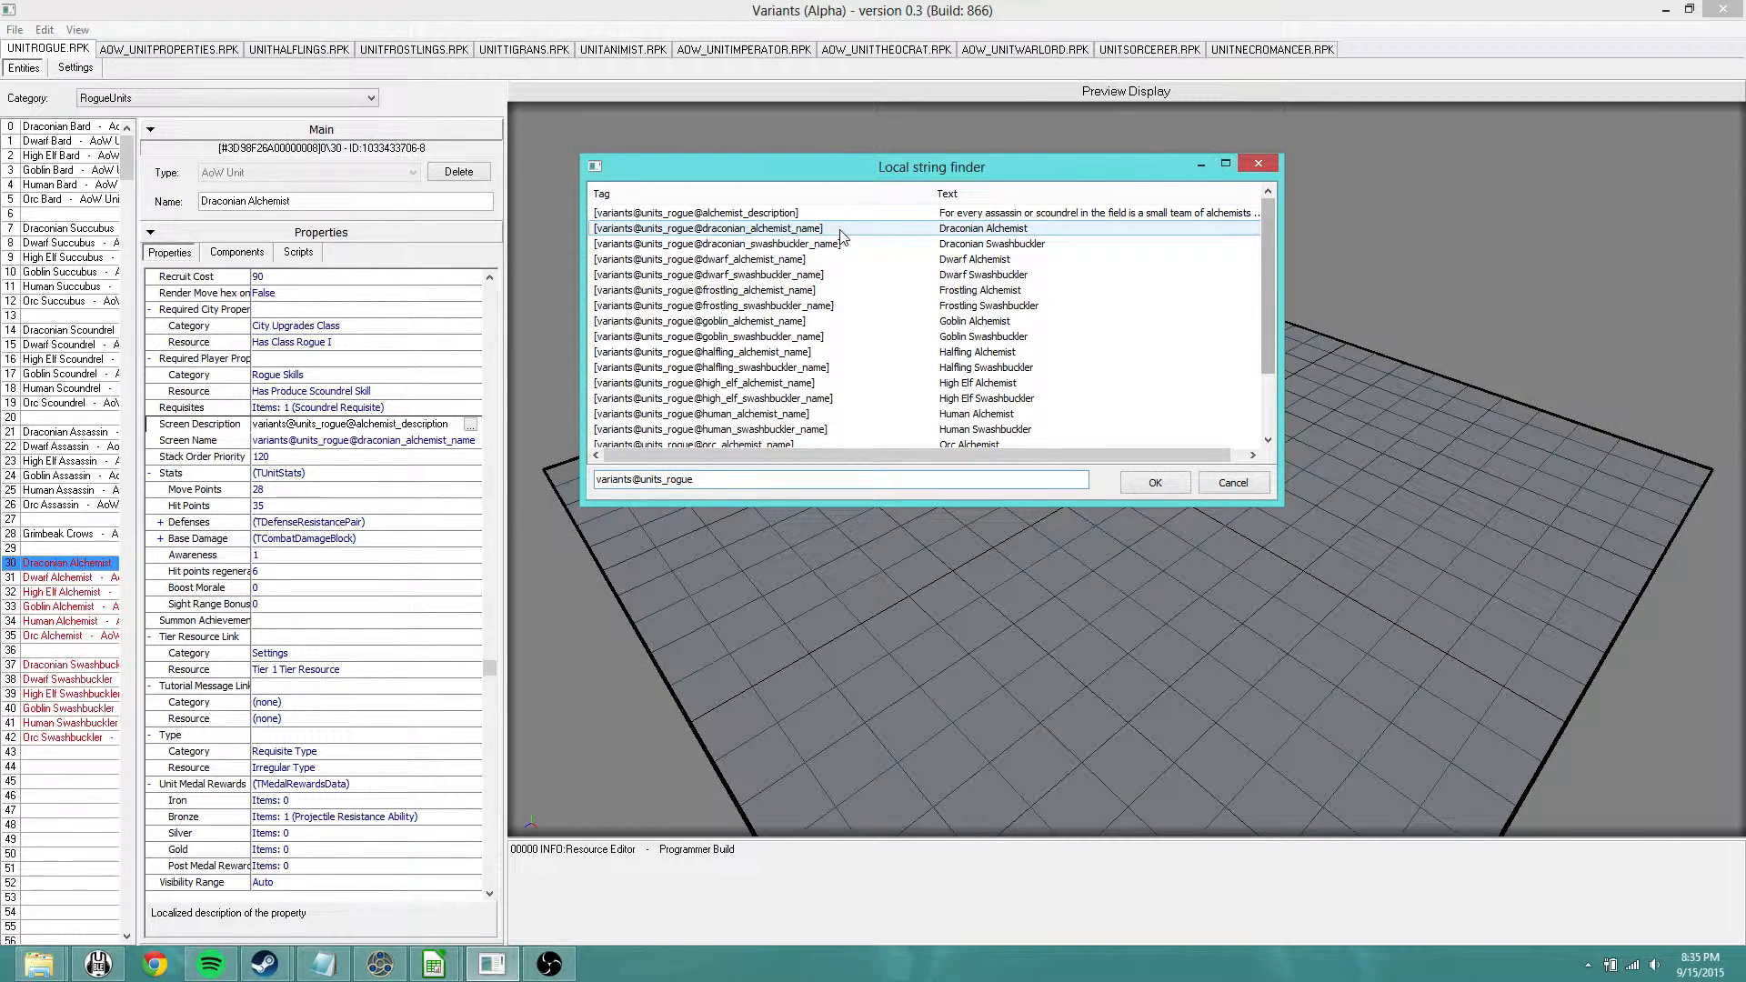
{"action": "scroll", "scroll_direction": "down", "scroll_amount": 3}
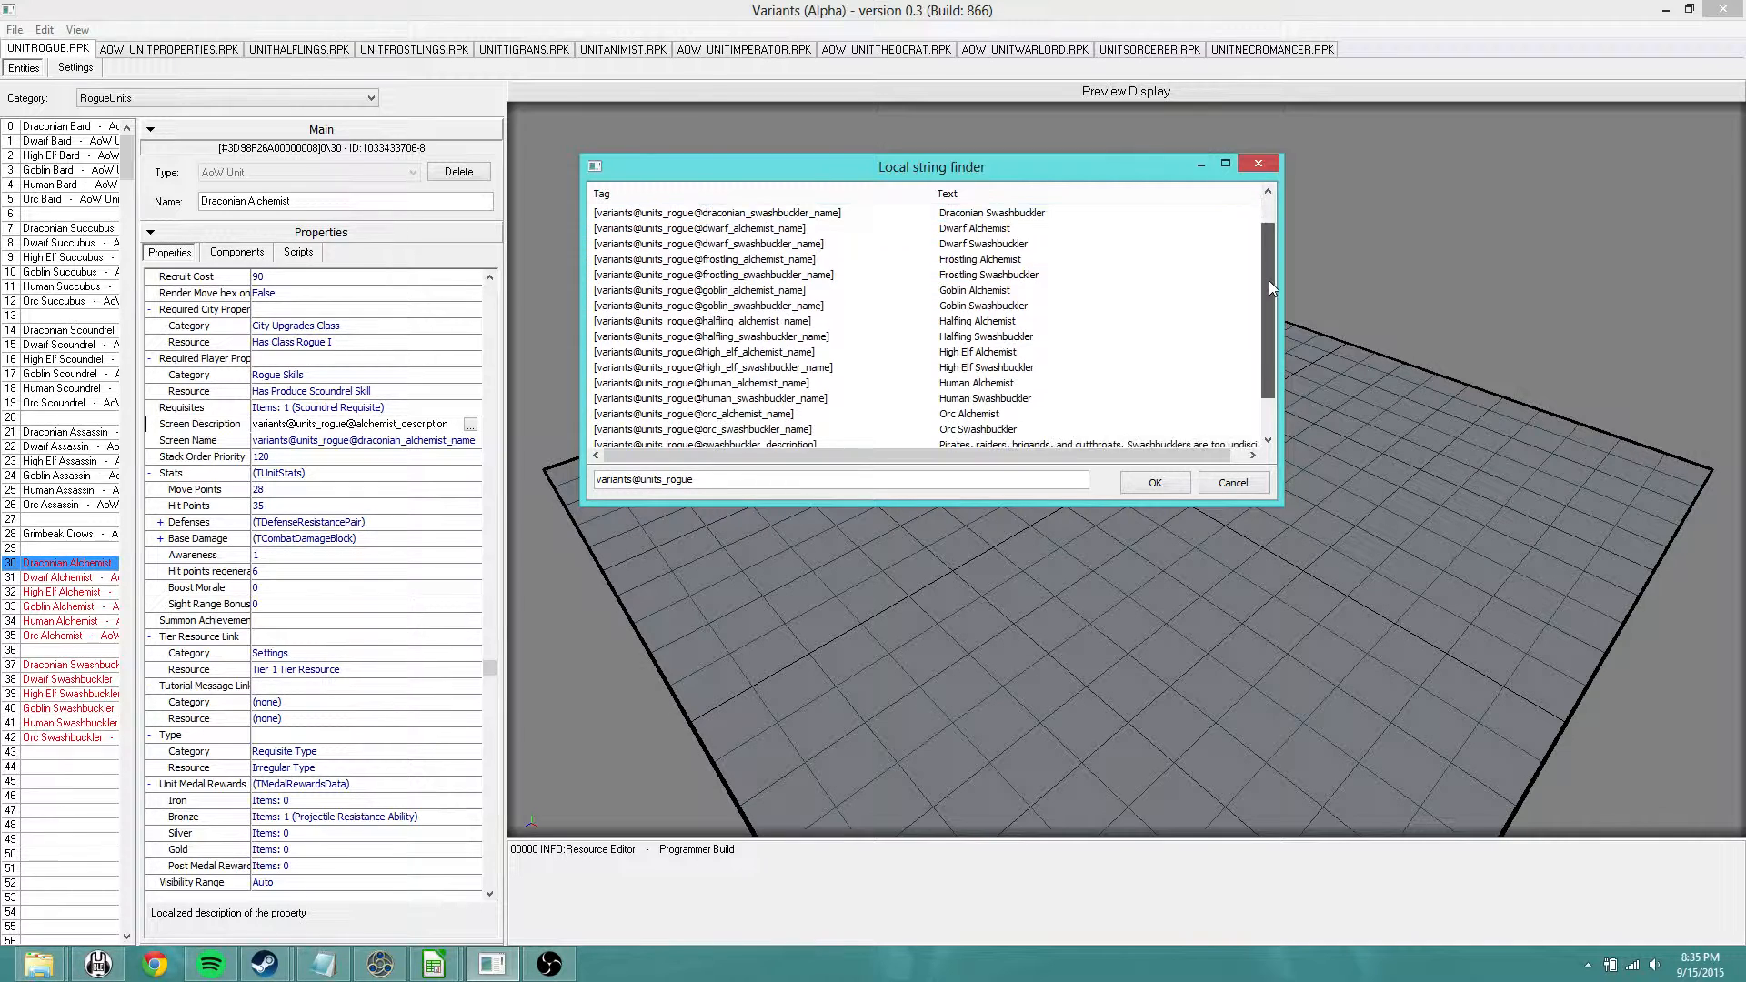
{"action": "left_click", "coordinate": [724, 212]}
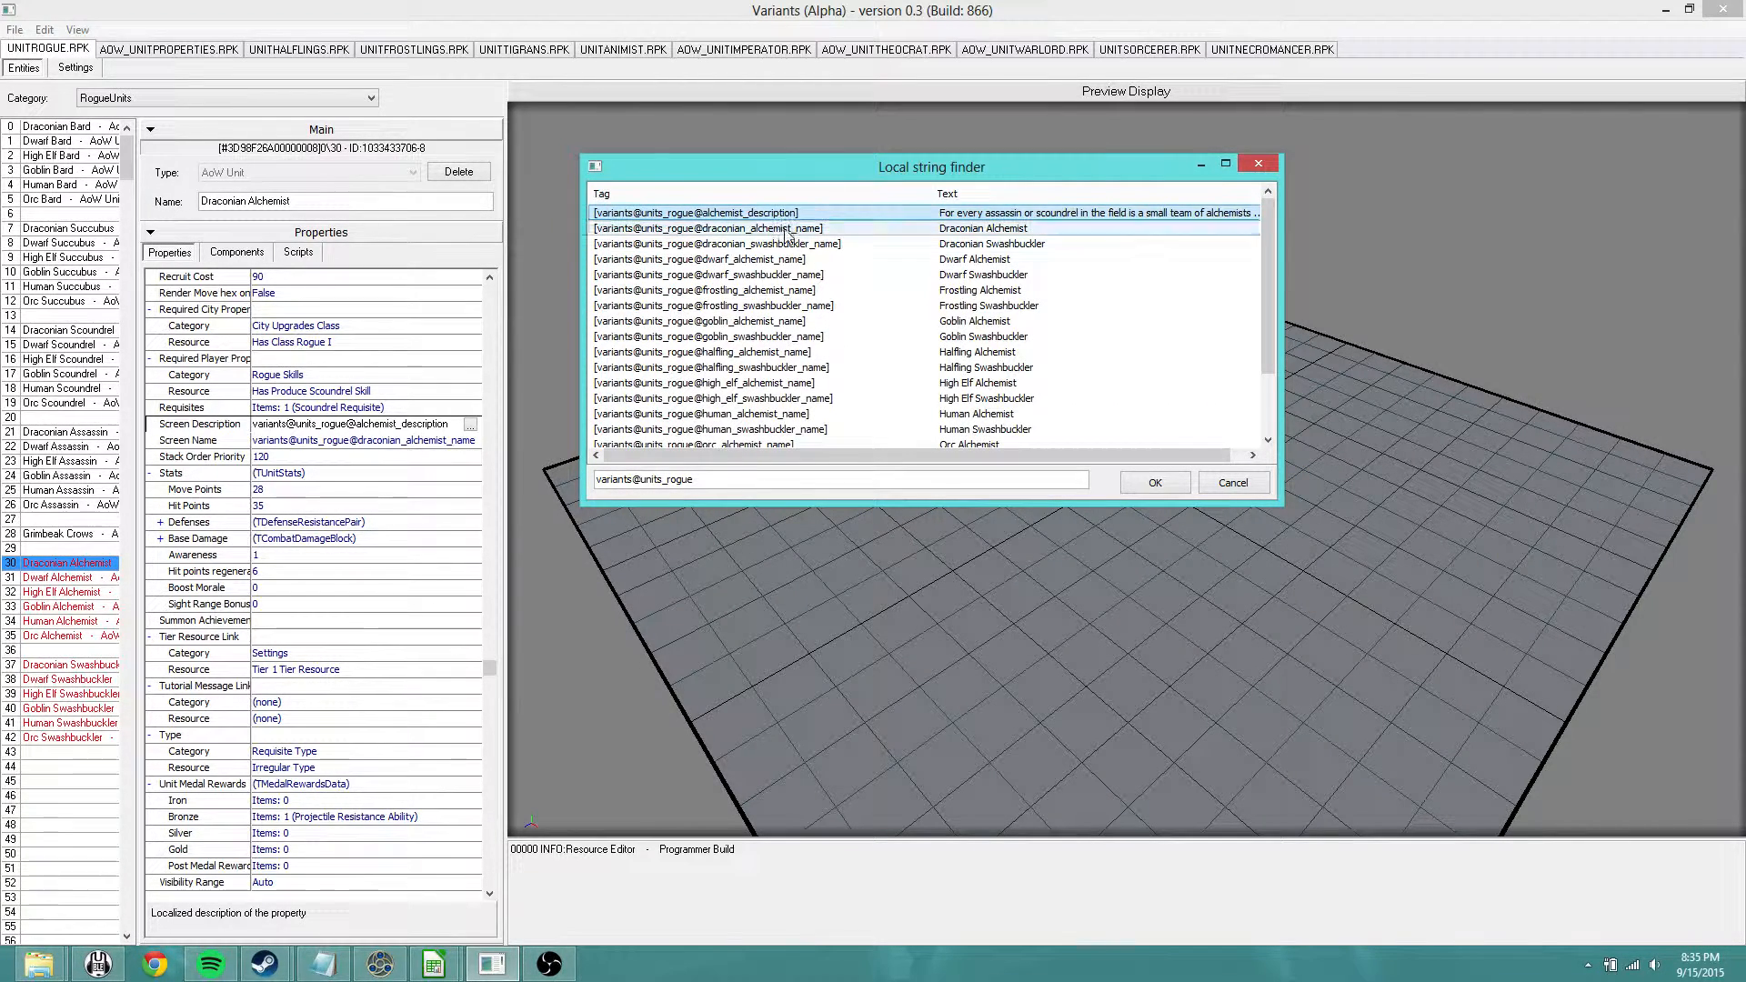
{"action": "left_click", "coordinate": [1155, 482]}
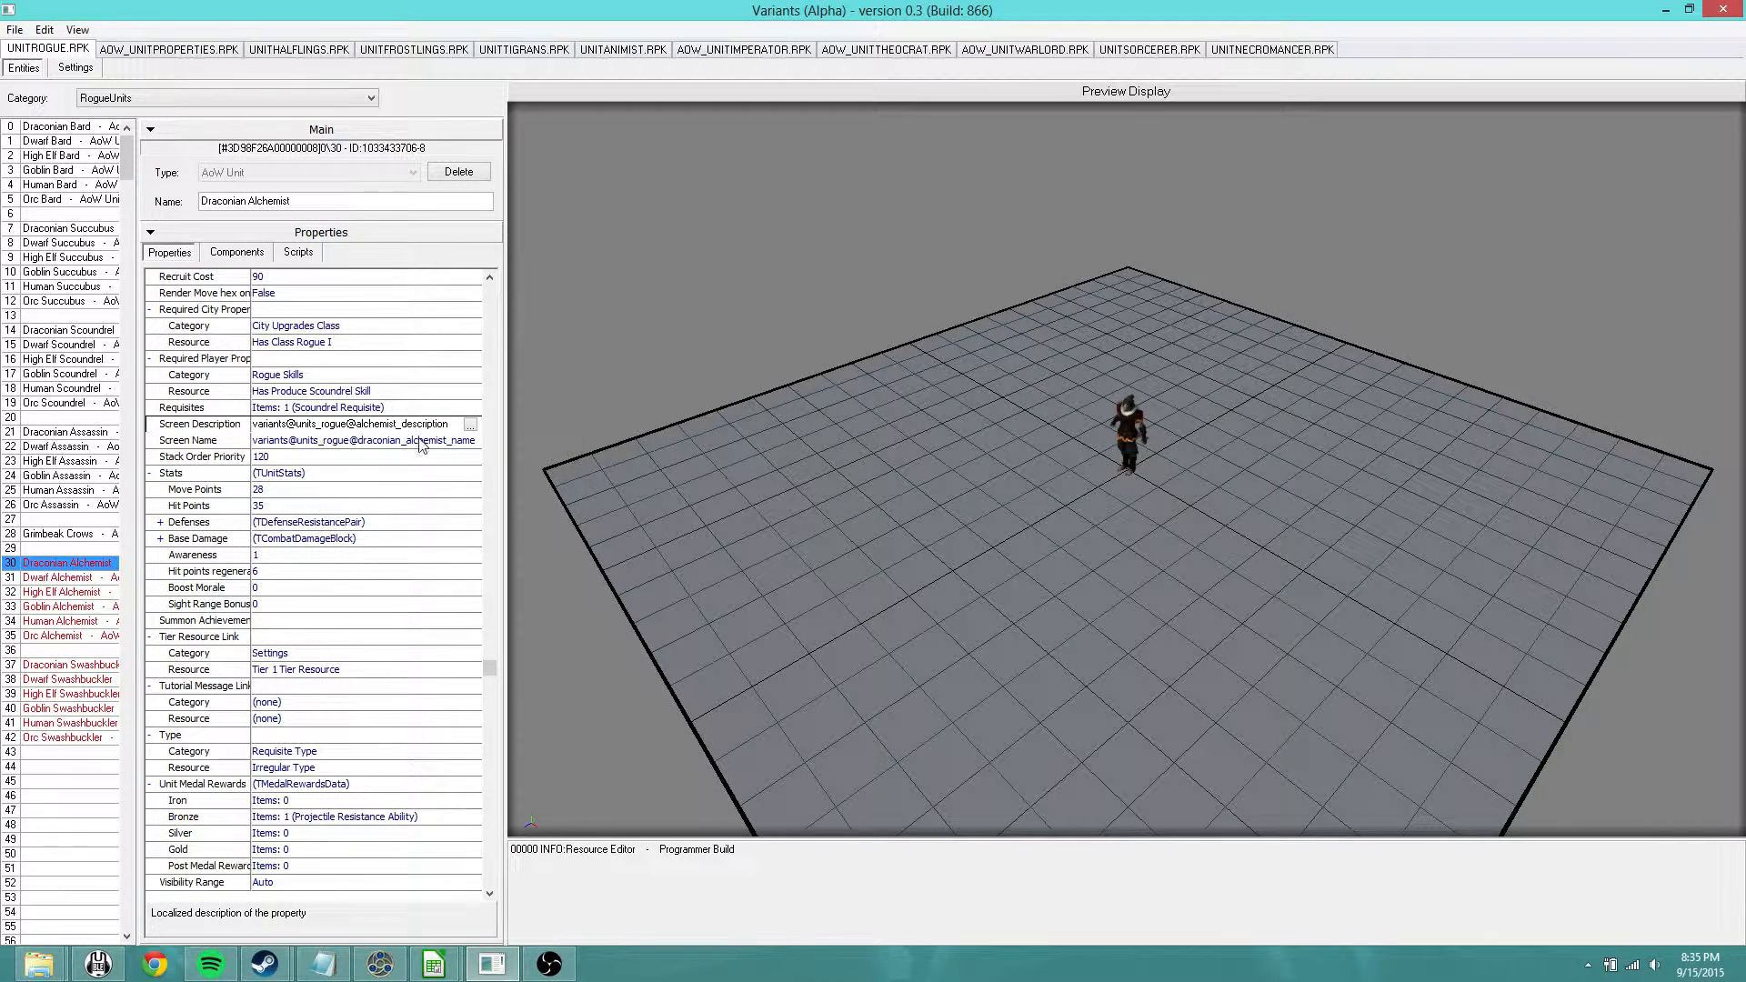
{"action": "left_click", "coordinate": [469, 424]}
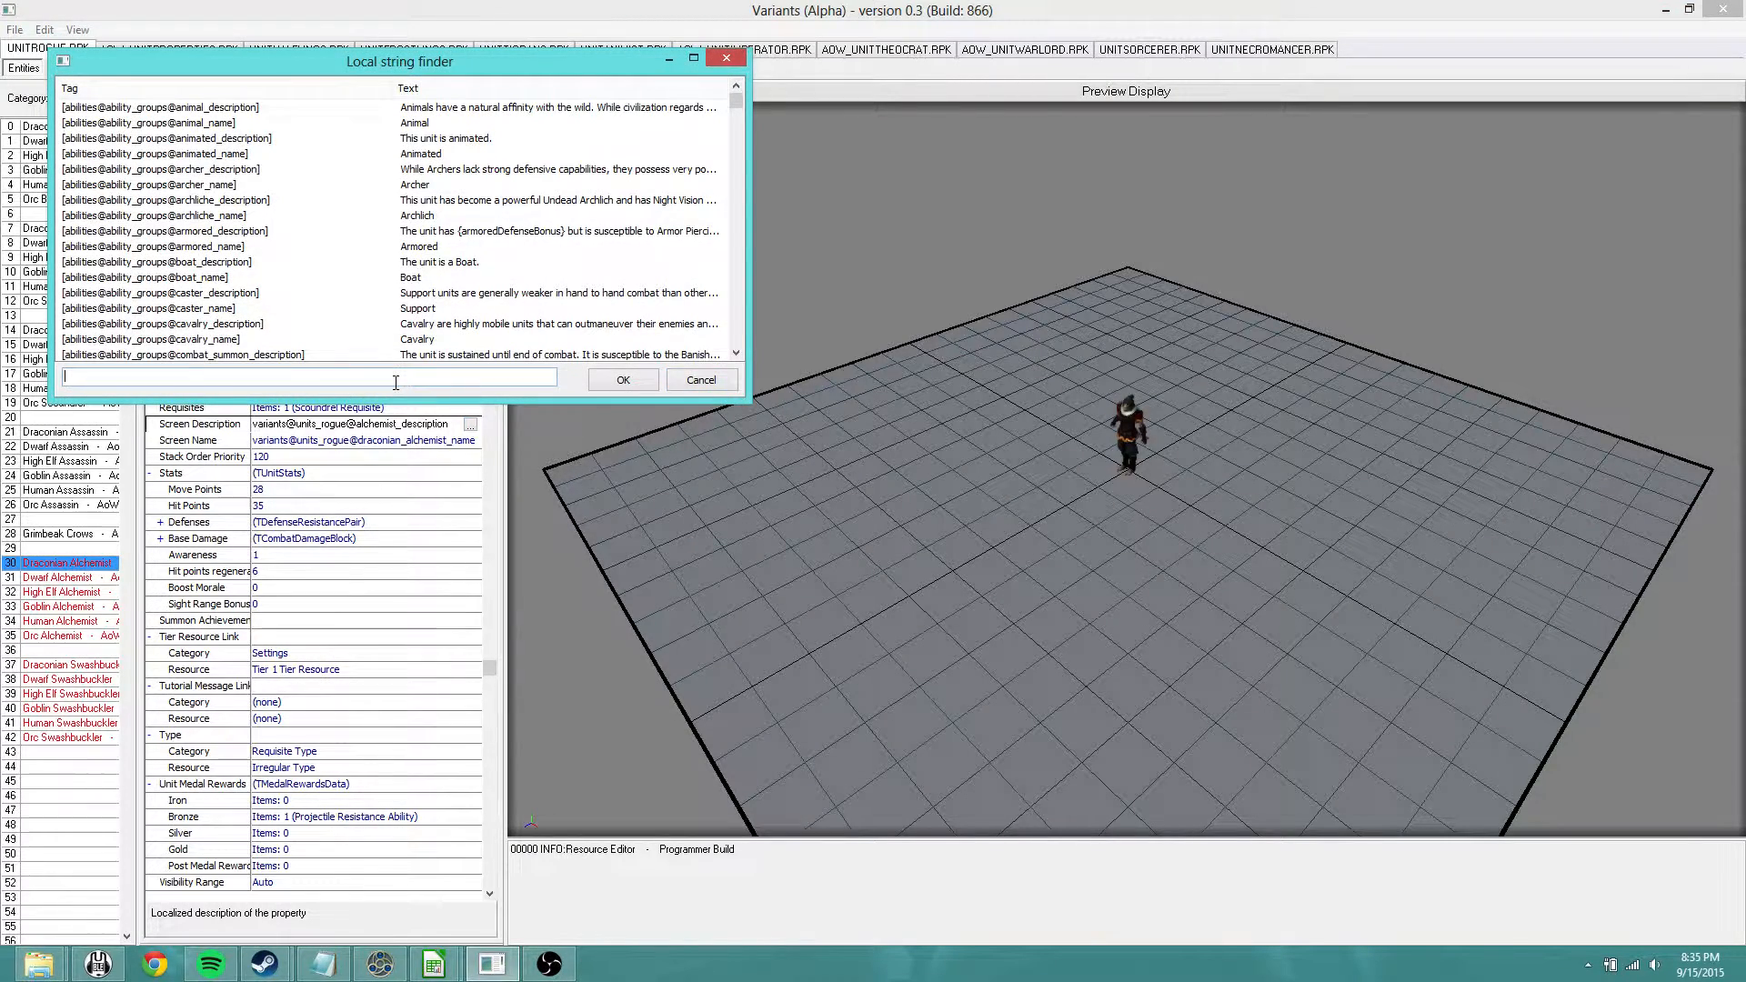
{"action": "type", "text": "variant"}
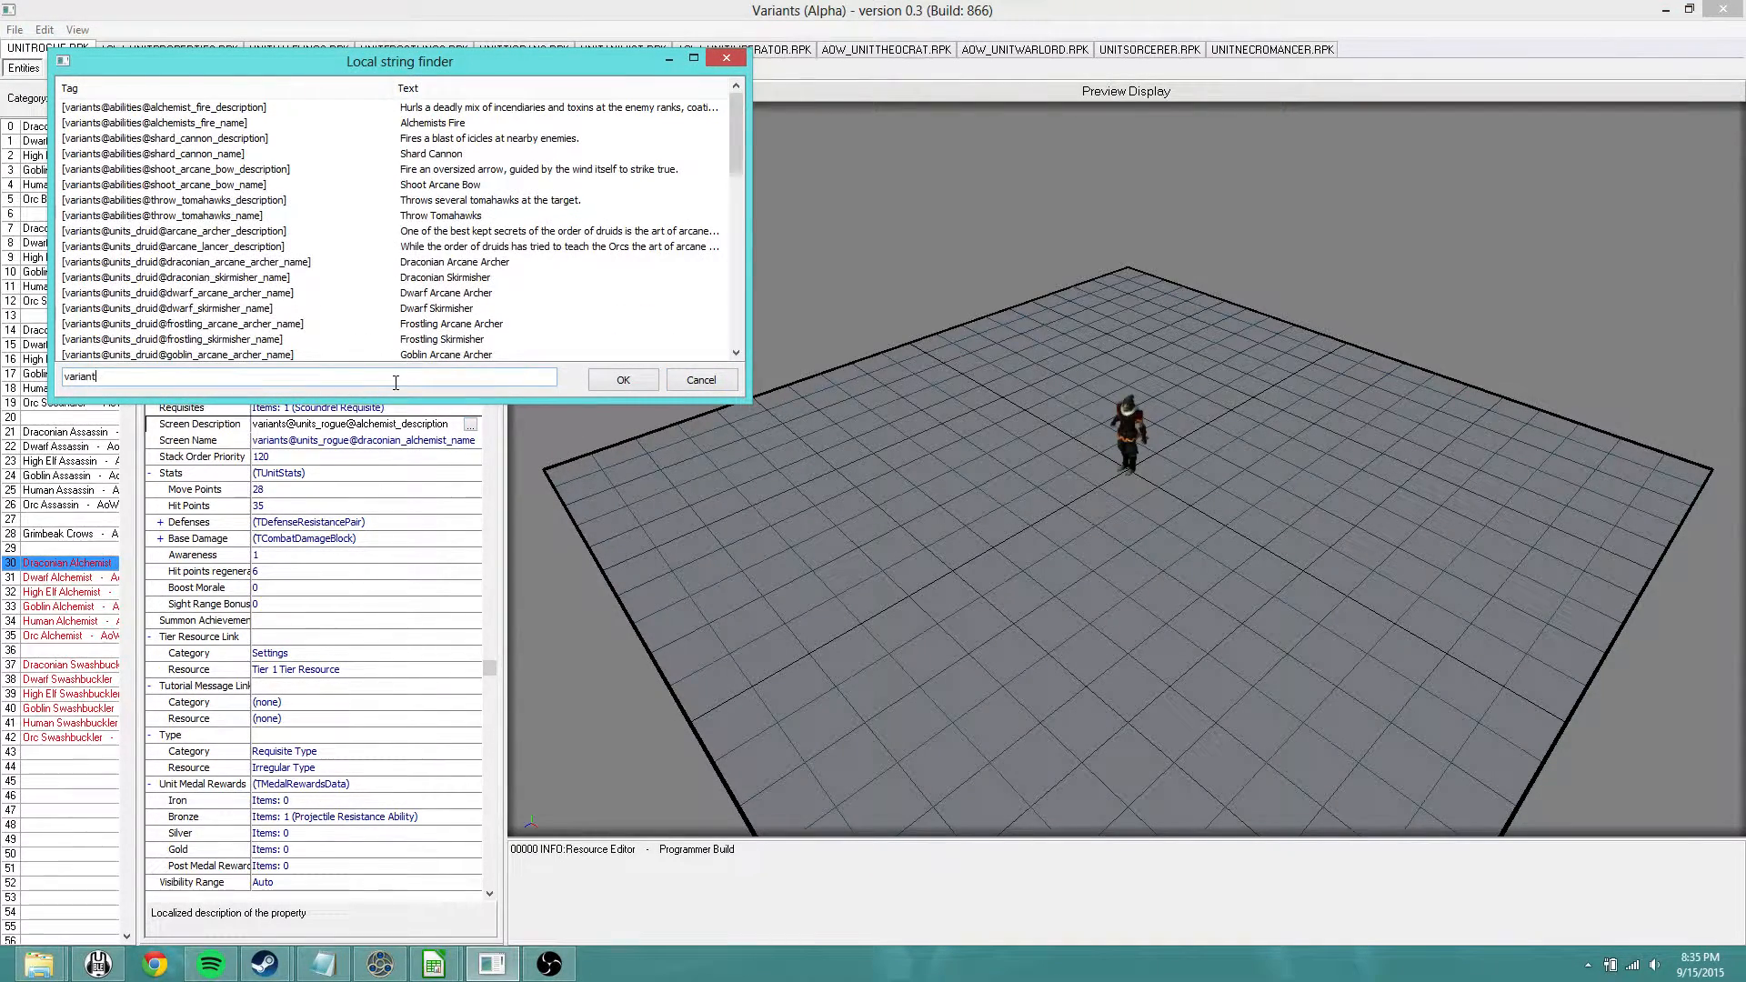
{"action": "type", "text": "shard cannon"}
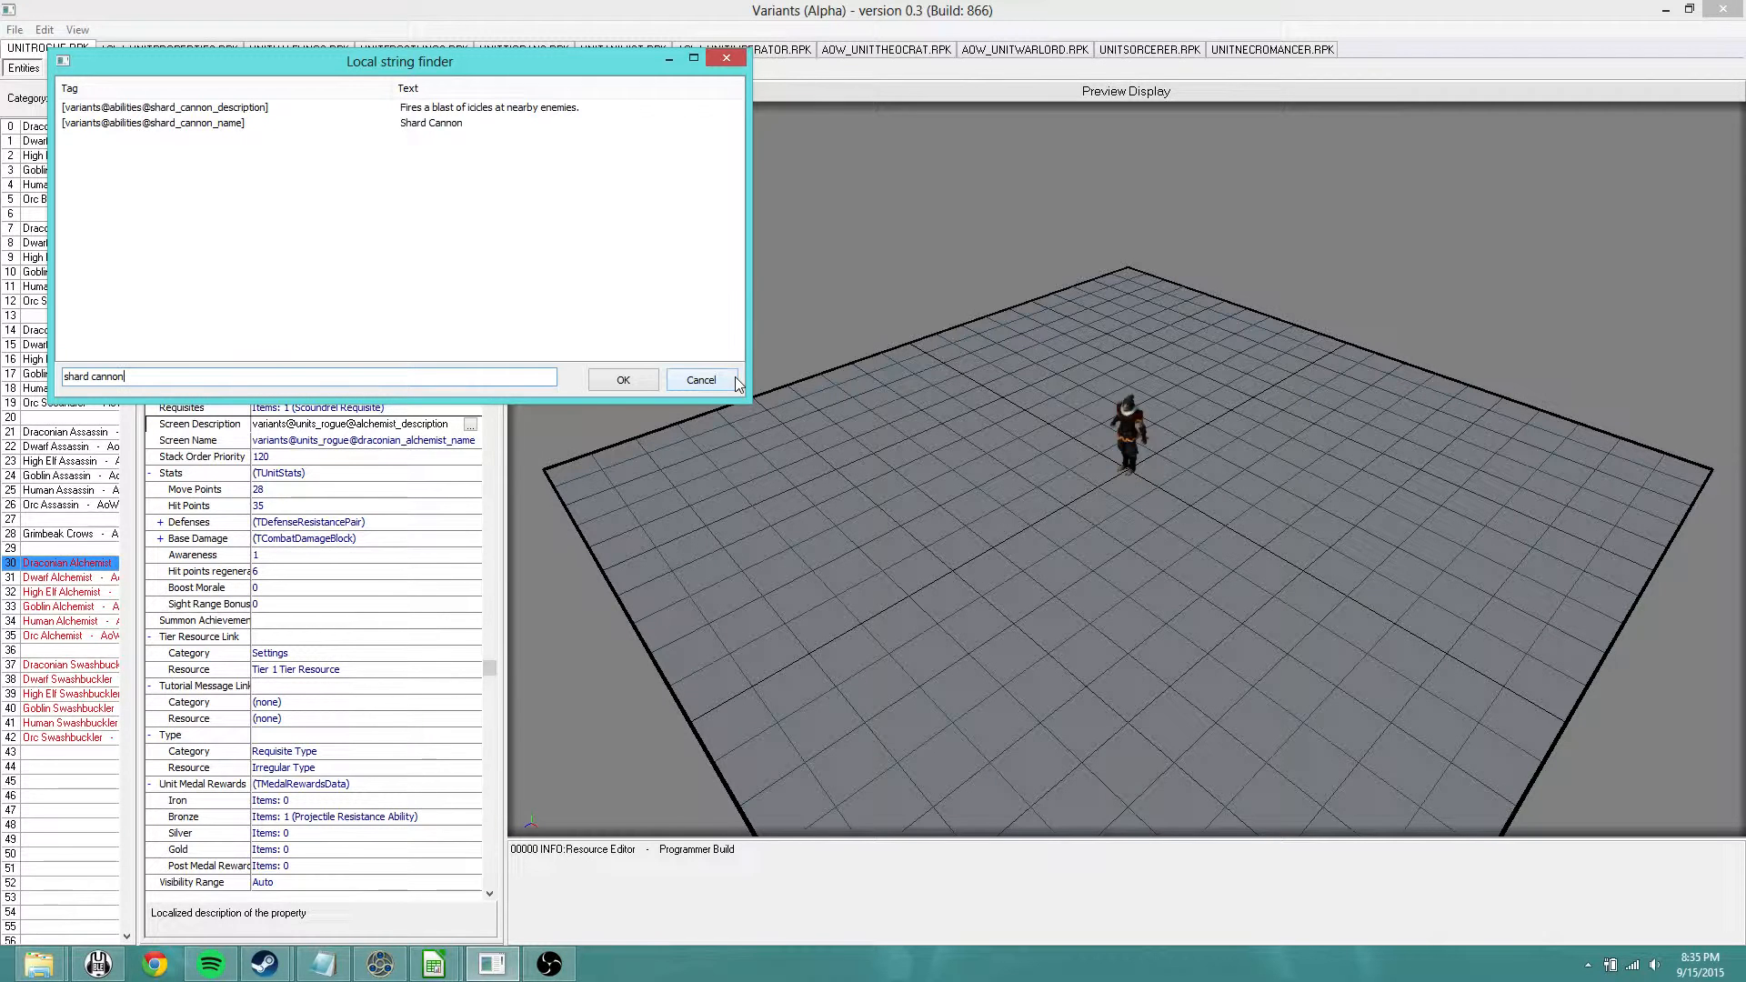
{"action": "left_click", "coordinate": [702, 378]}
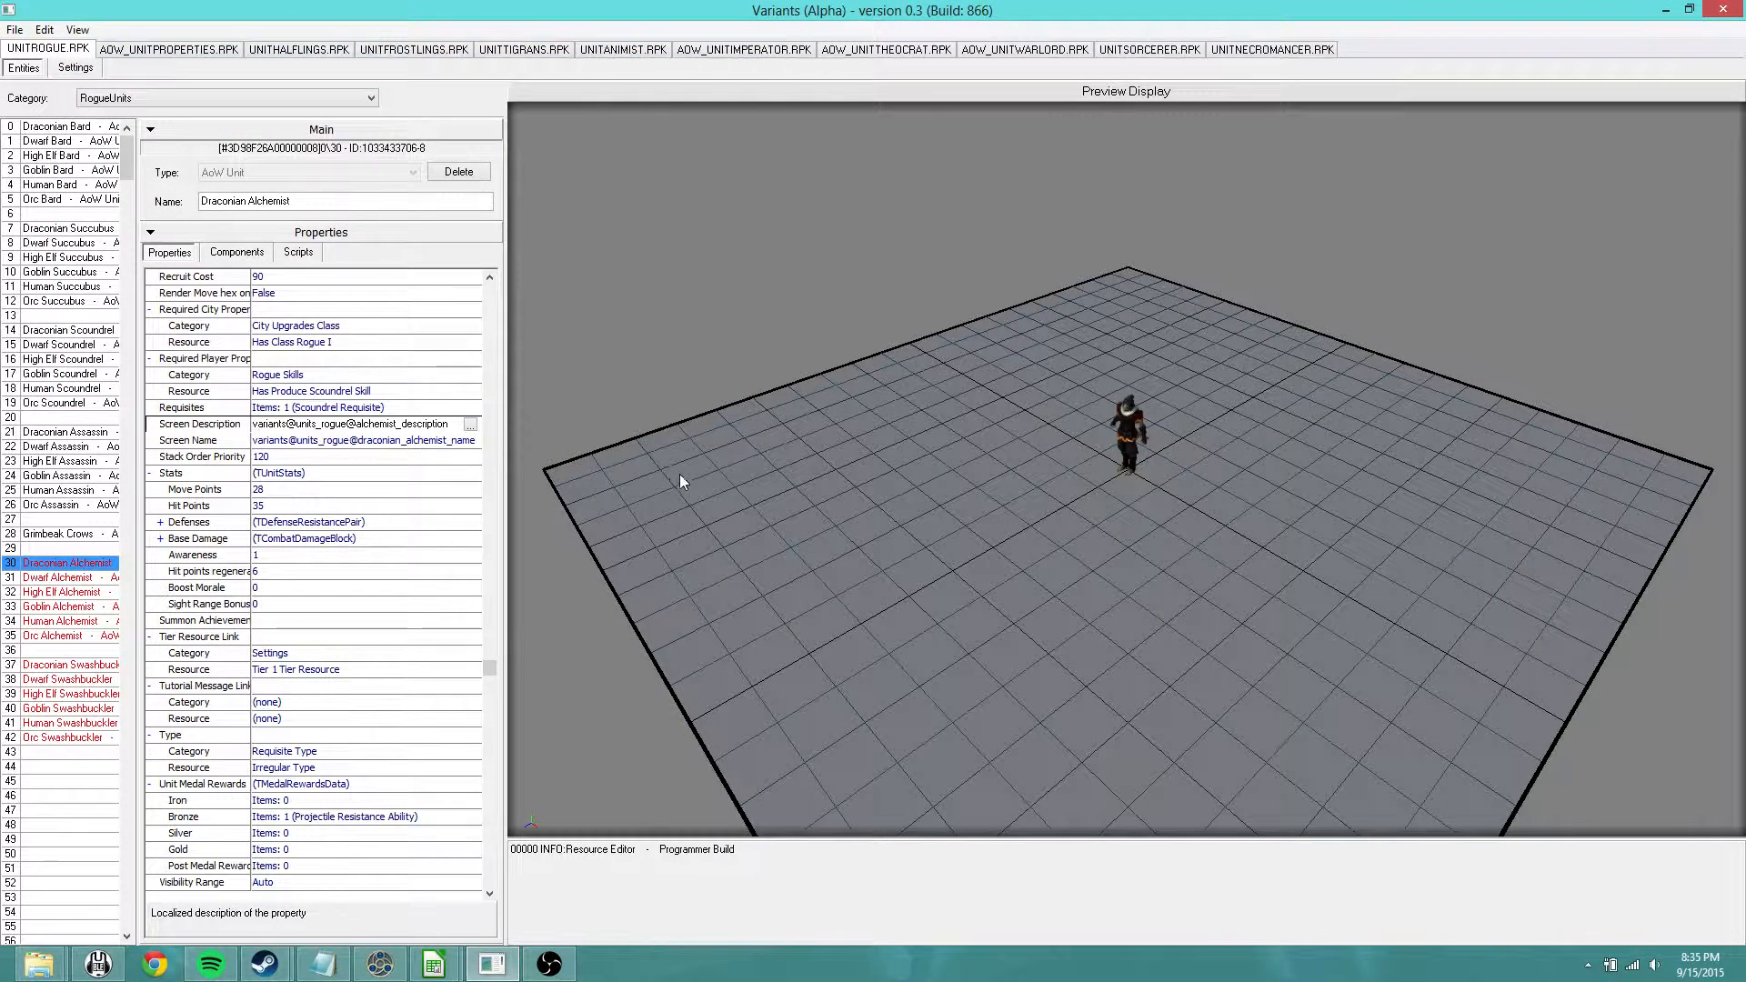
Step: Show the Fire Shard Cannon ability's Screen Name value variants@shard_cannon@name
{"action": "left_click", "coordinate": [172, 49]}
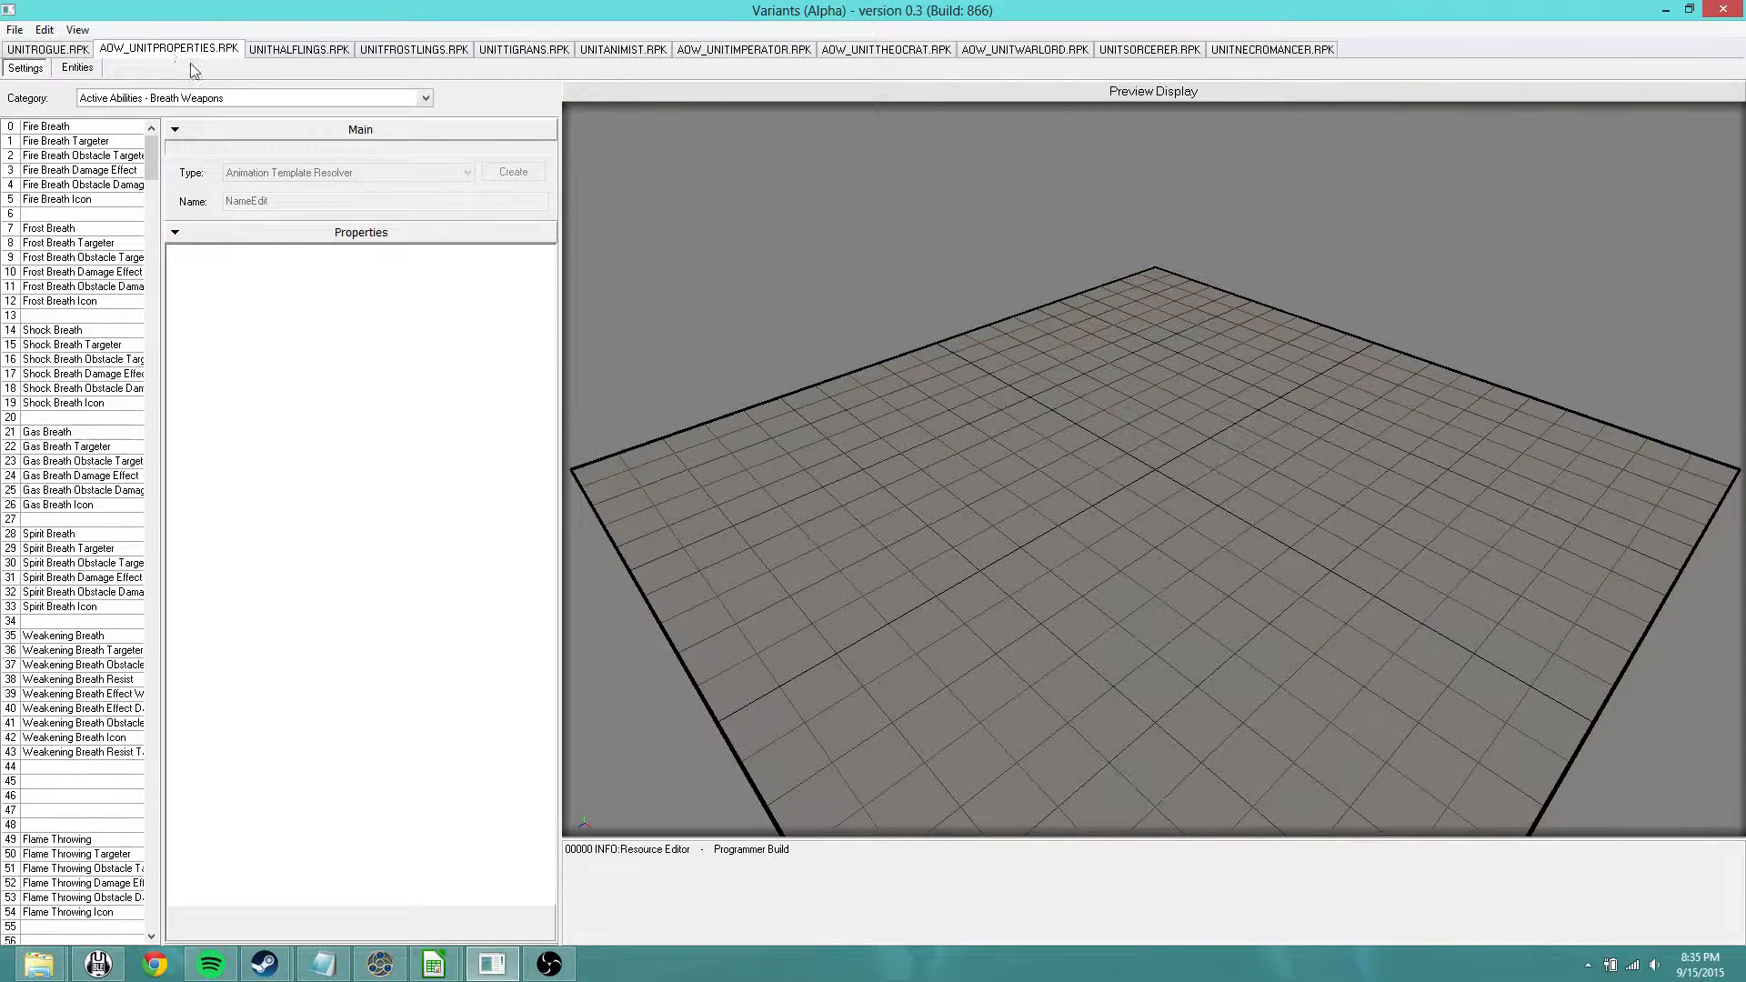
{"action": "scroll", "scroll_direction": "down", "scroll_amount": 3}
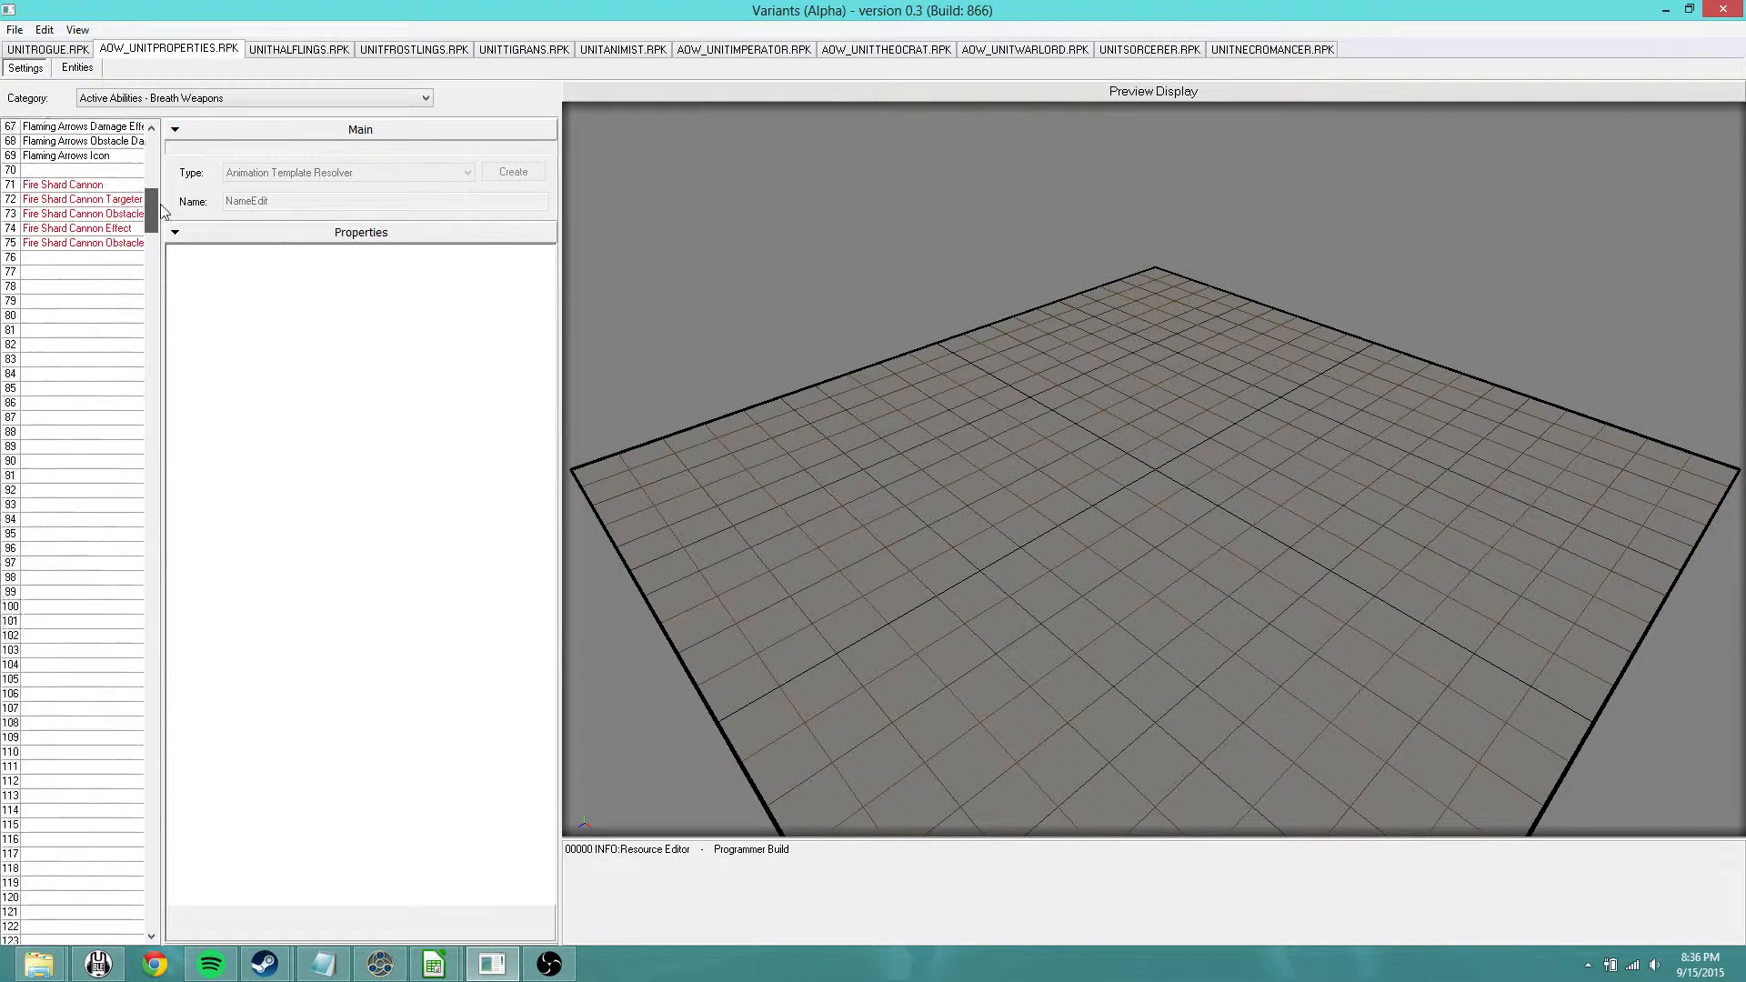
{"action": "left_click", "coordinate": [54, 188]}
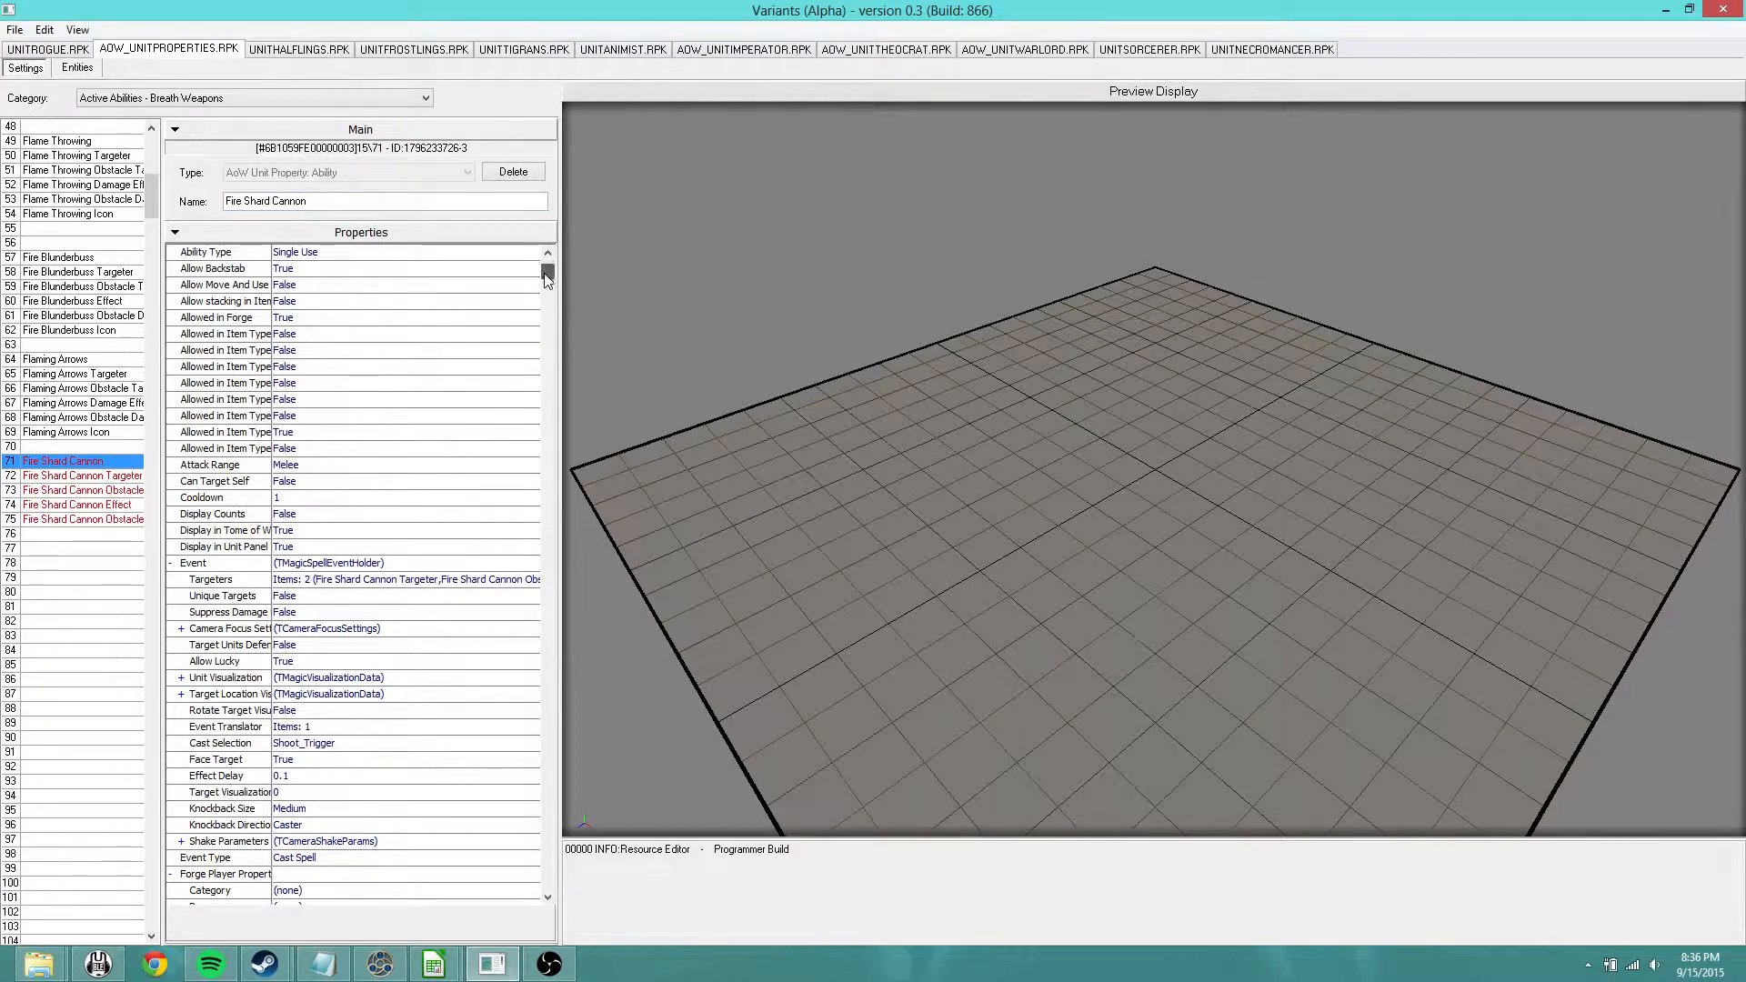
{"action": "scroll", "scroll_direction": "down", "scroll_amount": 3}
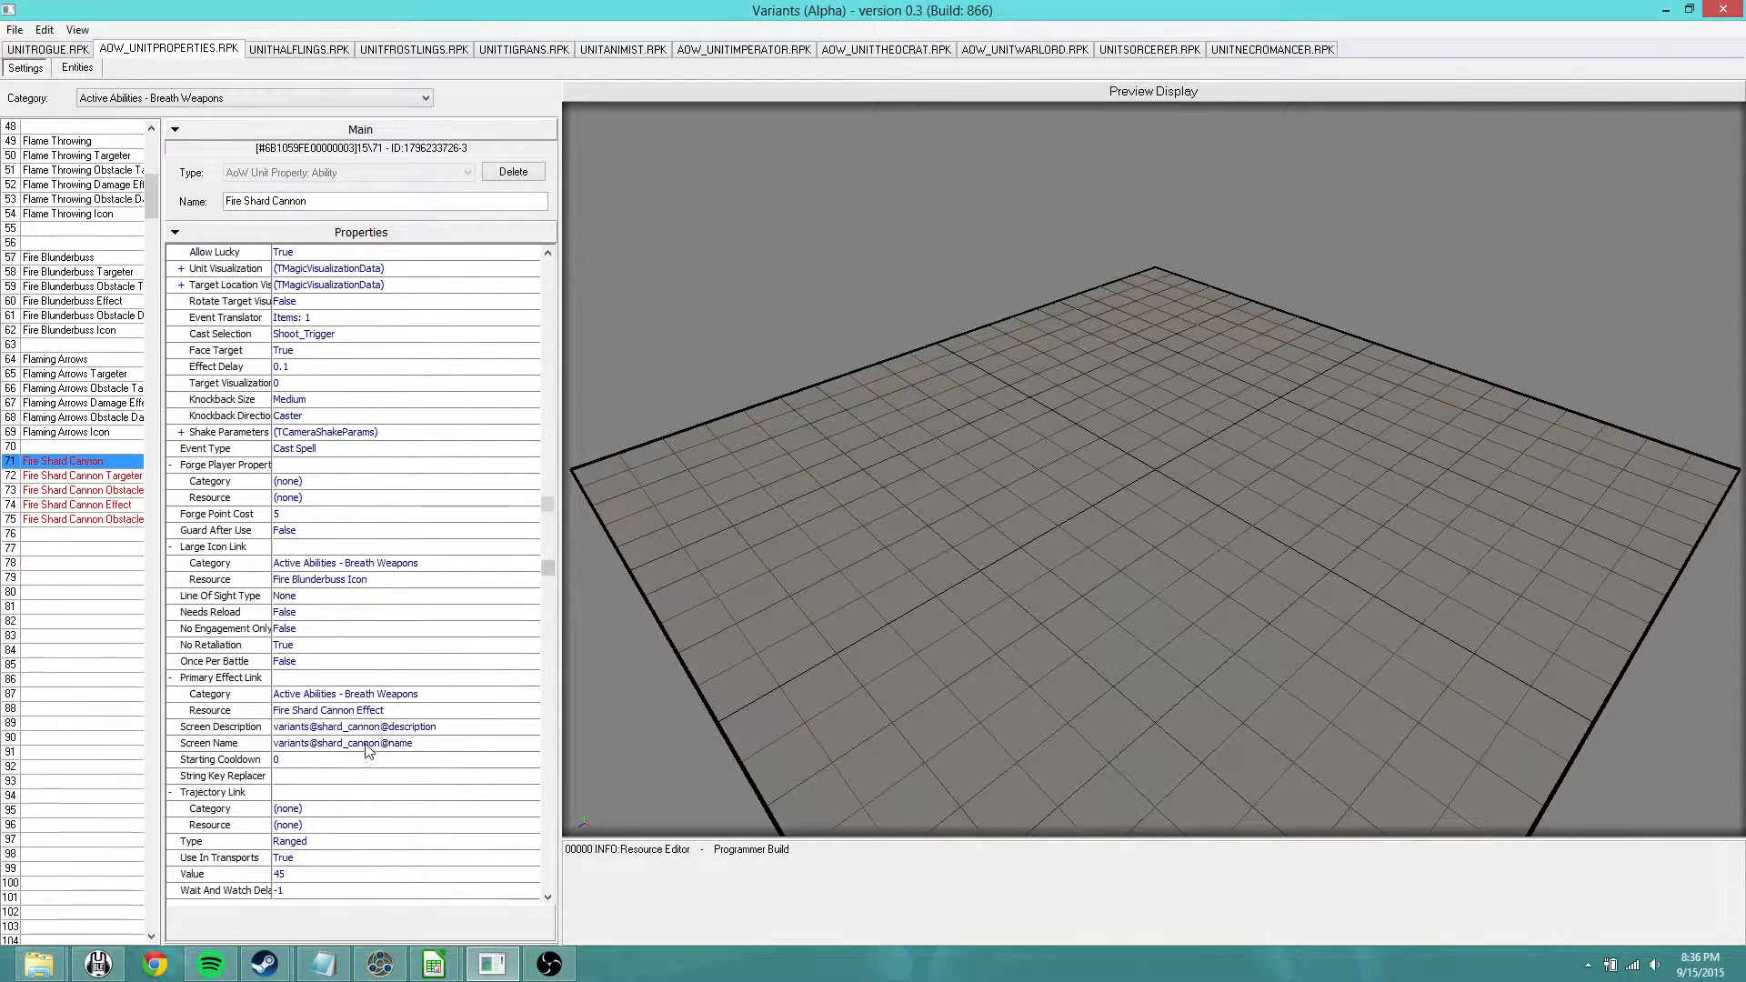
{"action": "left_click", "coordinate": [342, 742]}
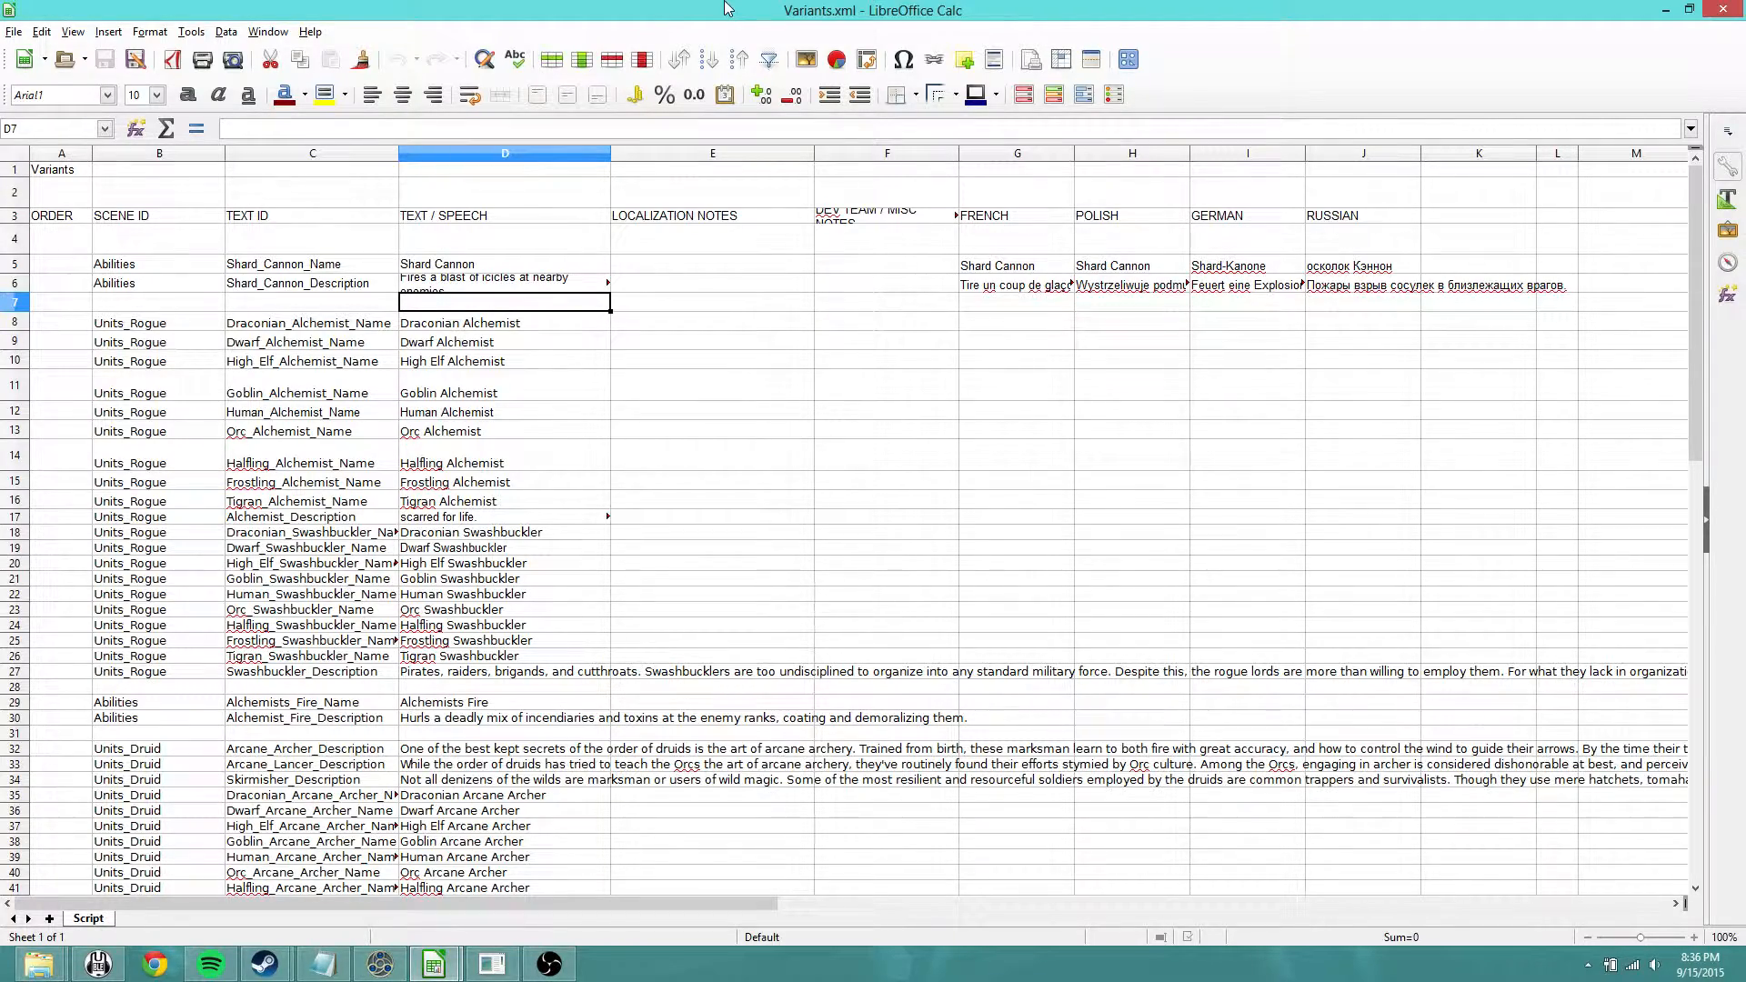
Step: Leave the sheet so the two Variants folders and the notes show again
{"action": "scroll", "scroll_direction": "down", "scroll_amount": 3}
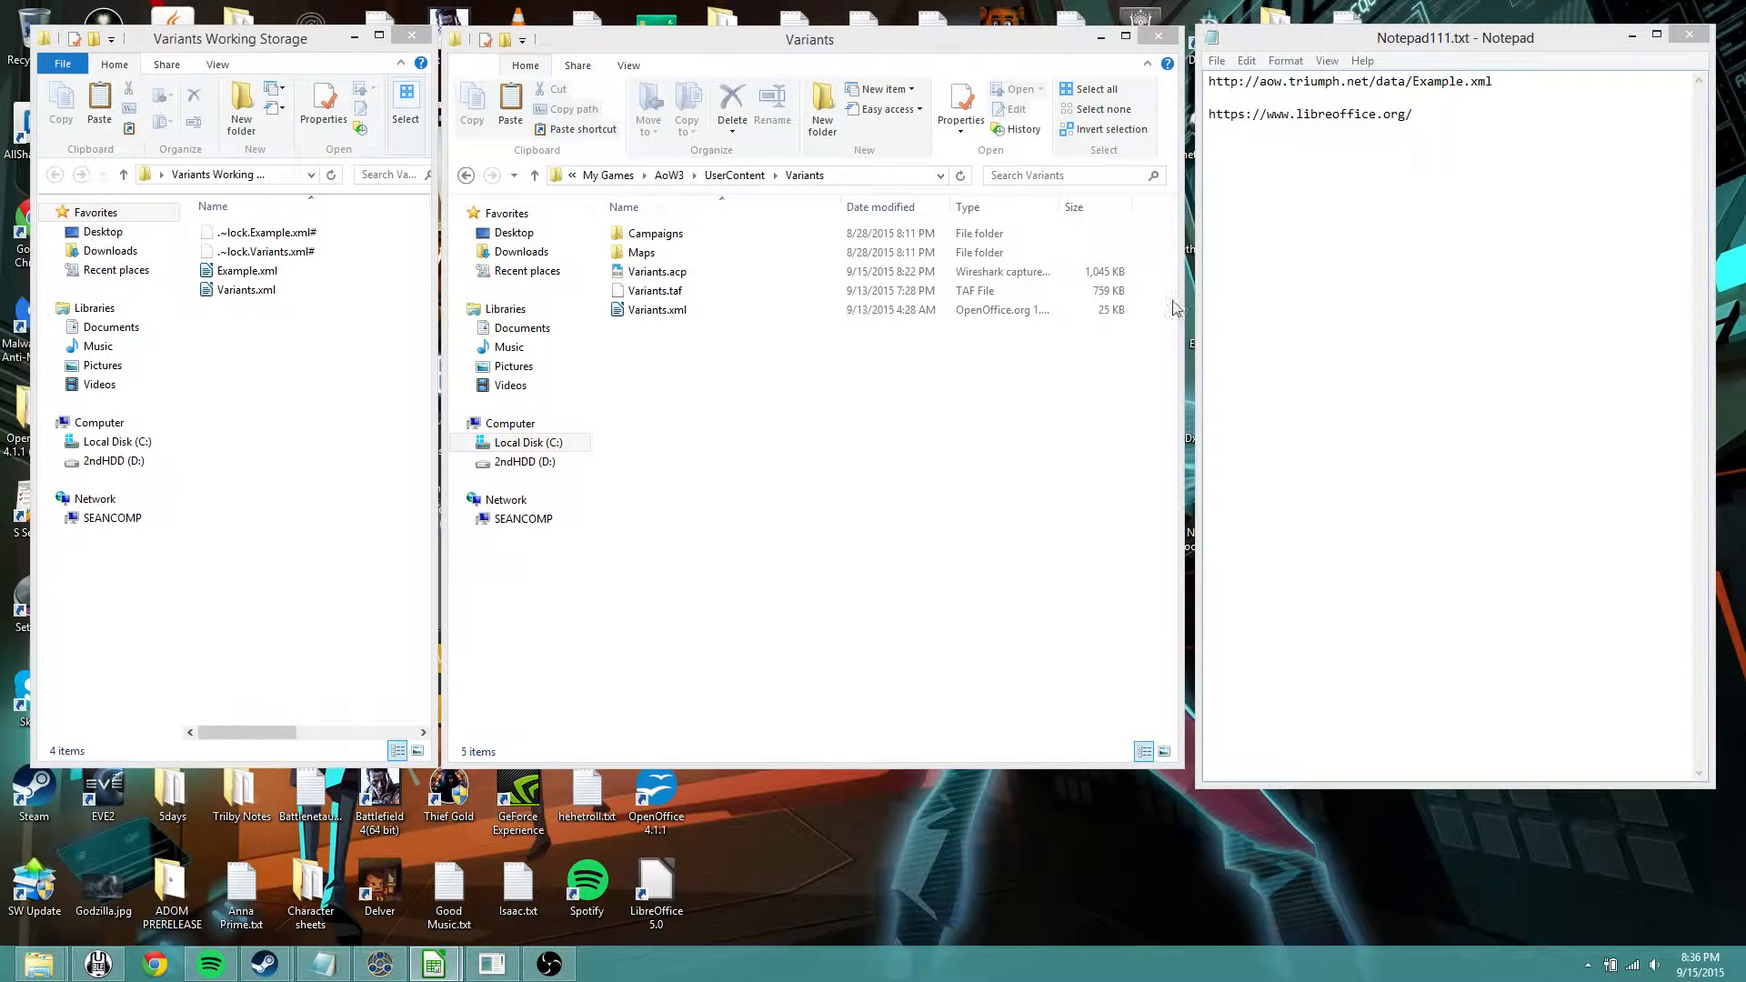
Step: Select the Variants.xml copy in the game's Variants folder
{"action": "left_click", "coordinate": [657, 309]}
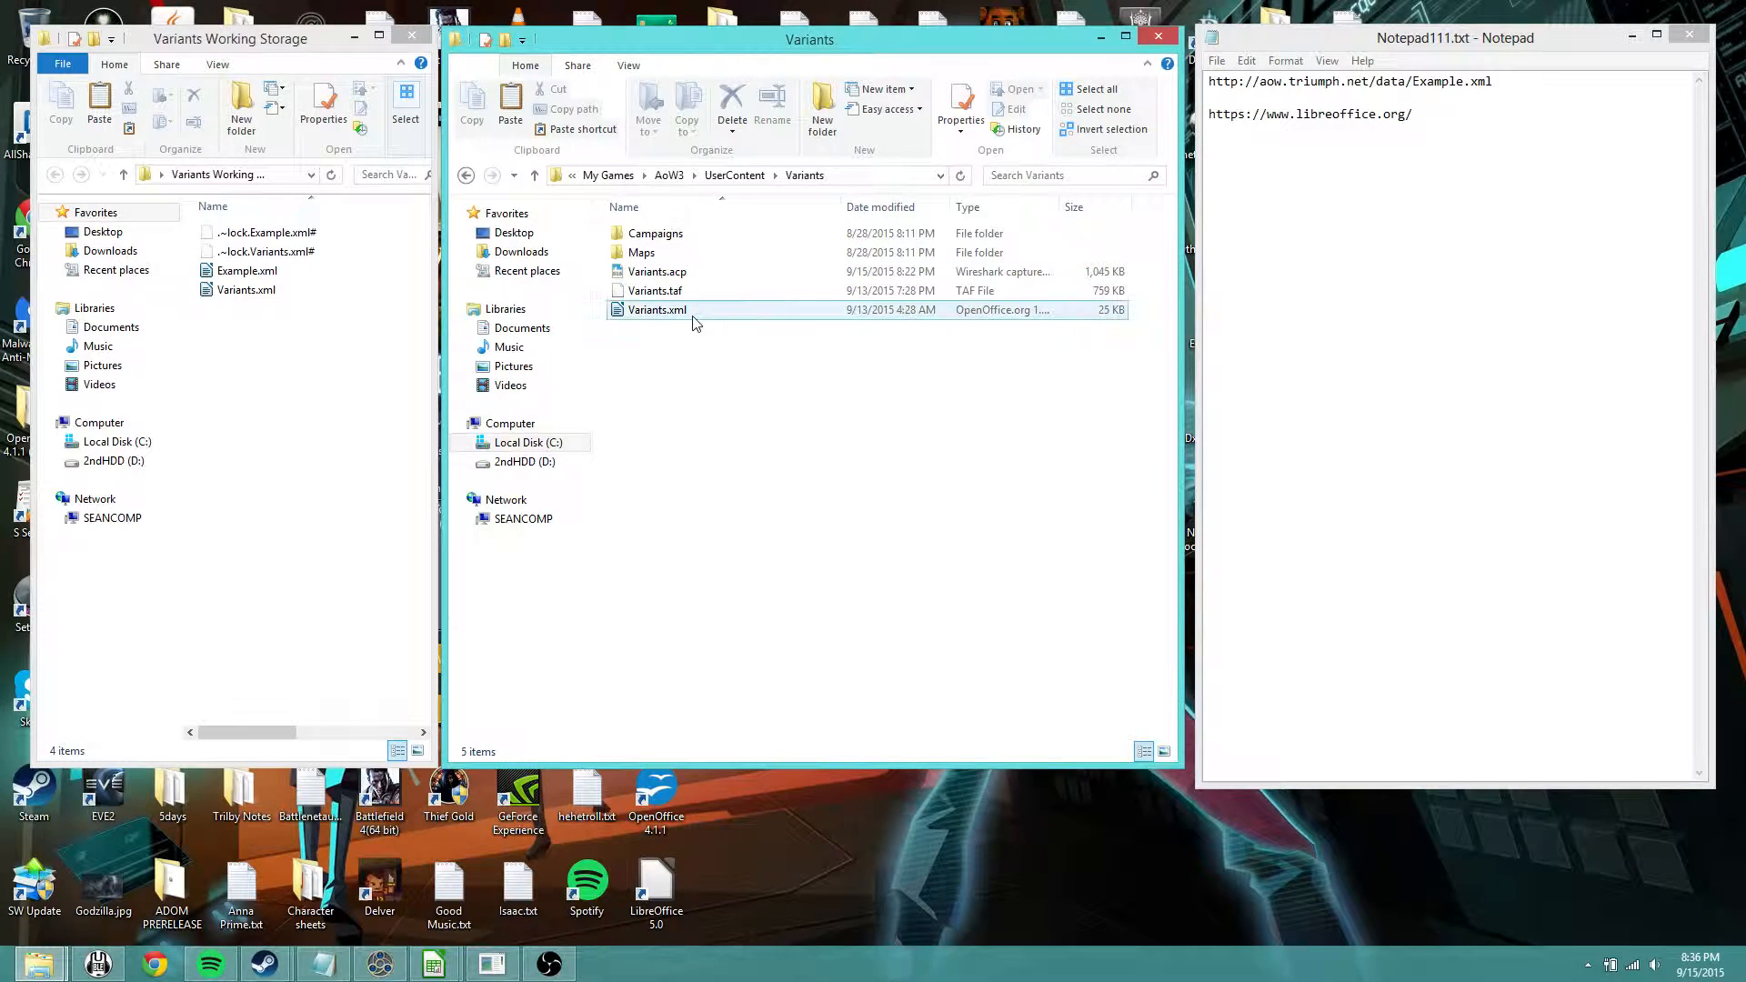
{"action": "left_click", "coordinate": [656, 309]}
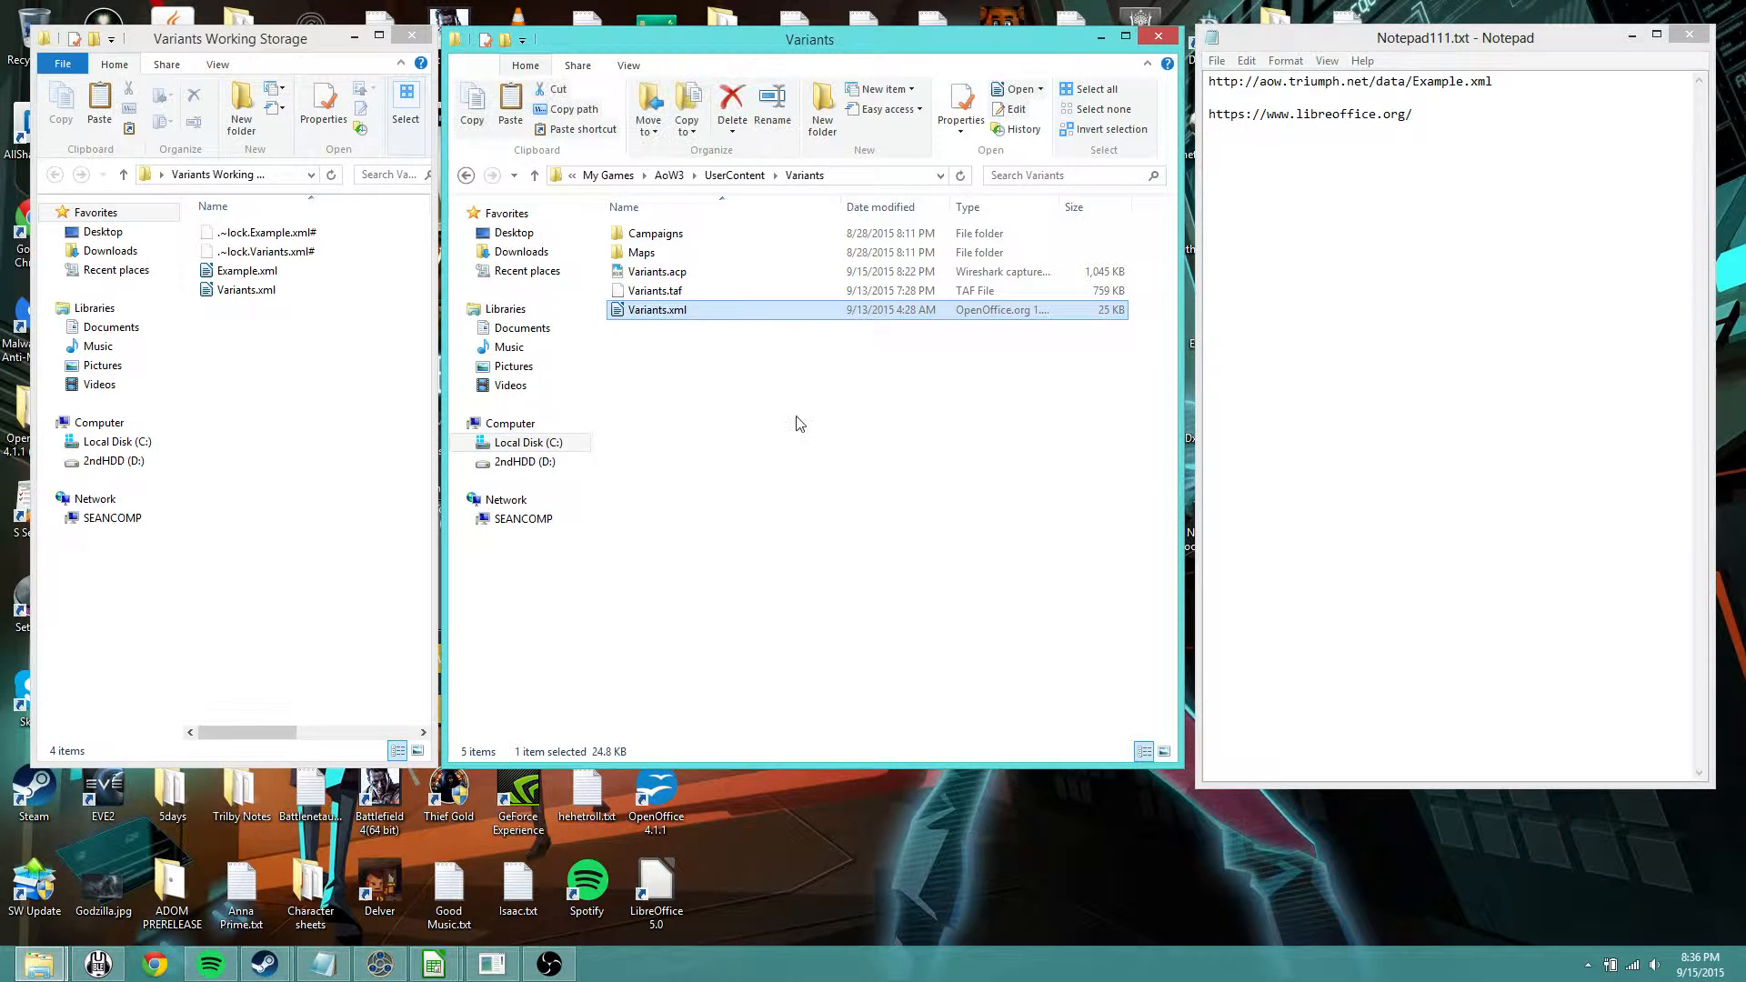
{"action": "mouse_move", "coordinate": [953, 463]}
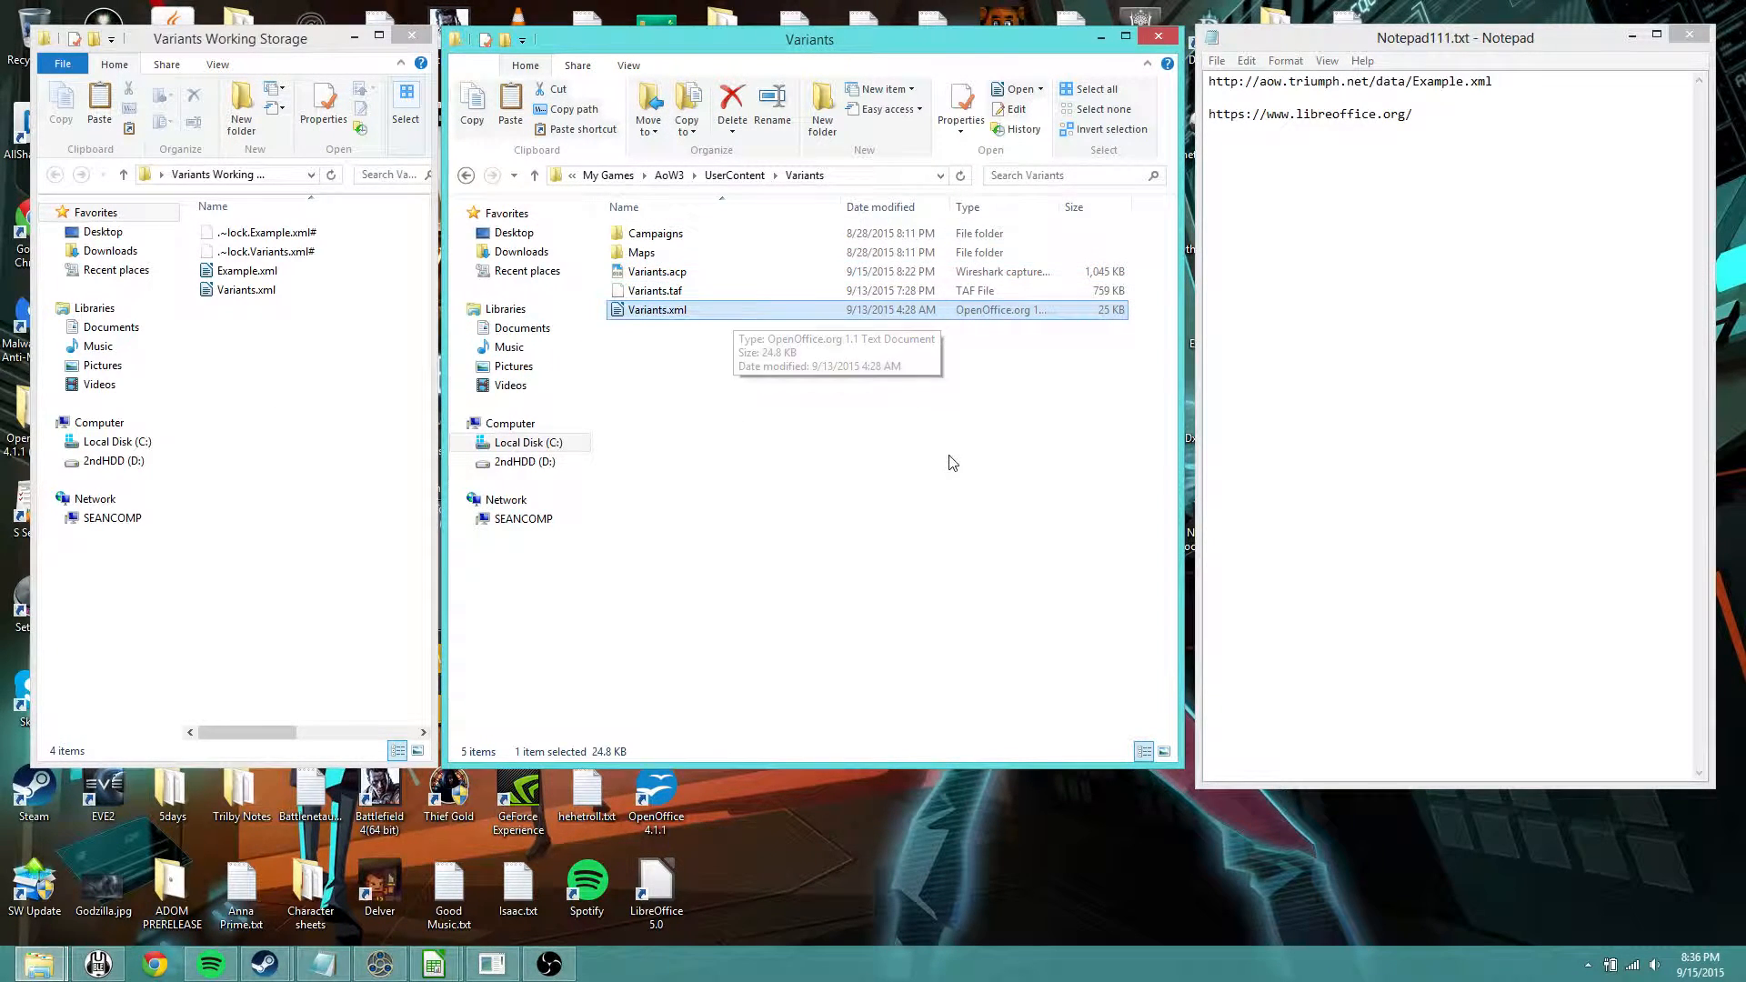
{"action": "mouse_move", "coordinate": [879, 298]}
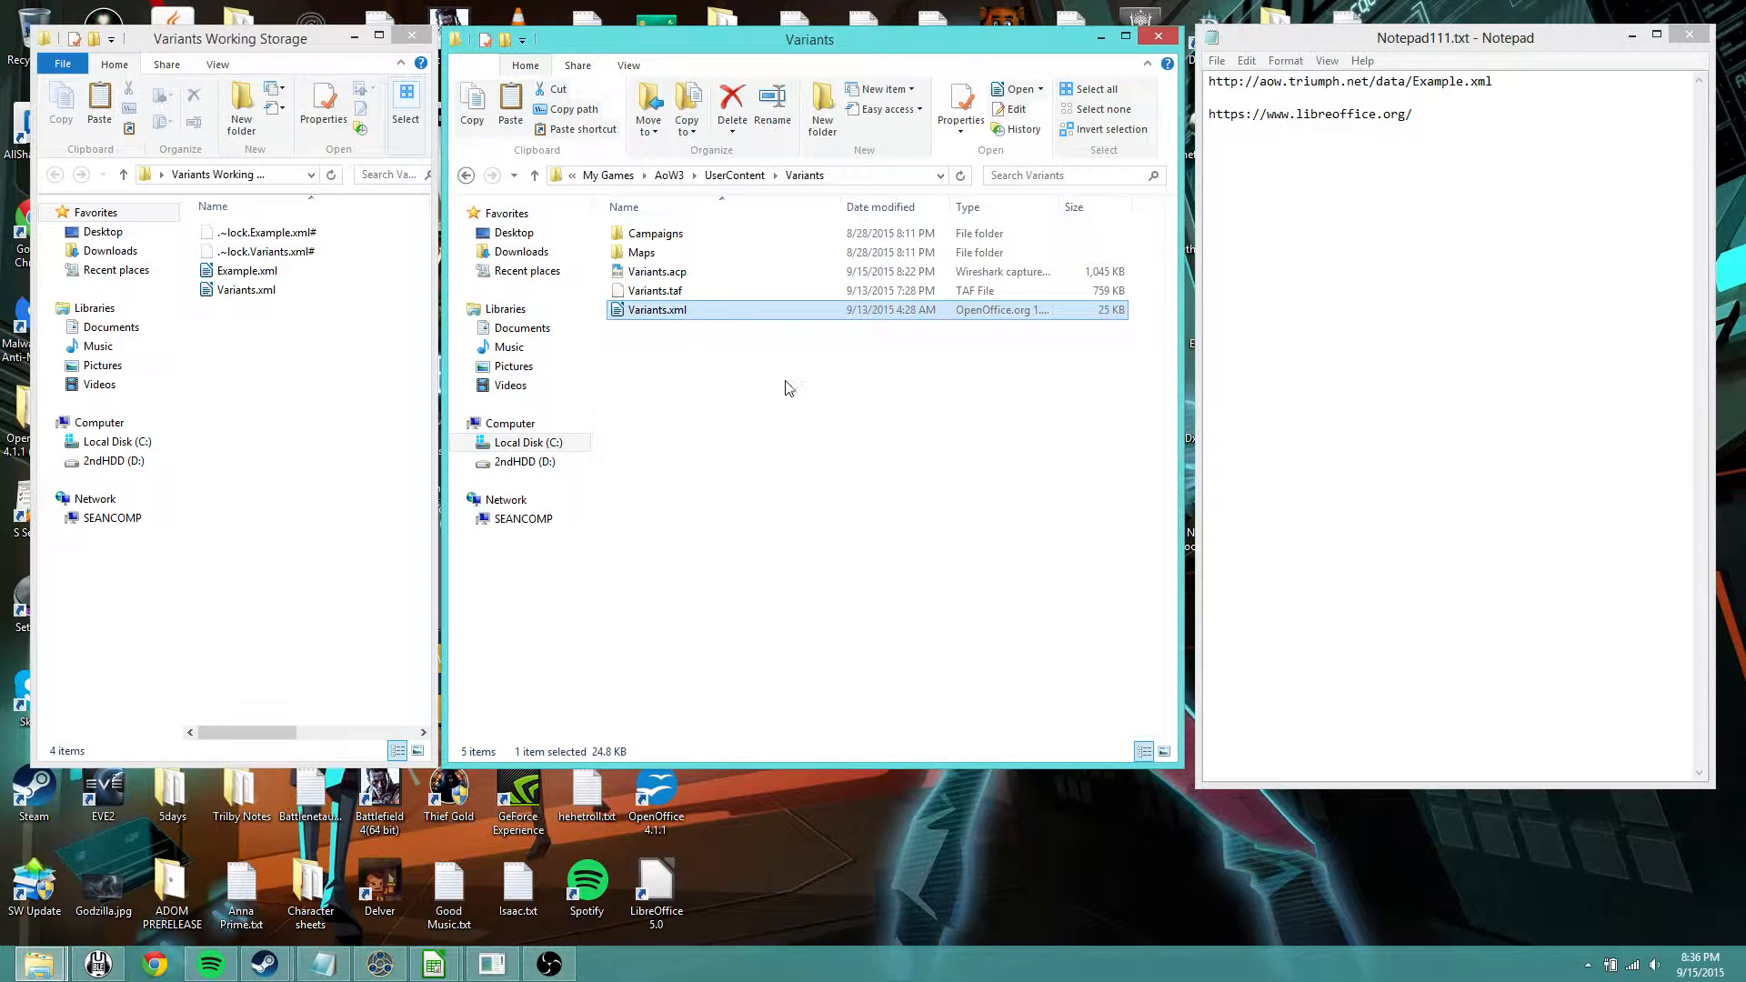
{"action": "mouse_move", "coordinate": [789, 367]}
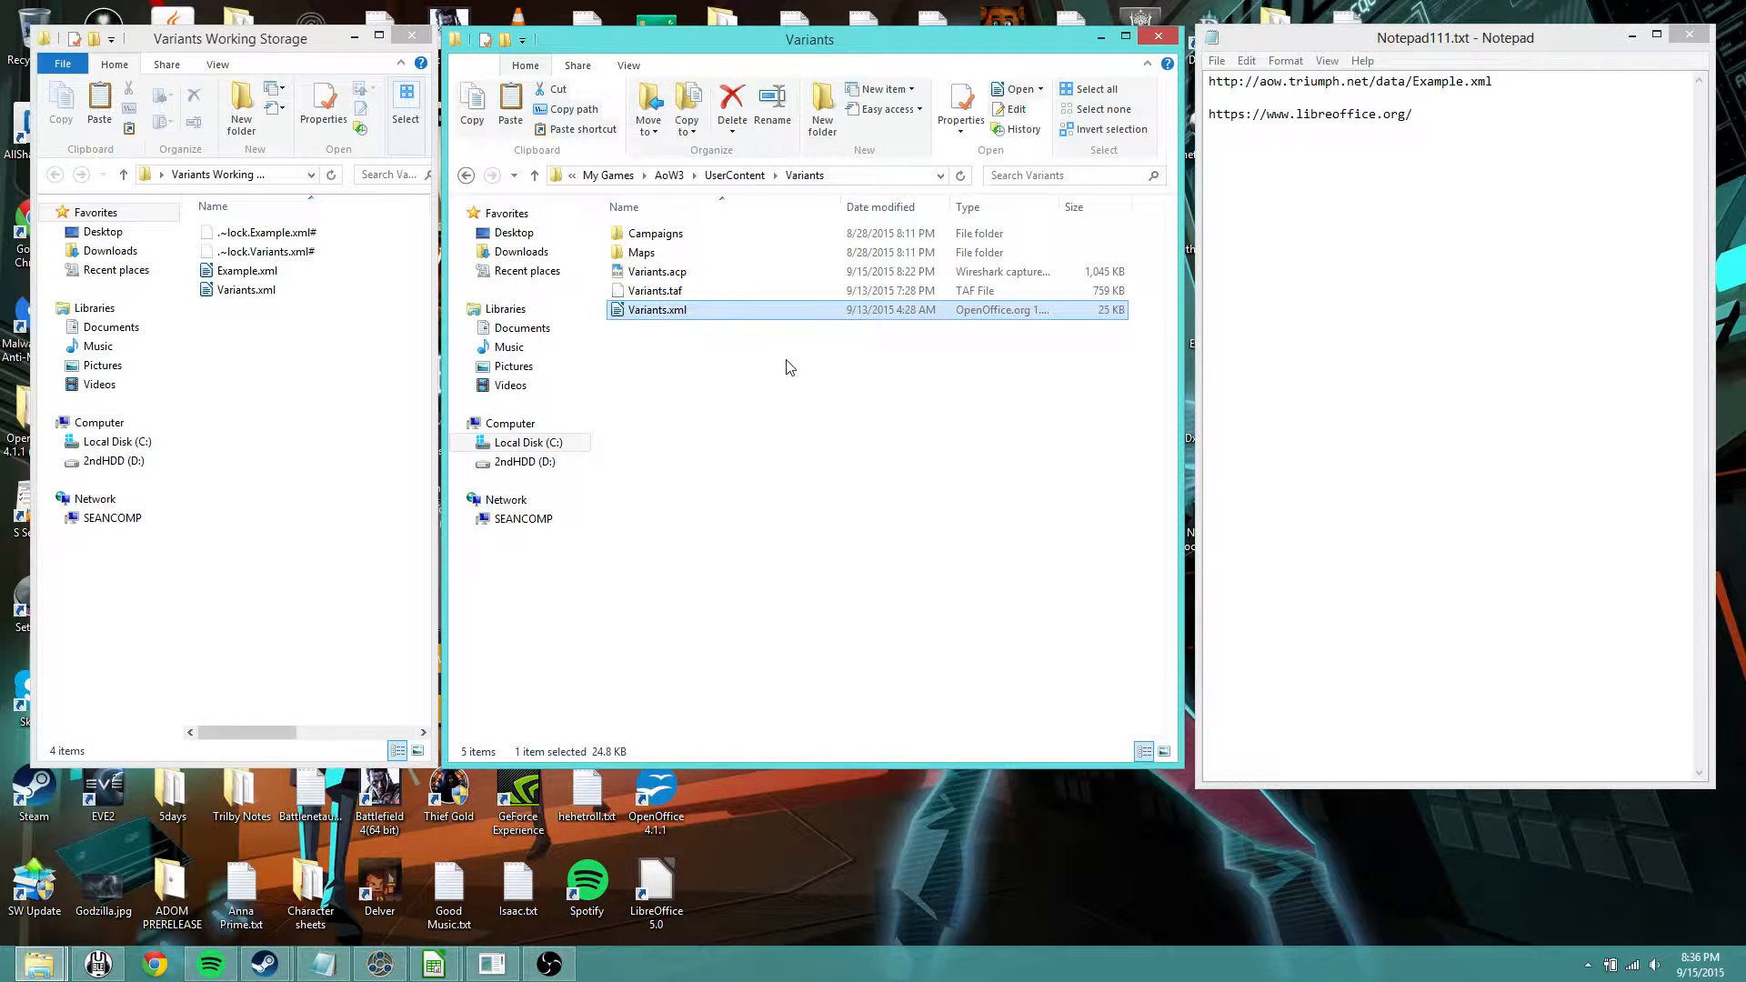
Step: Point between the working-folder file and the game-folder Variants.xml copy
{"action": "left_click", "coordinate": [245, 289]}
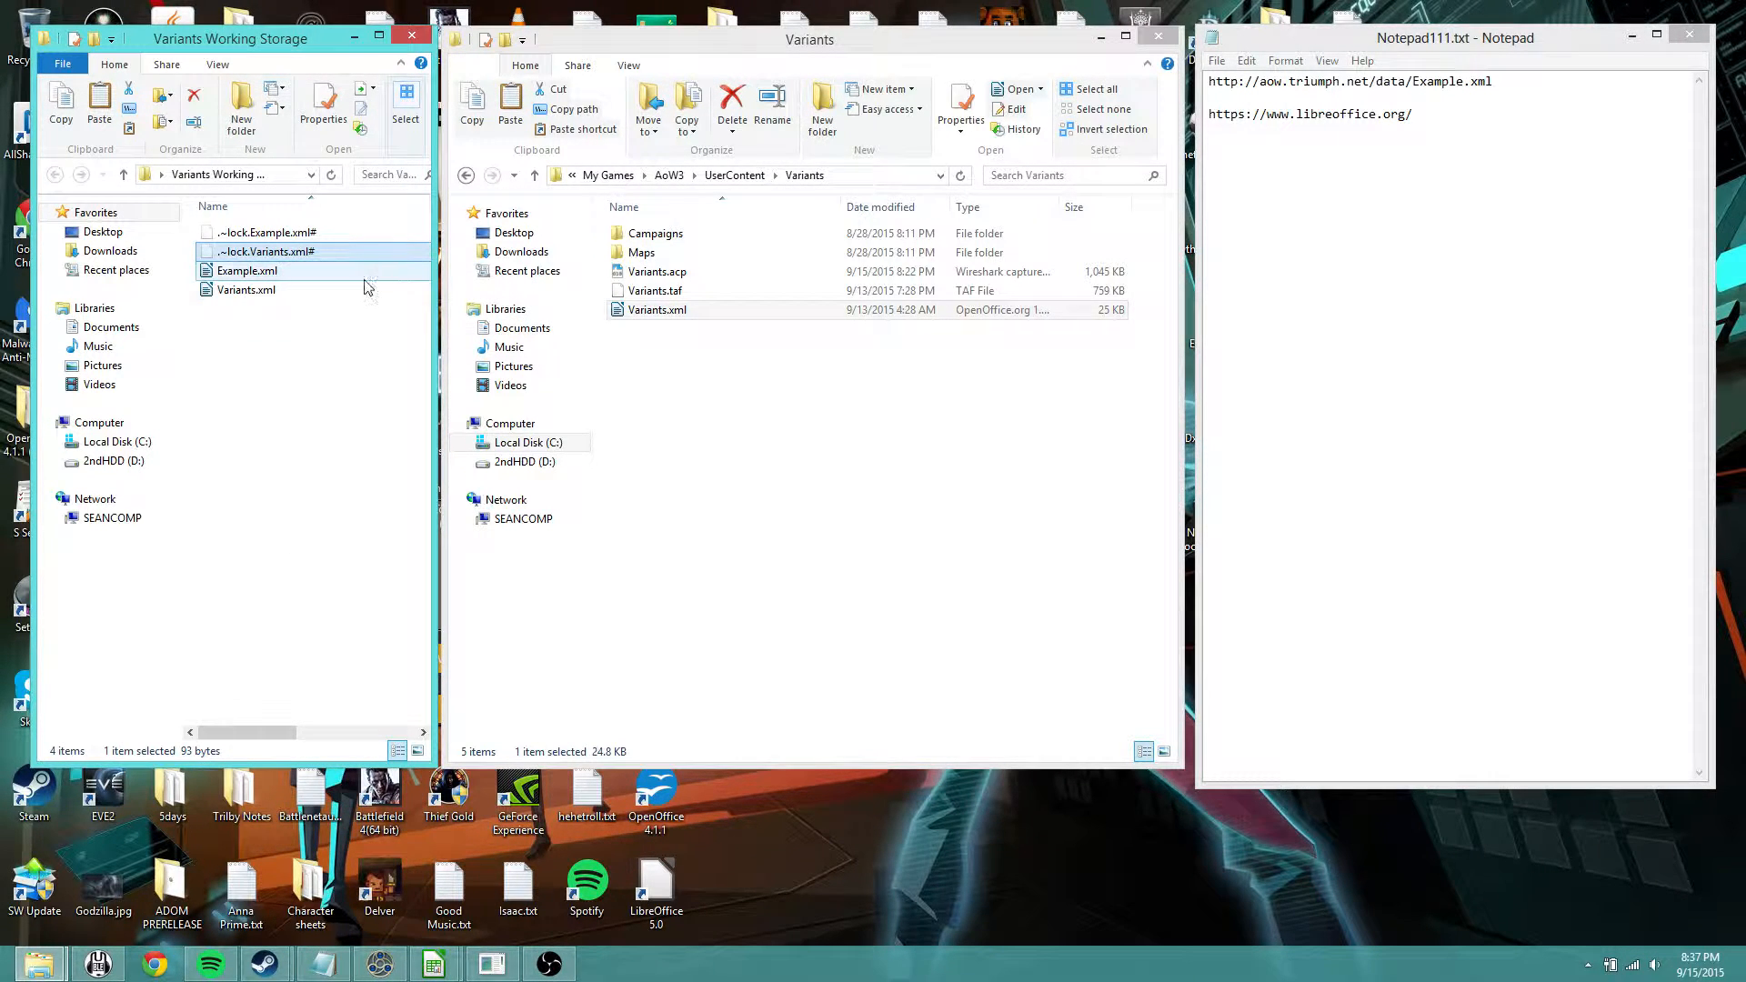
{"action": "left_click", "coordinate": [247, 289]}
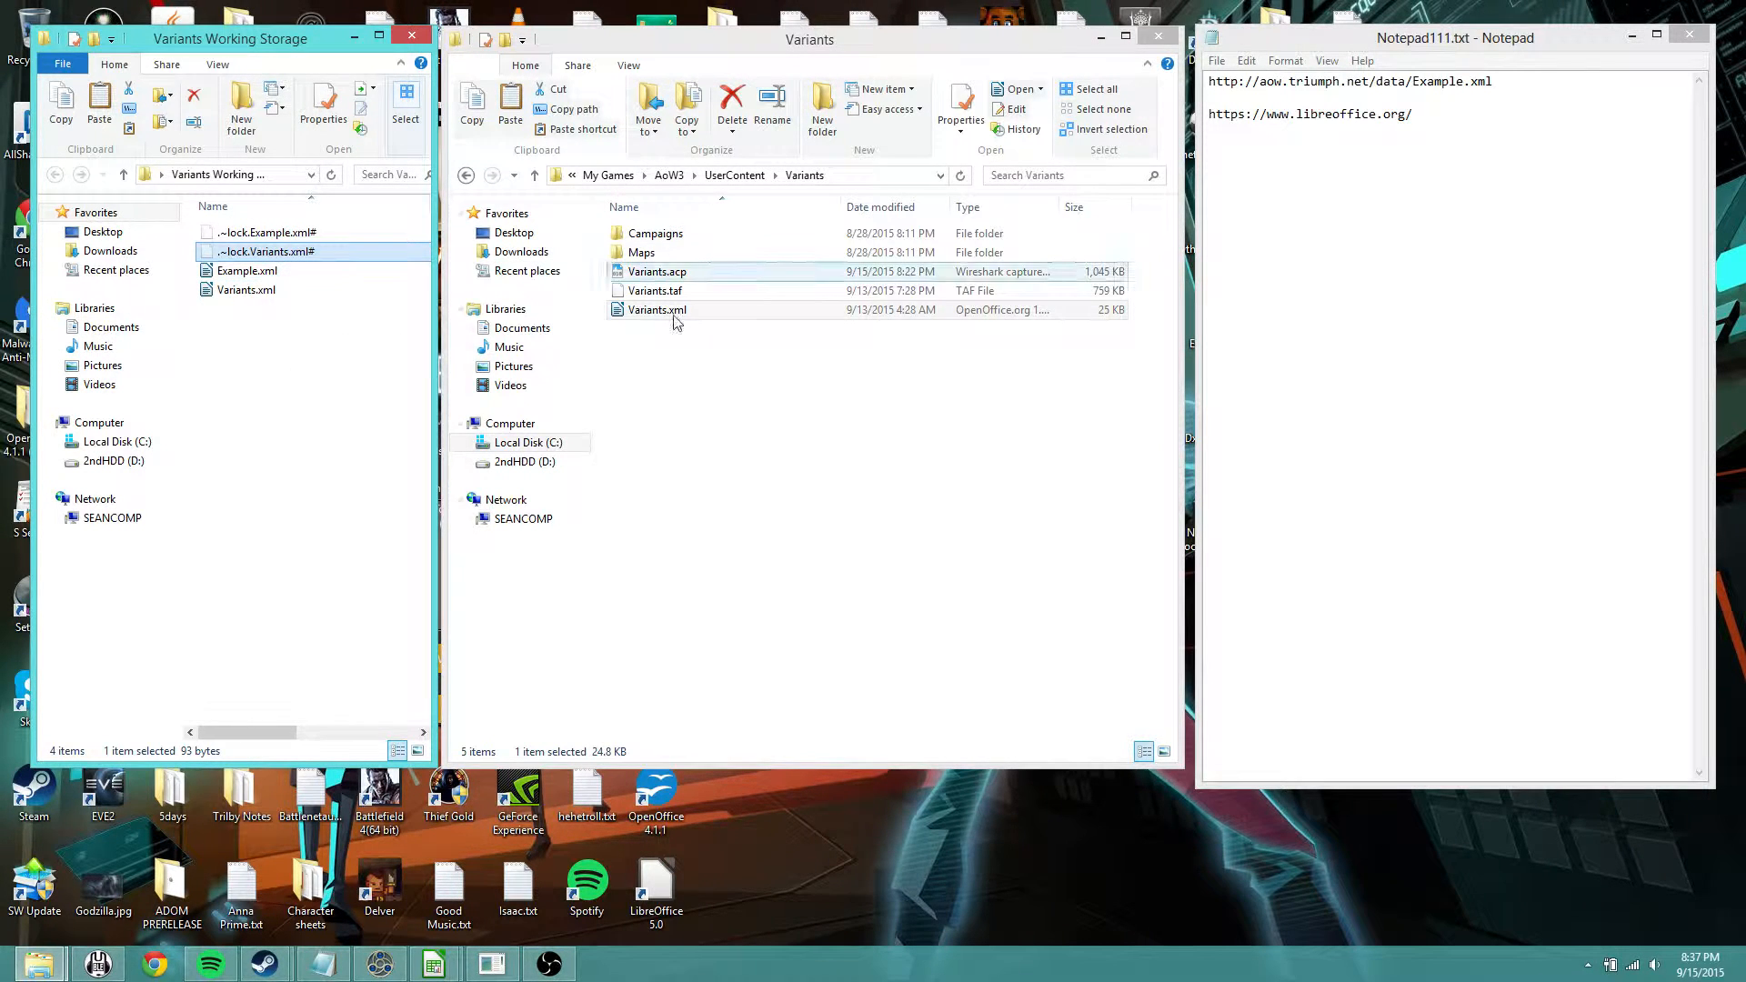
{"action": "left_click", "coordinate": [655, 309]}
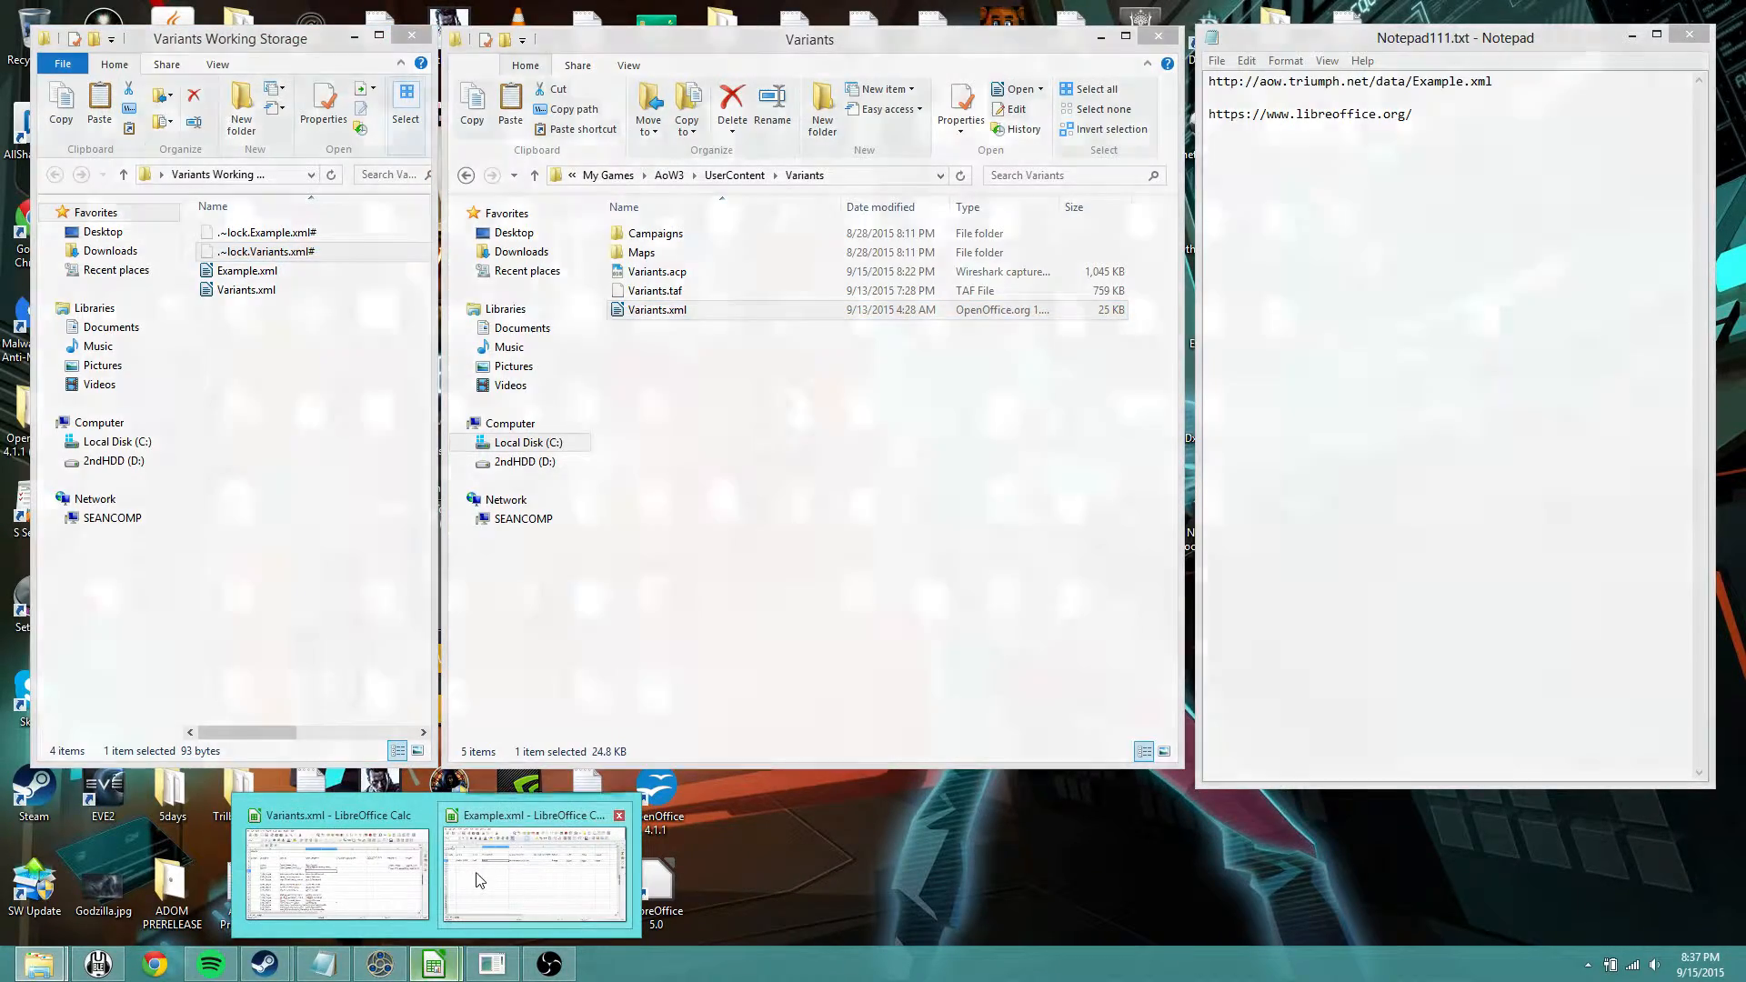
Step: Bring the Example.xml sheet with its header and EXAMPLE_SCENE row to the front
{"action": "left_click", "coordinate": [535, 873]}
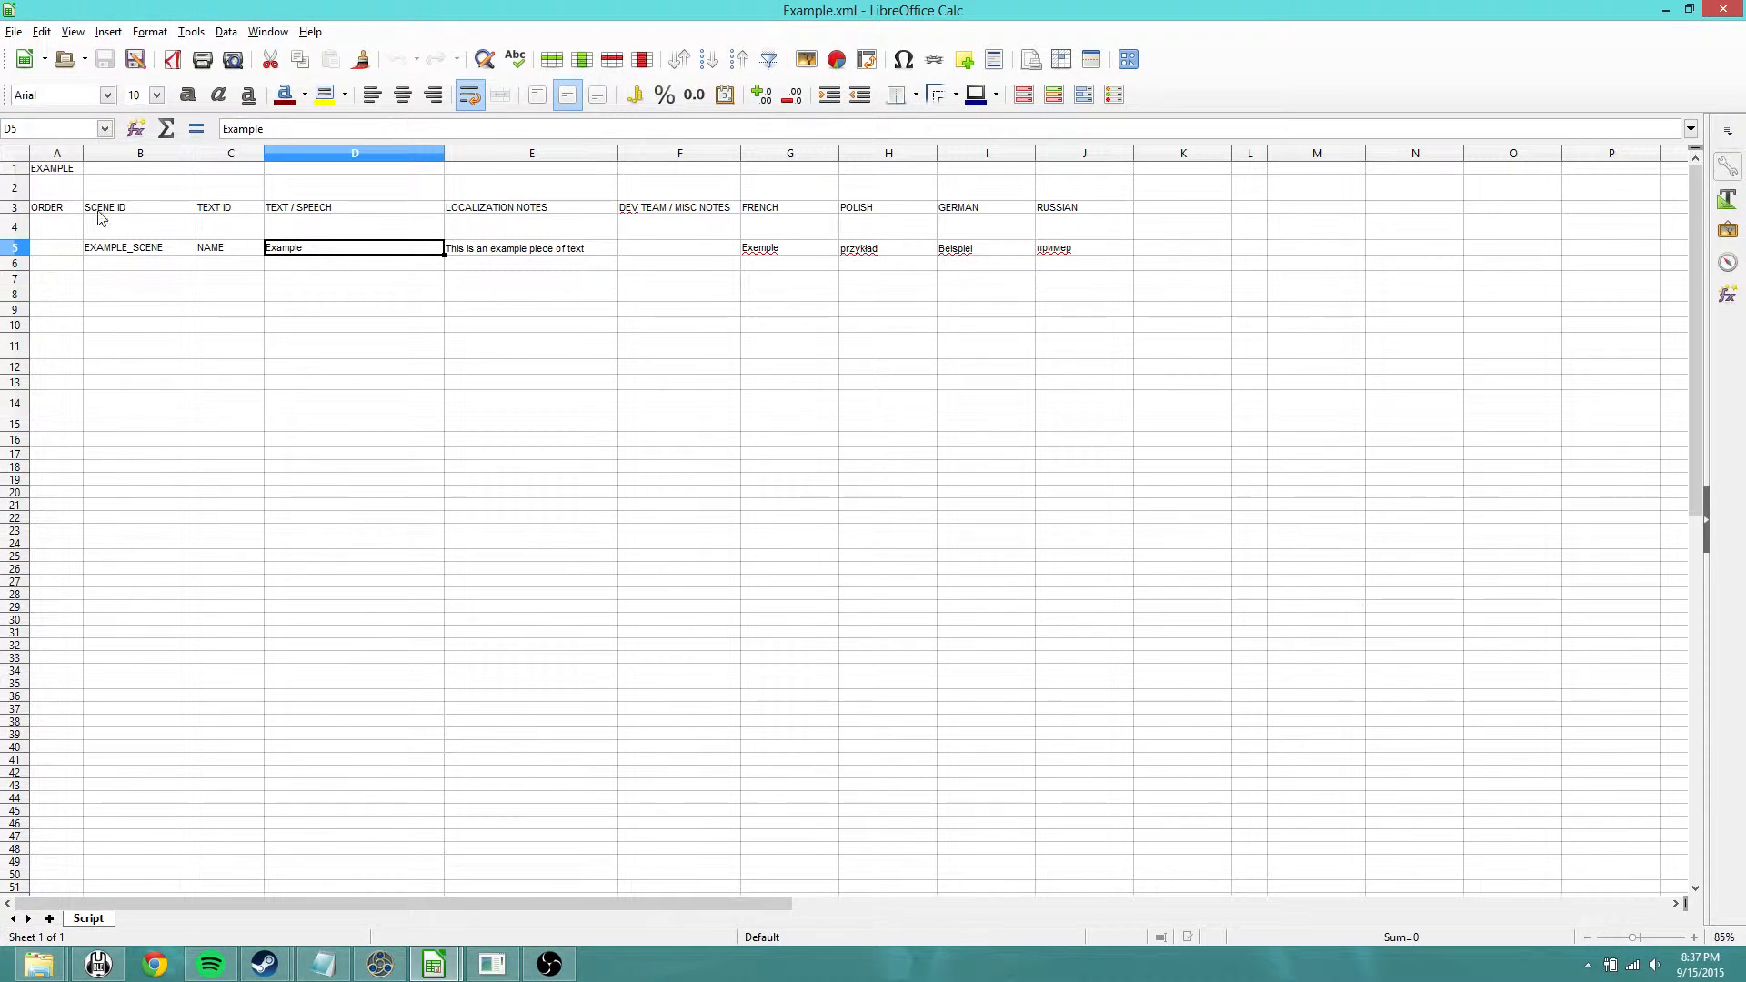
{"action": "mouse_move", "coordinate": [1224, 231]}
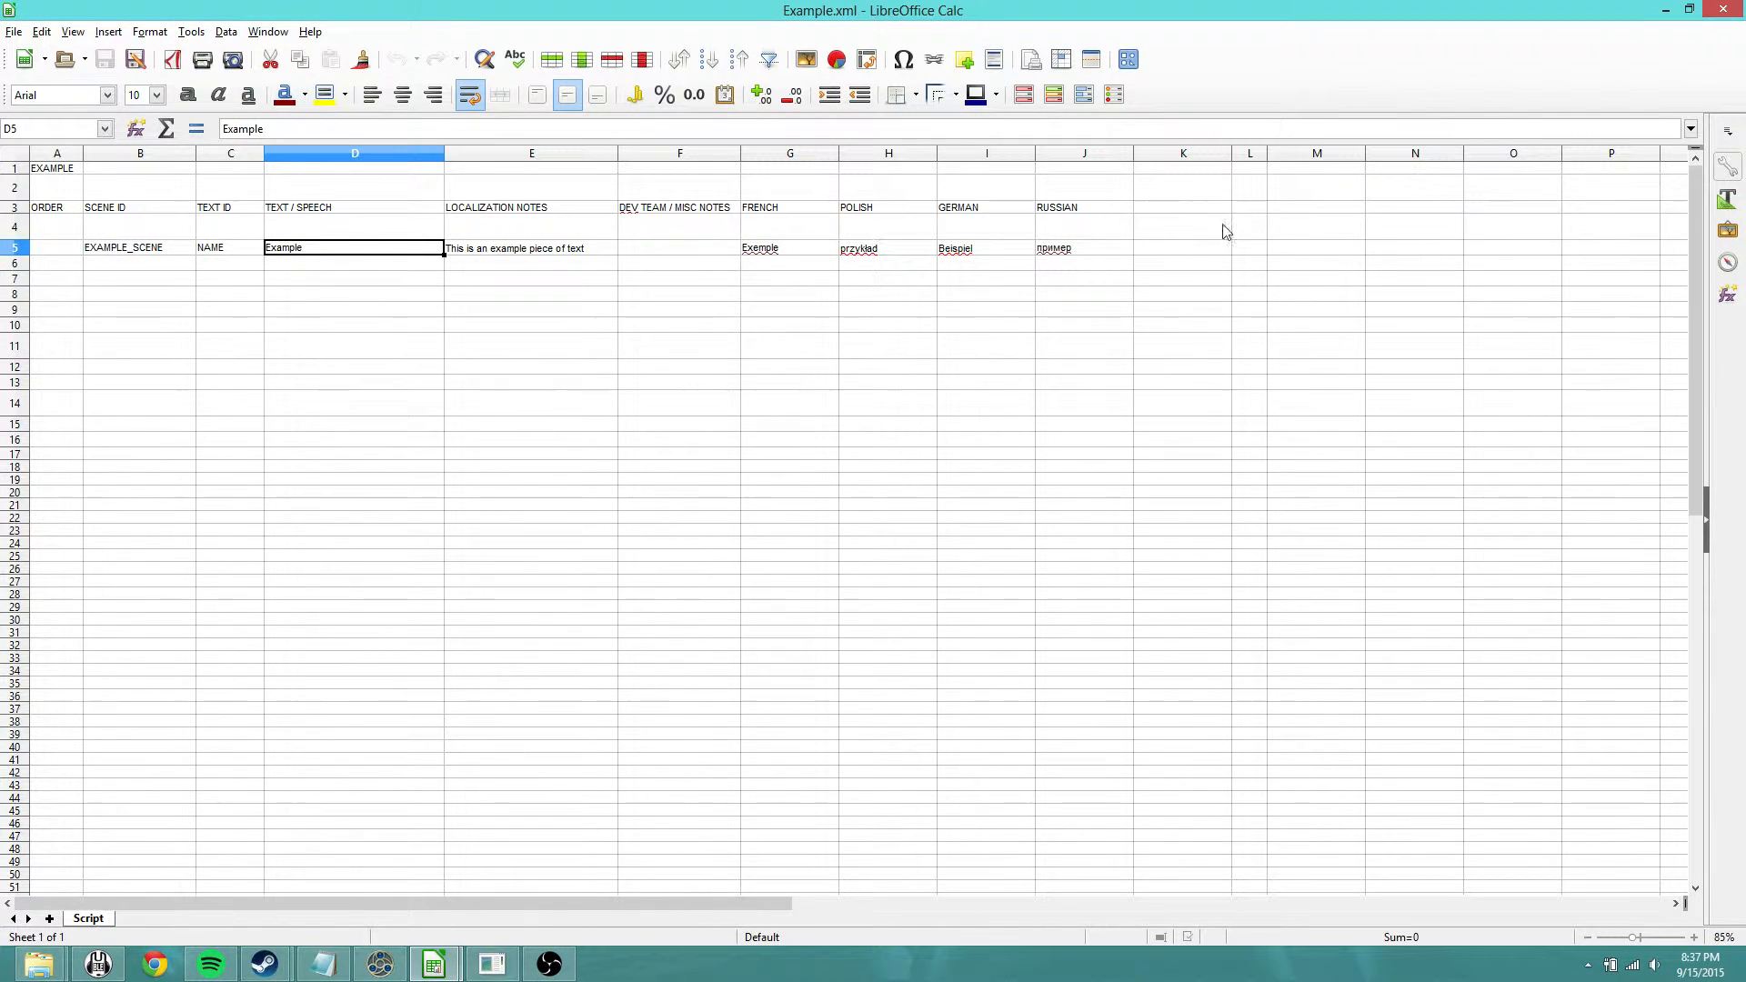
{"action": "mouse_move", "coordinate": [1047, 422]}
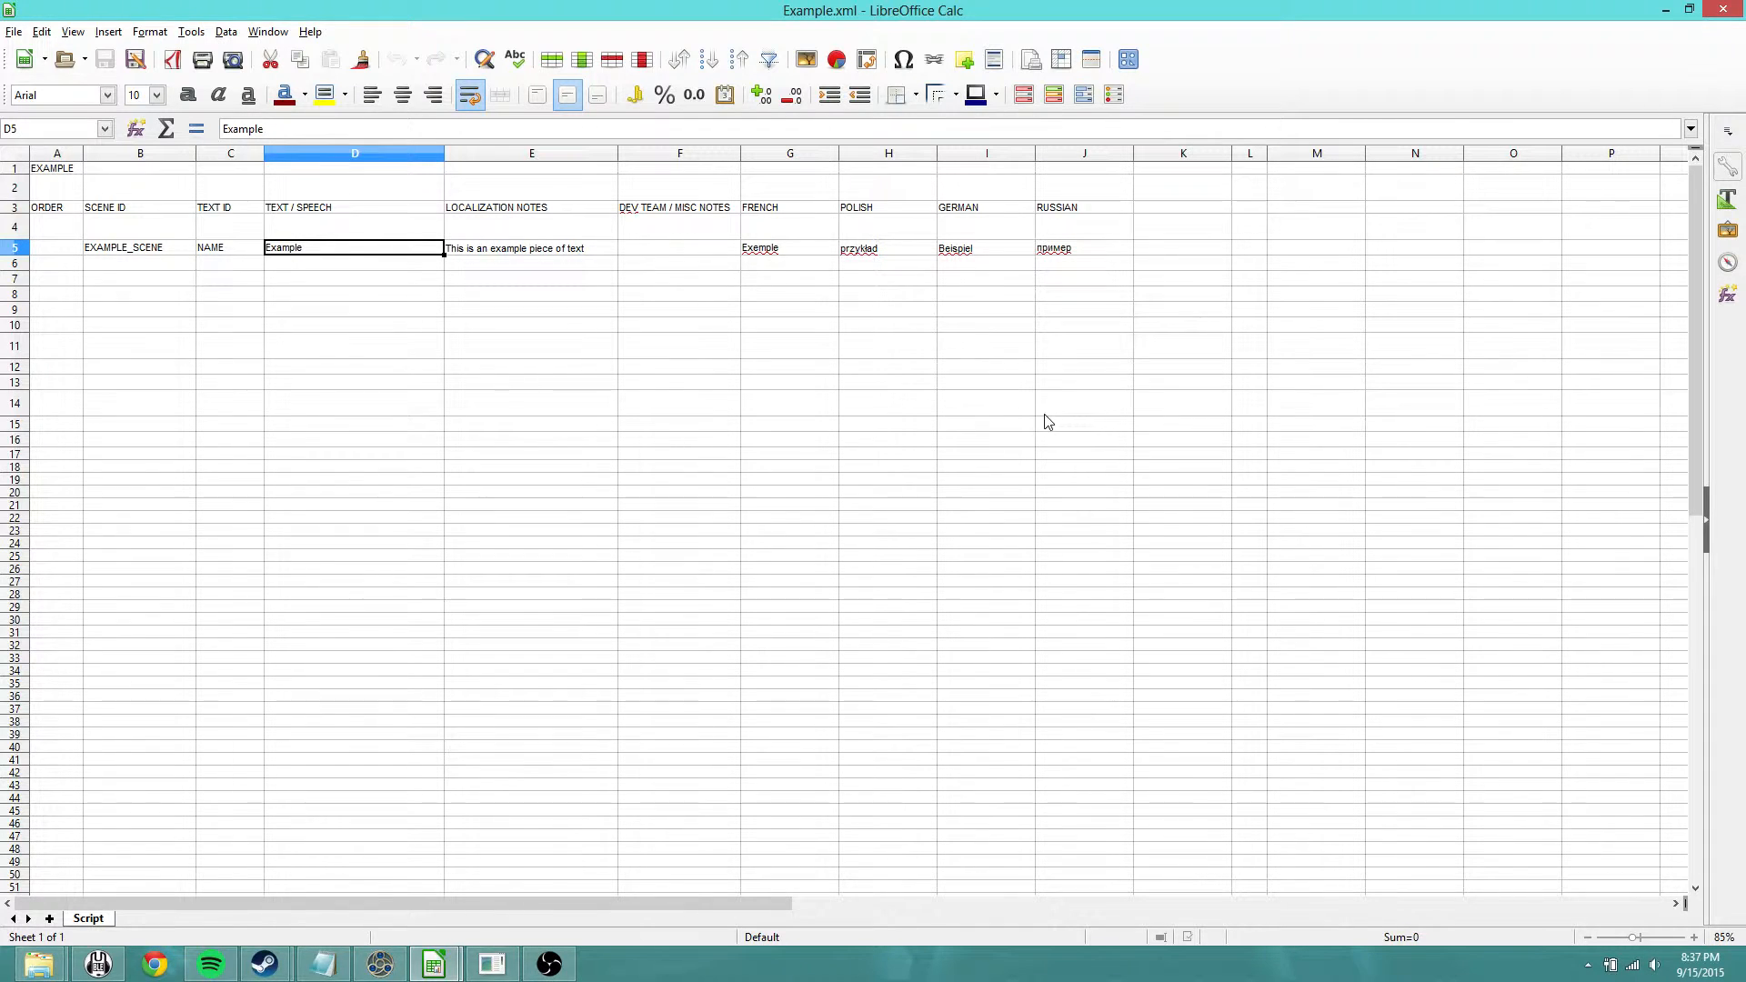
{"action": "mouse_move", "coordinate": [843, 419]}
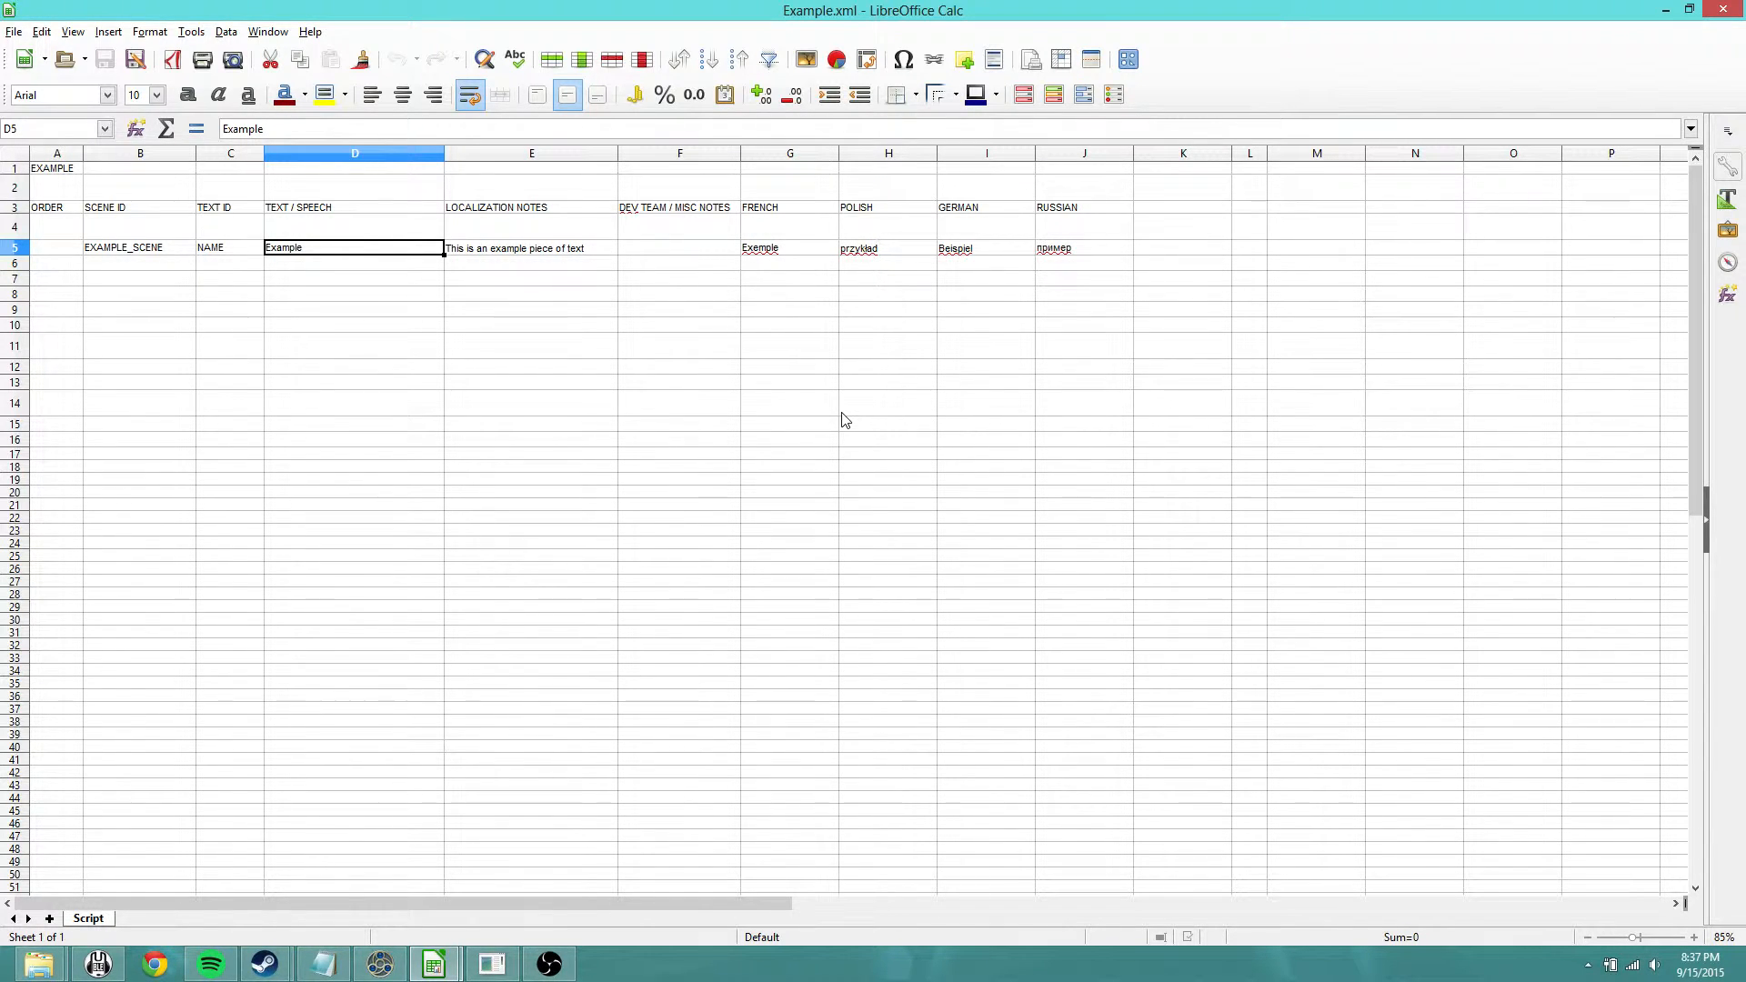
{"action": "mouse_move", "coordinate": [71, 213]}
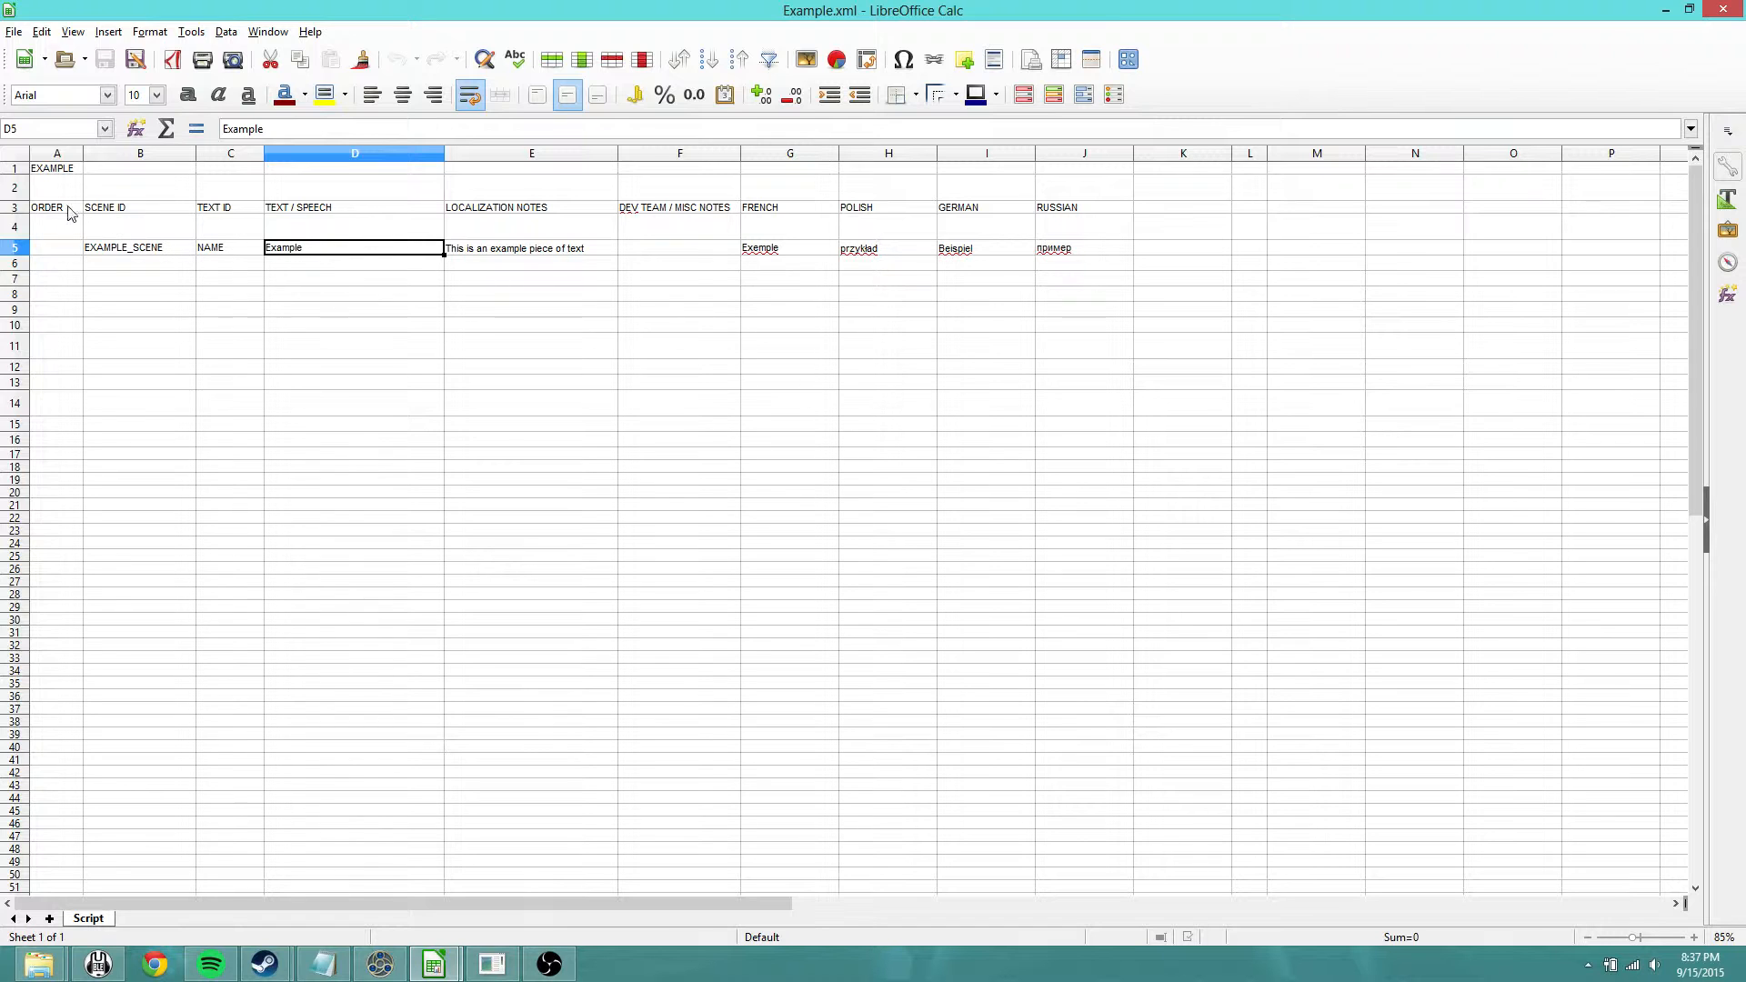
{"action": "mouse_move", "coordinate": [73, 226]}
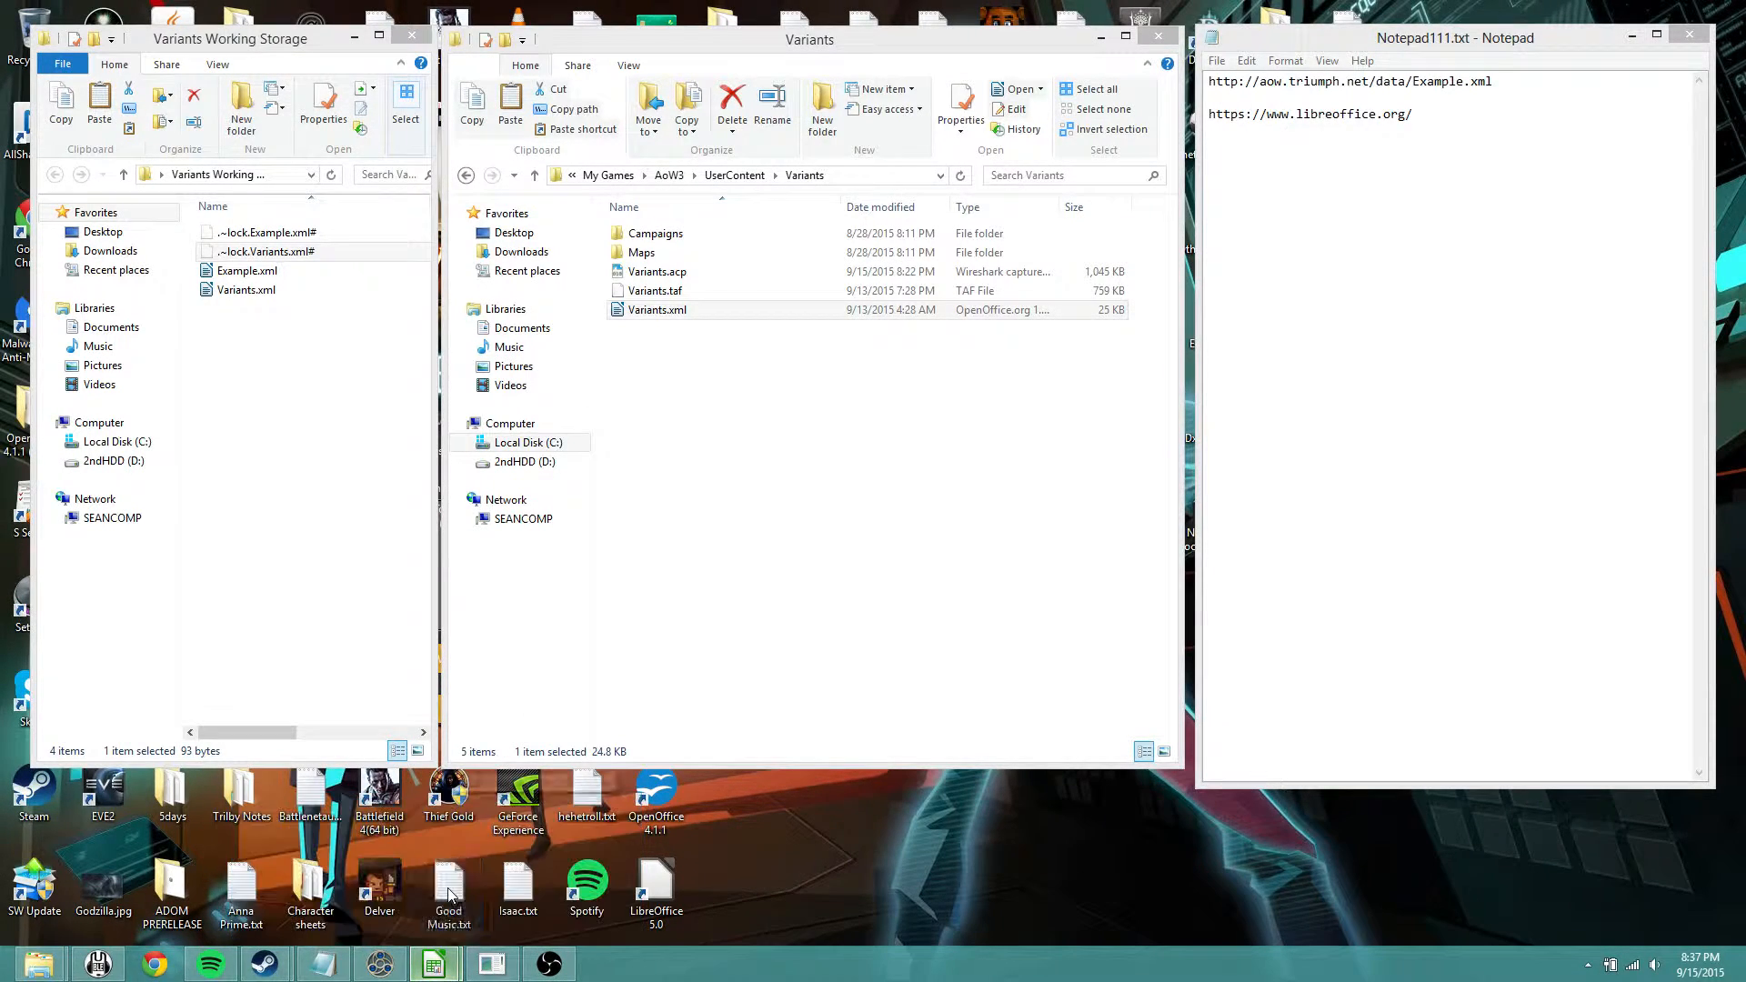
Step: Reopen Variants.xml from the working folder and place the notes window over the sheet
{"action": "double_click", "coordinate": [657, 309]}
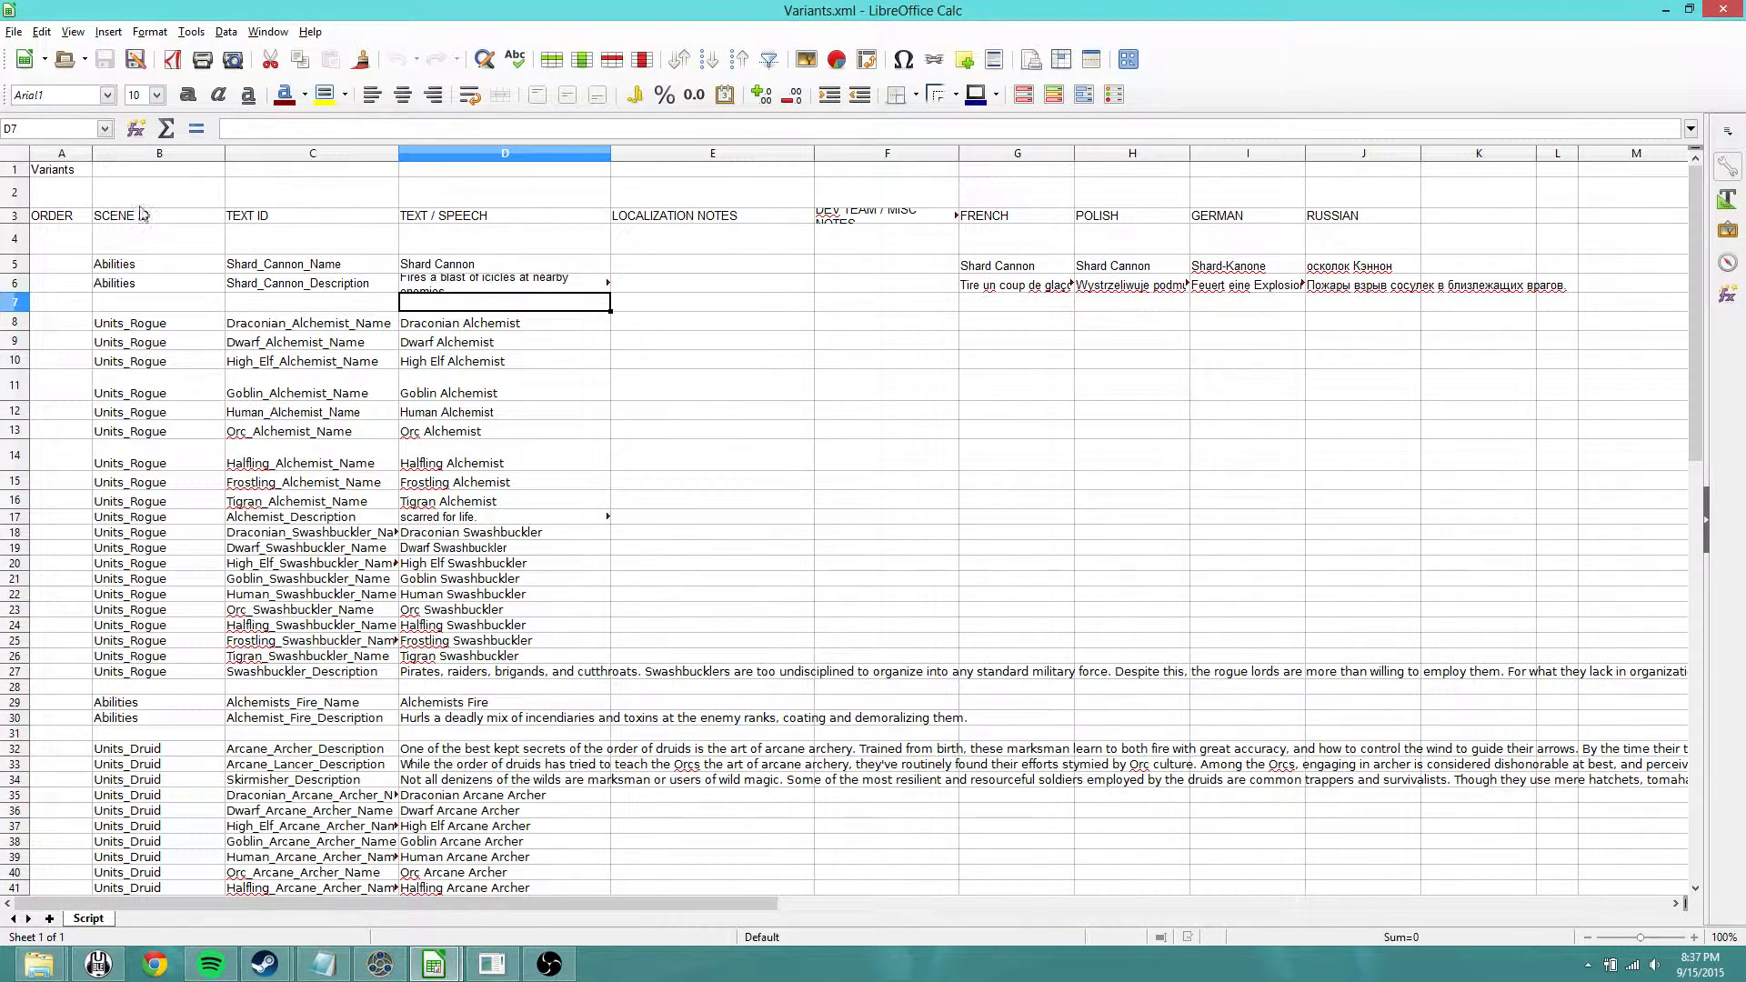
{"action": "mouse_move", "coordinate": [136, 375]}
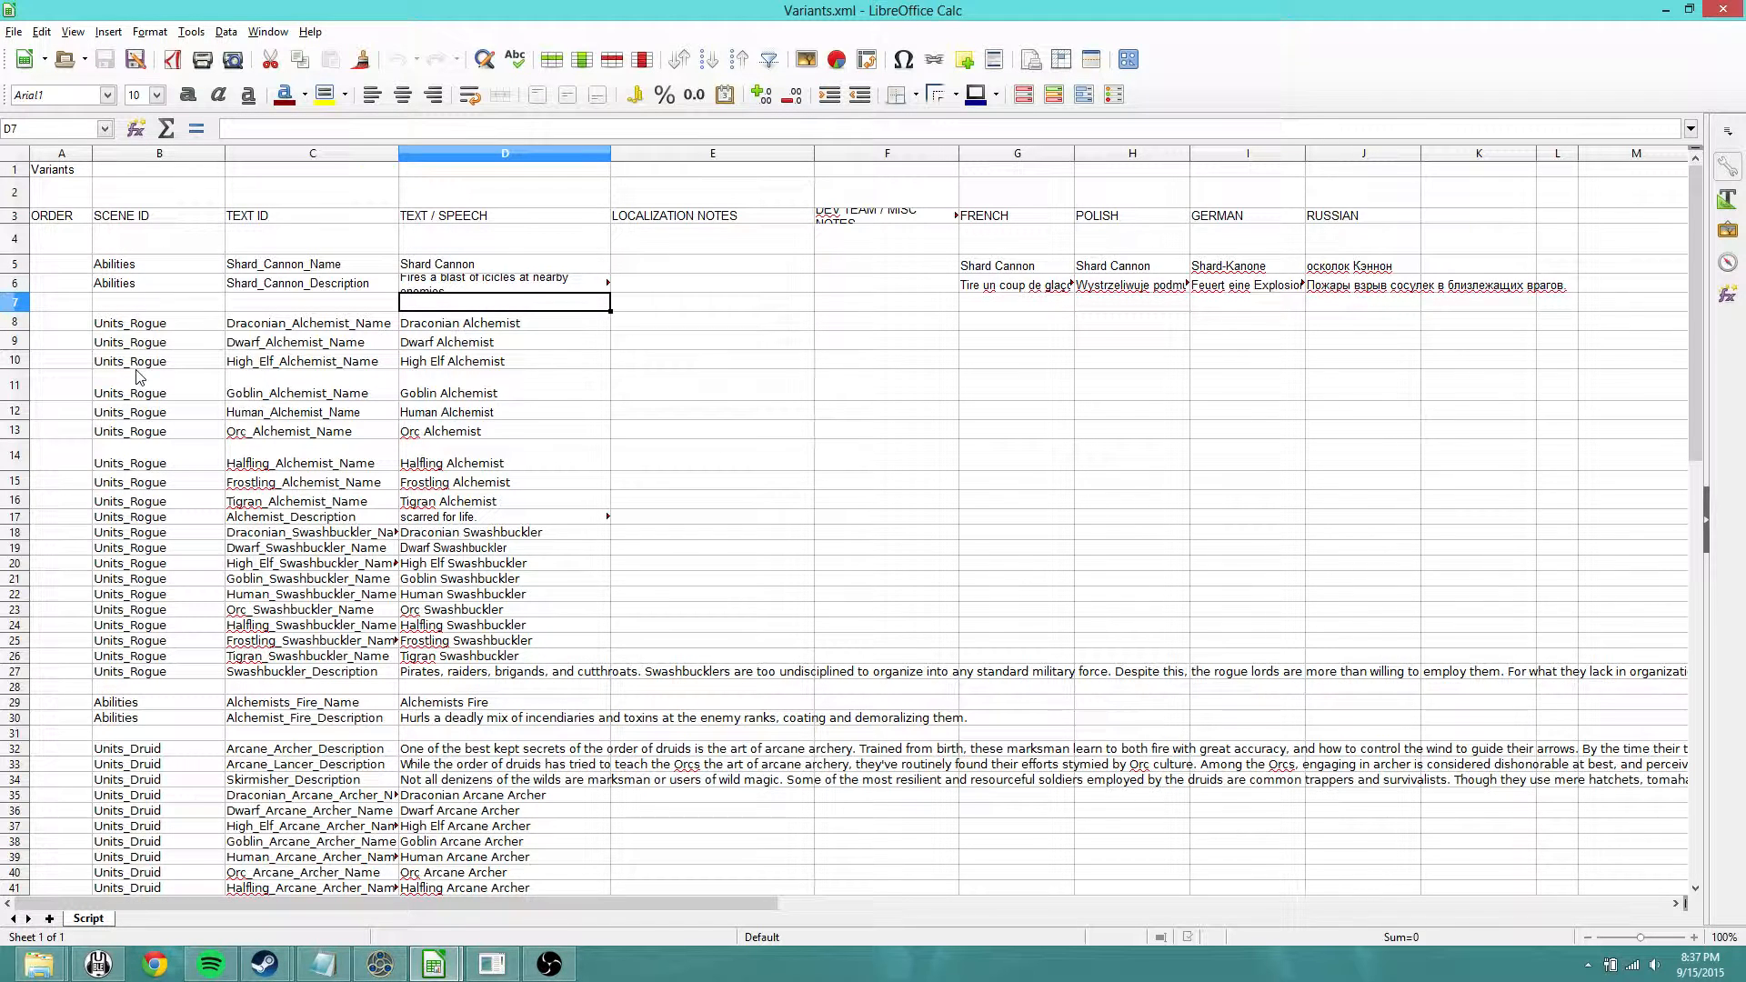
{"action": "mouse_move", "coordinate": [215, 378]}
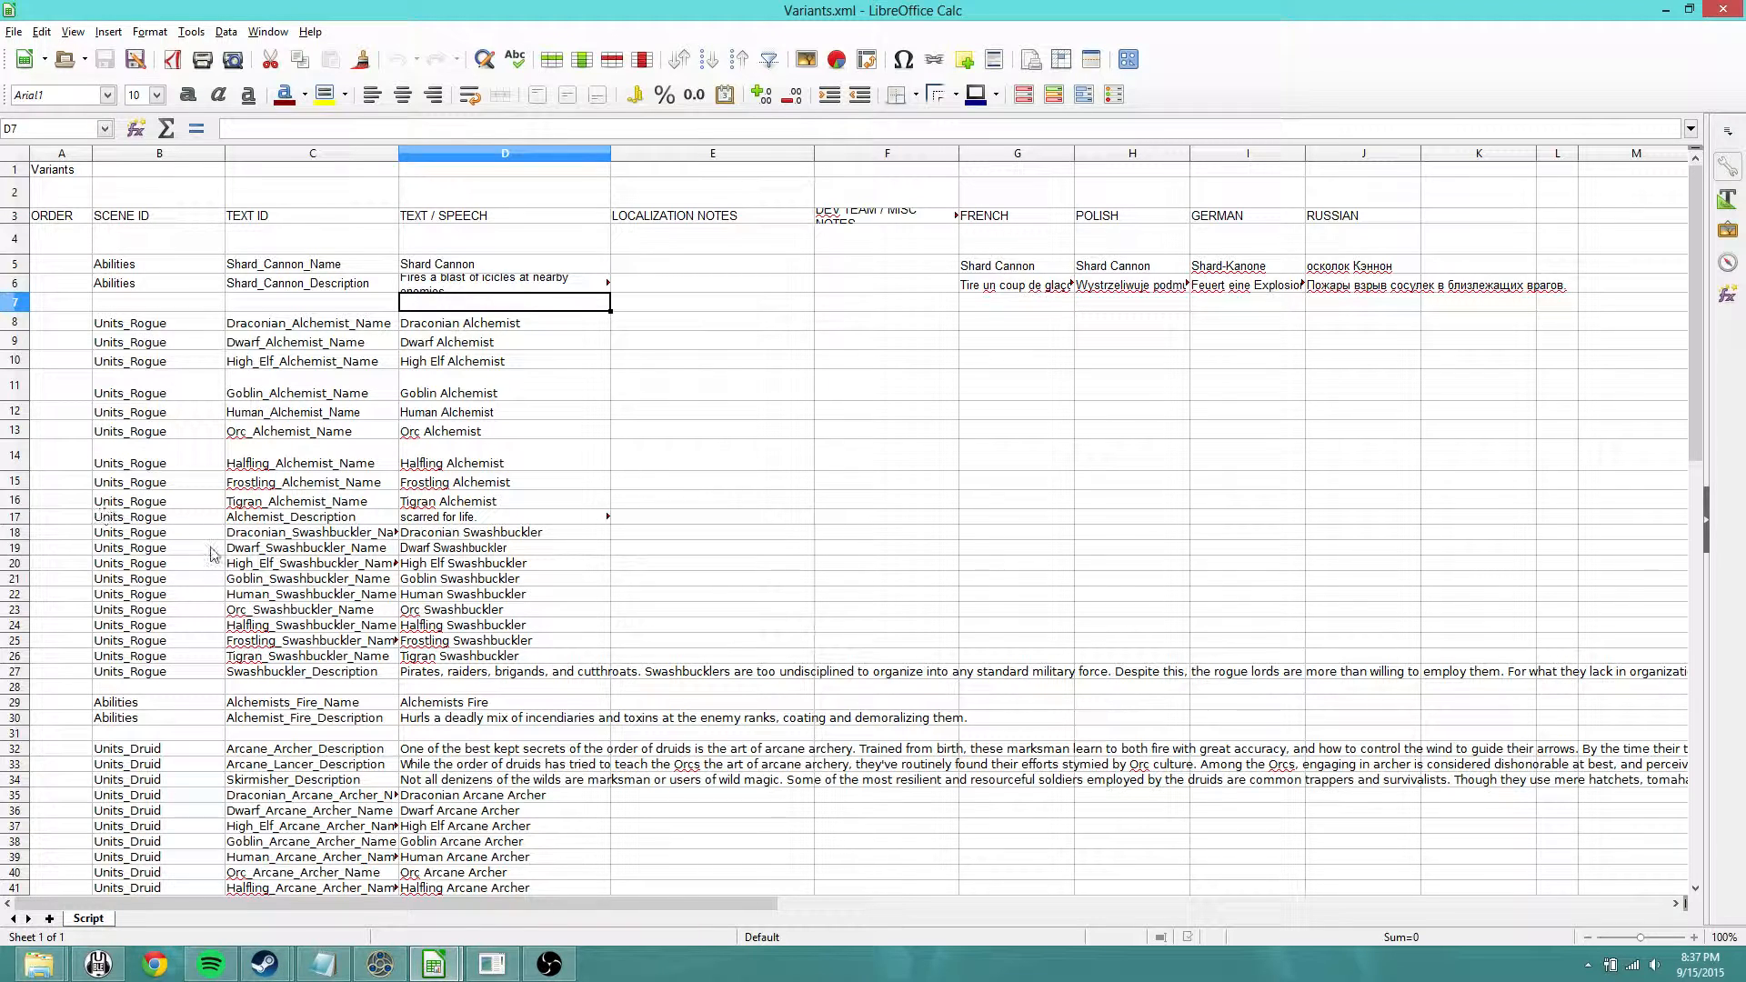
{"action": "mouse_move", "coordinate": [225, 804]}
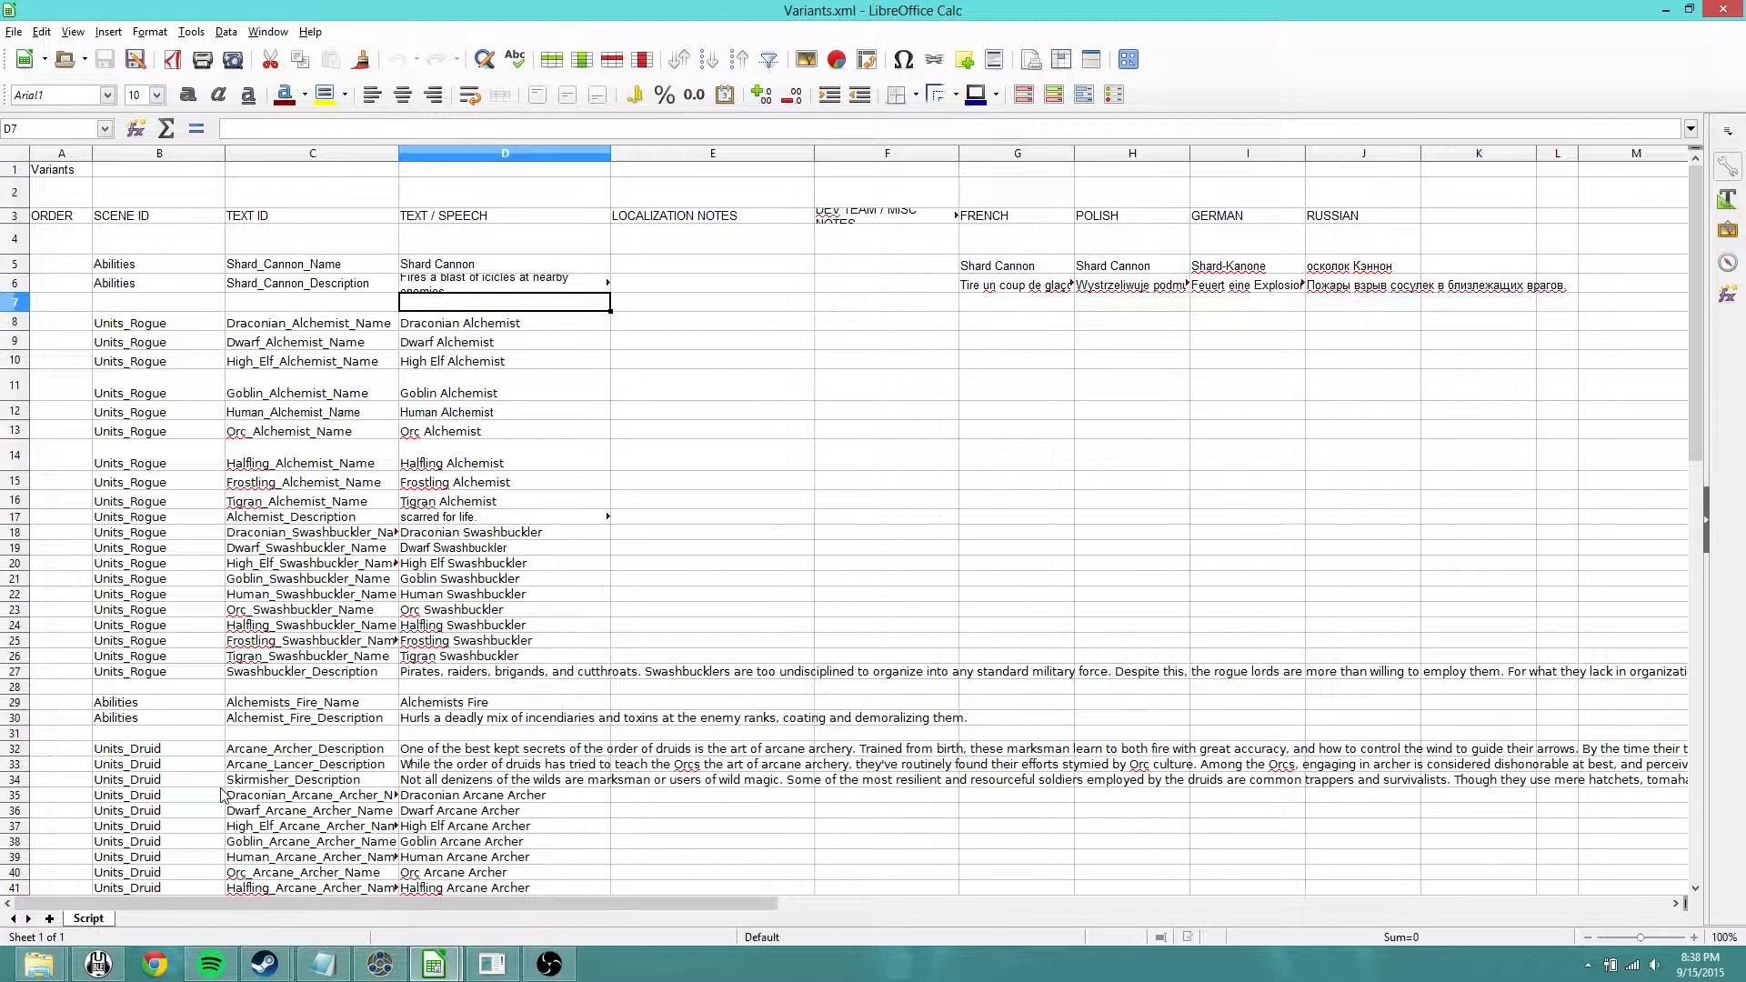
{"action": "mouse_move", "coordinate": [186, 815]}
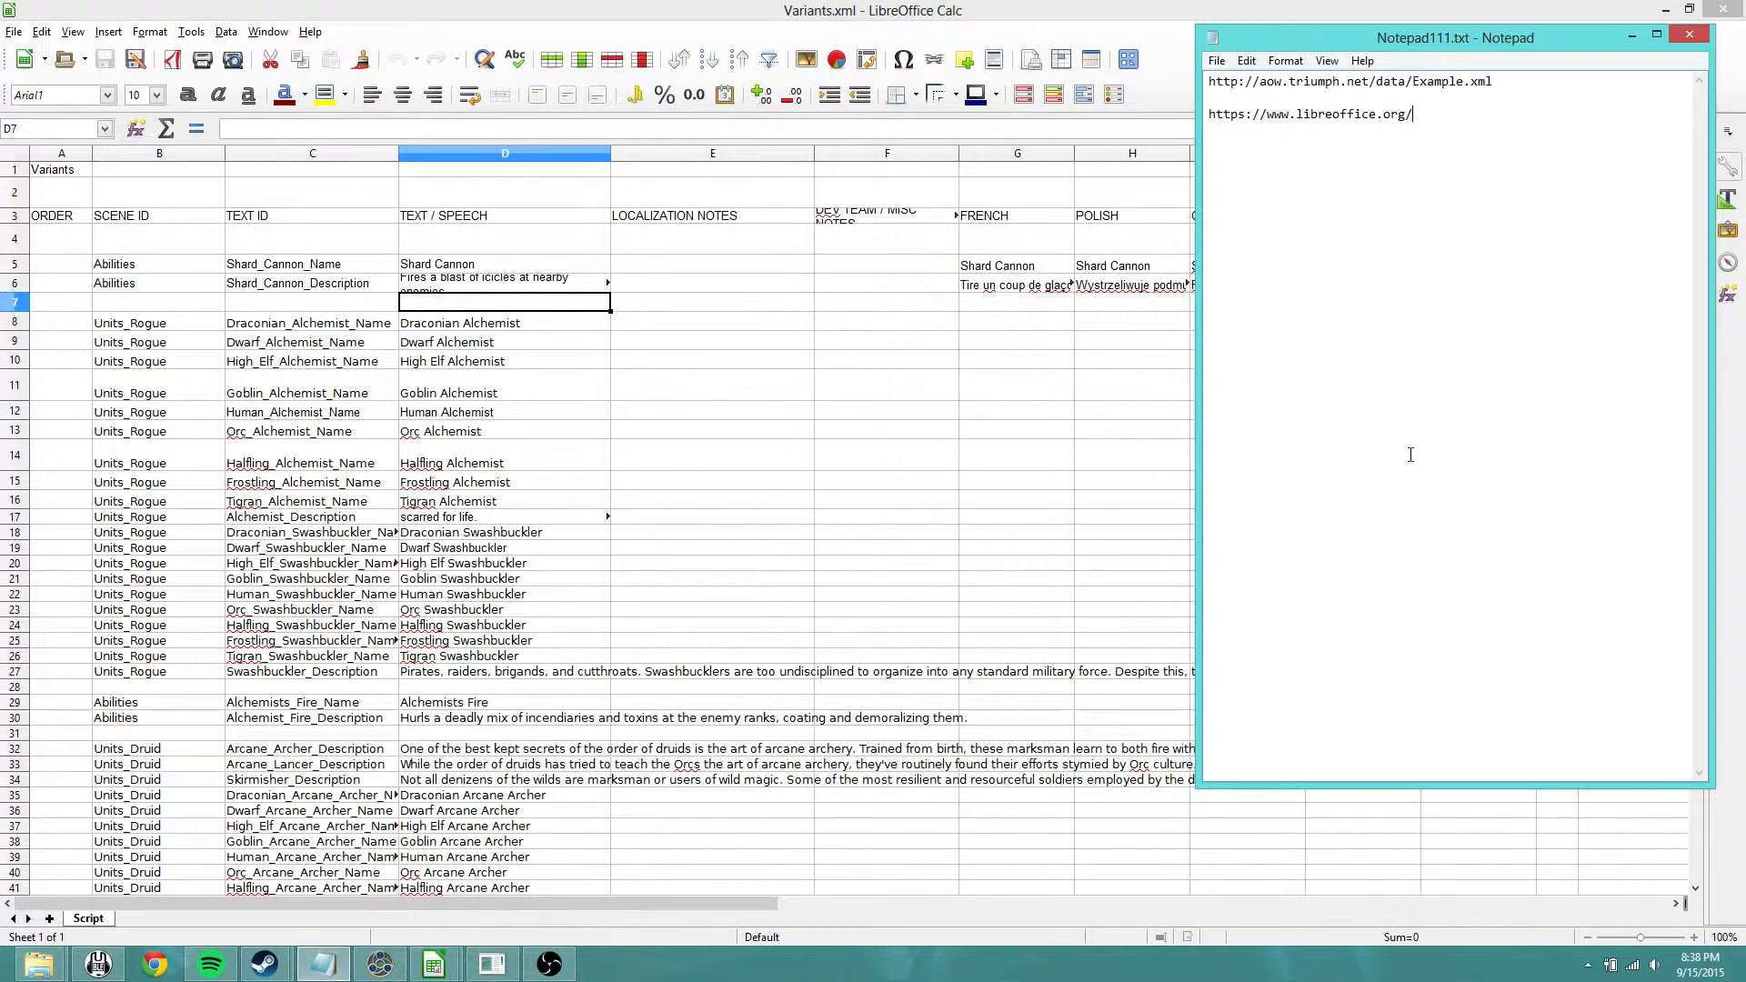
{"action": "left_click_drag", "start_coordinate": [1453, 37], "coordinate": [877, 82]}
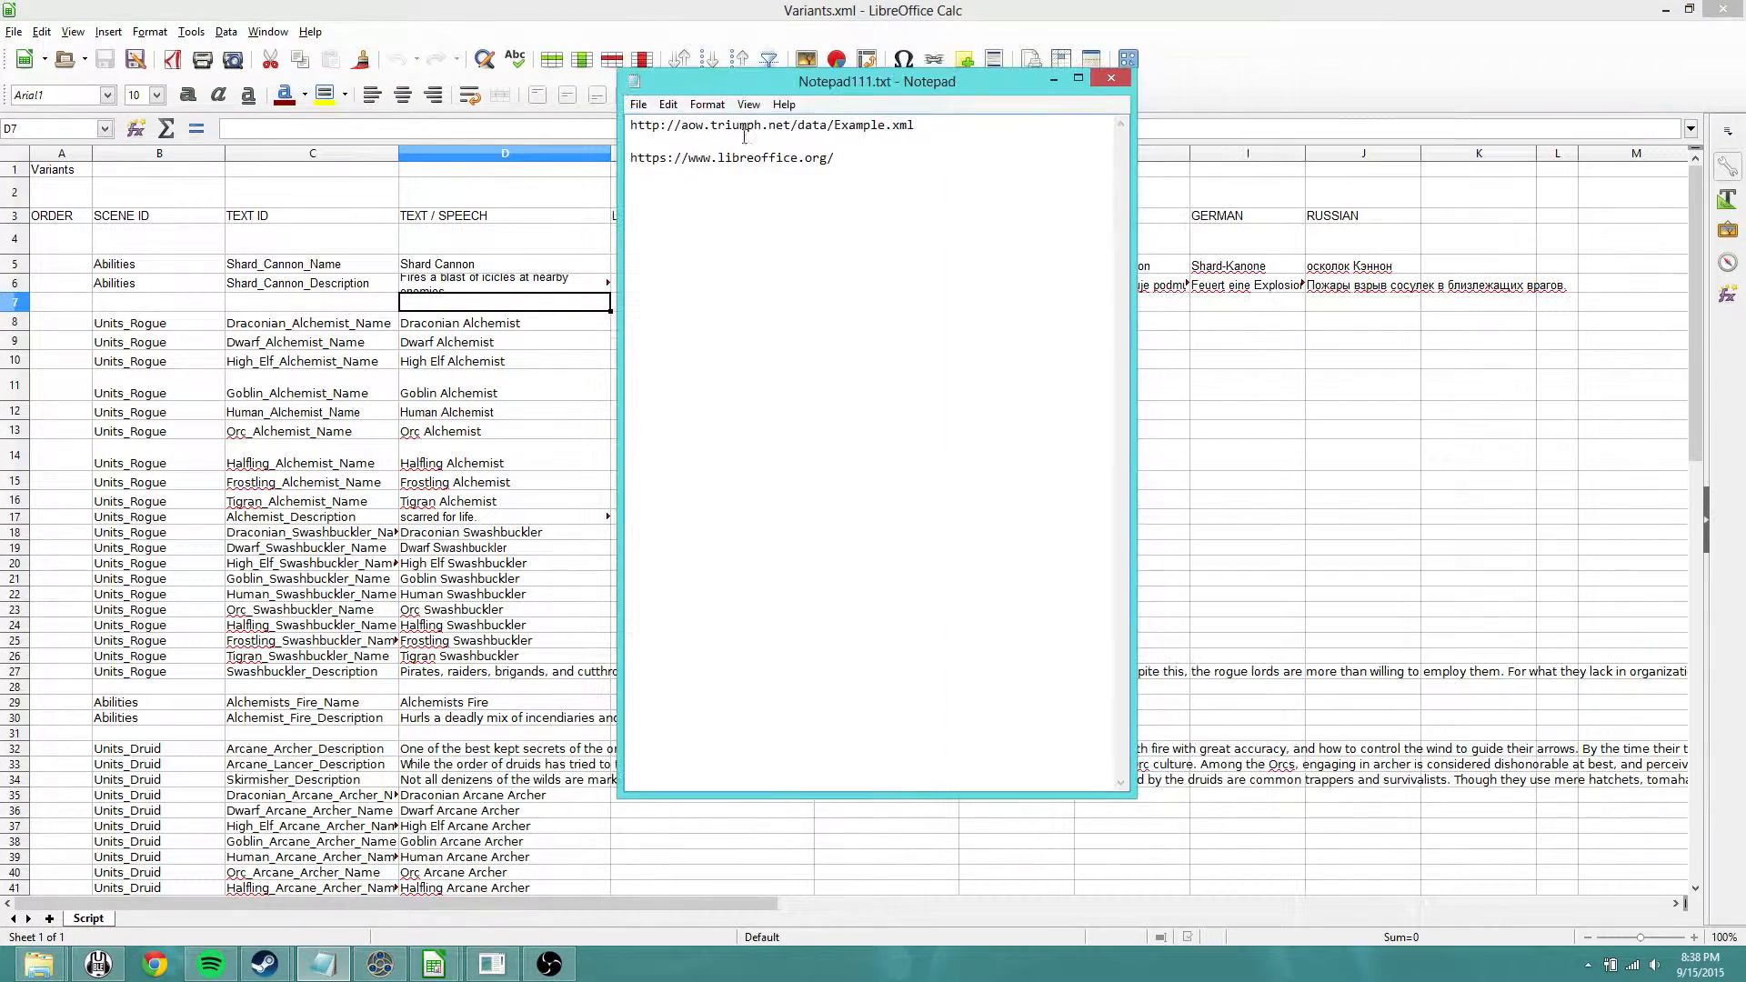